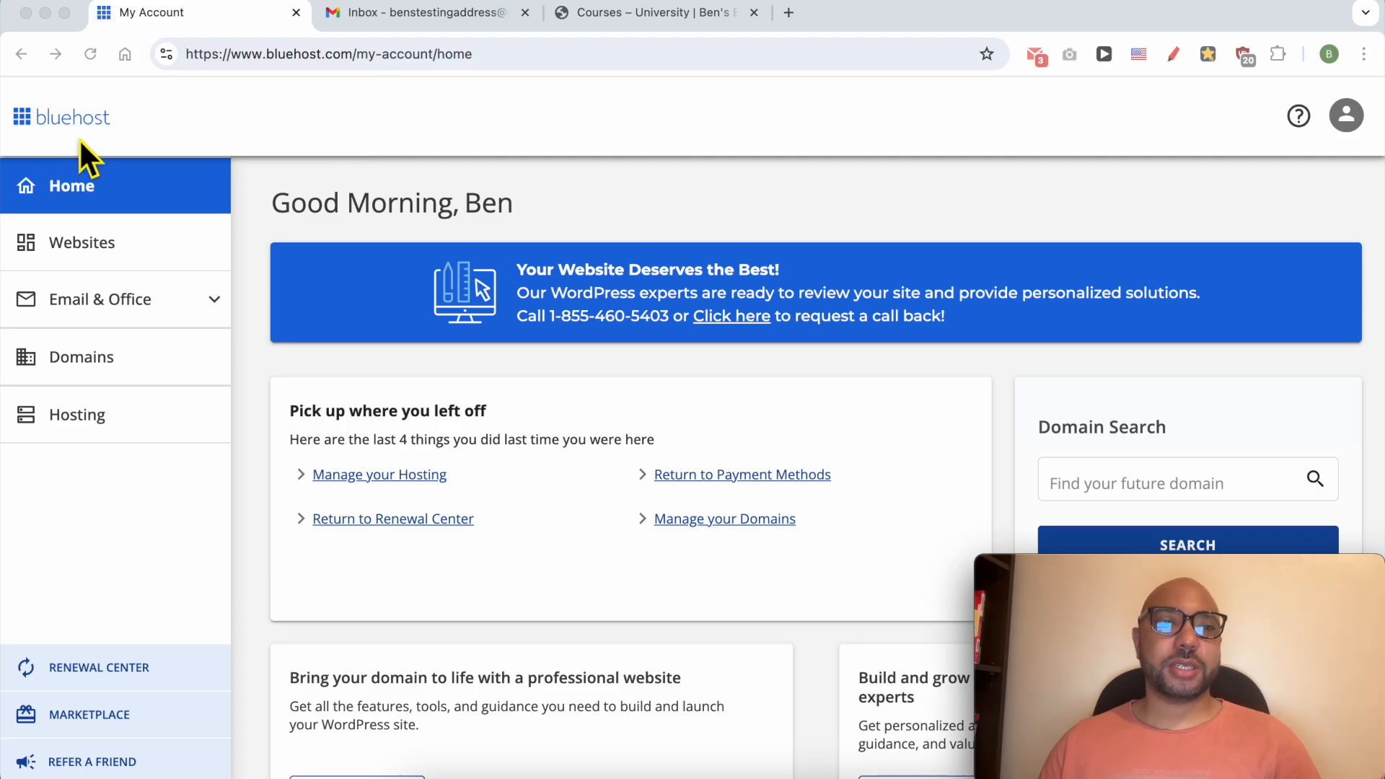
From Websites, reach Ben's Testing Domain Advanced settings and launch its cPanel dashboard.
click(421, 11)
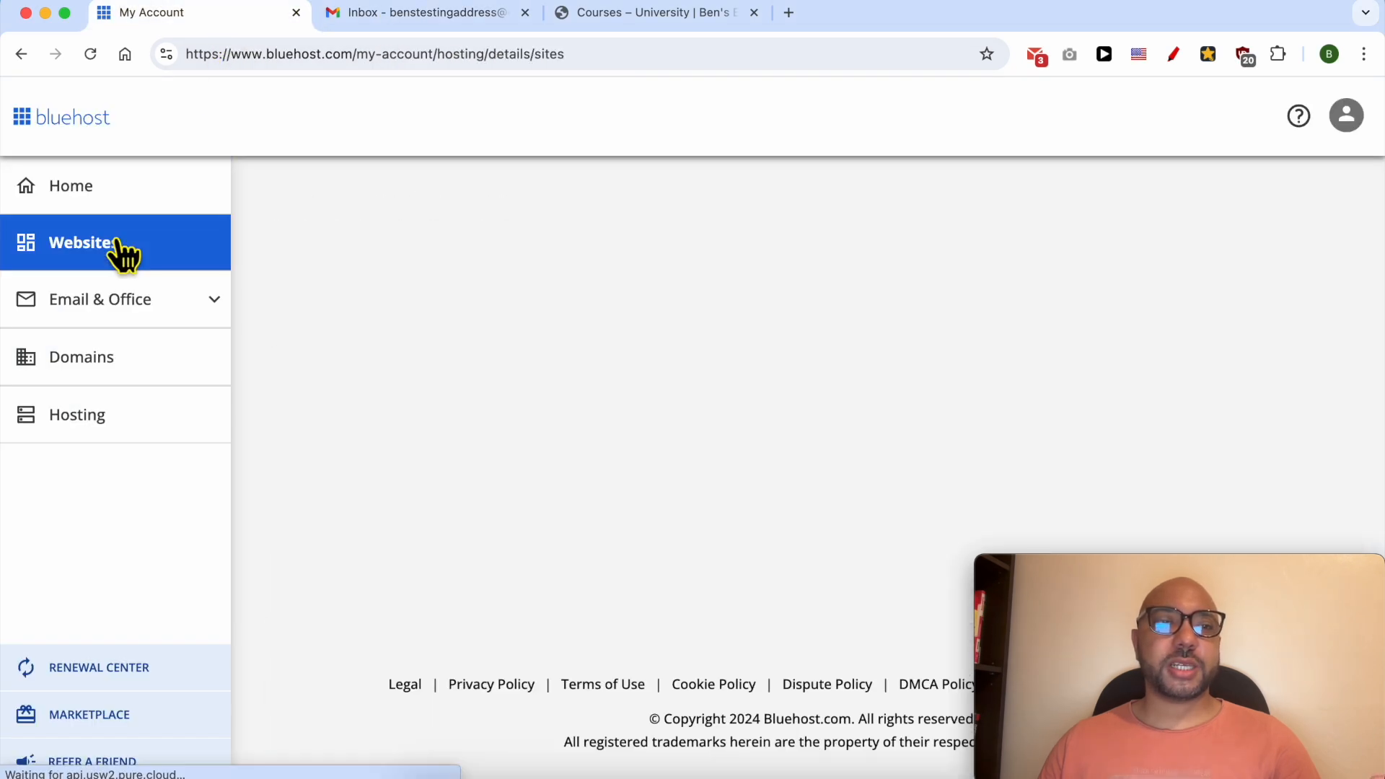
click(84, 243)
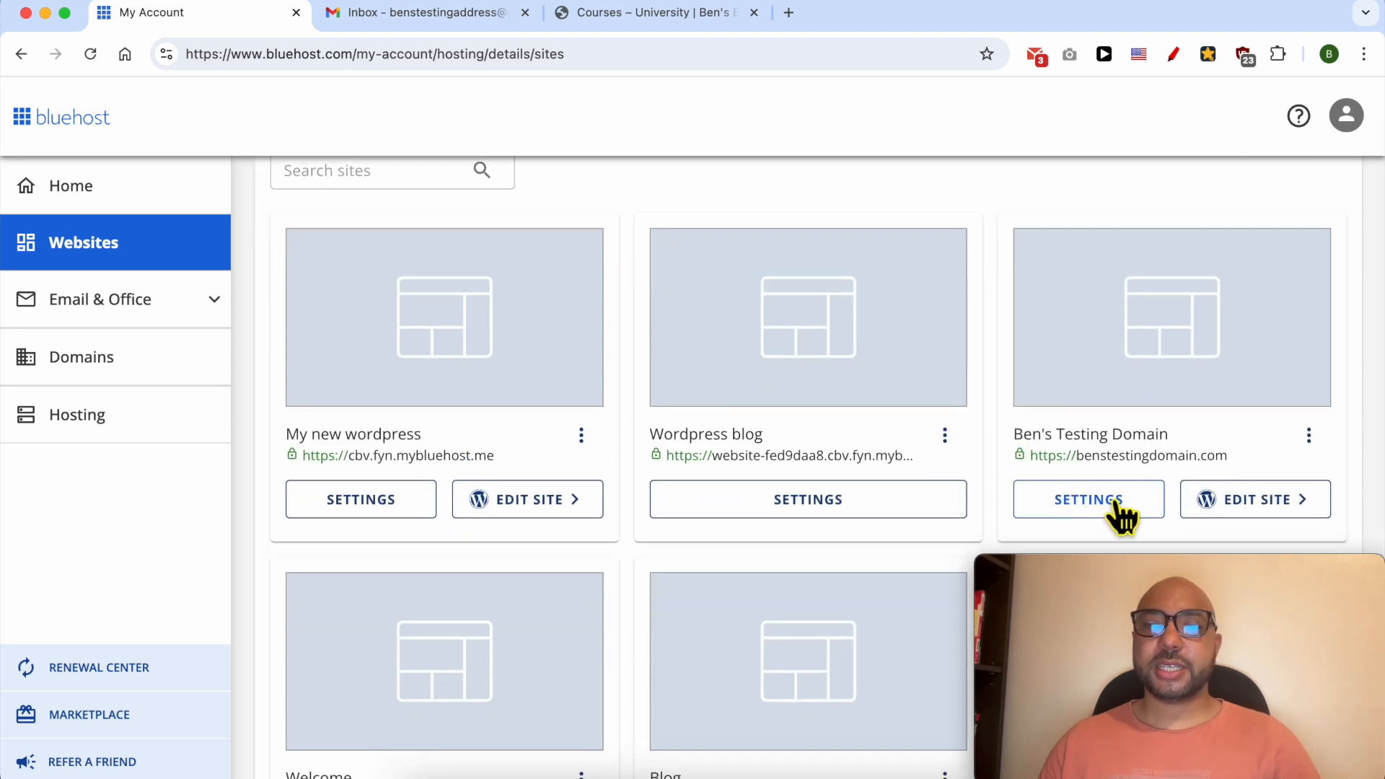
mouse_move(1134, 392)
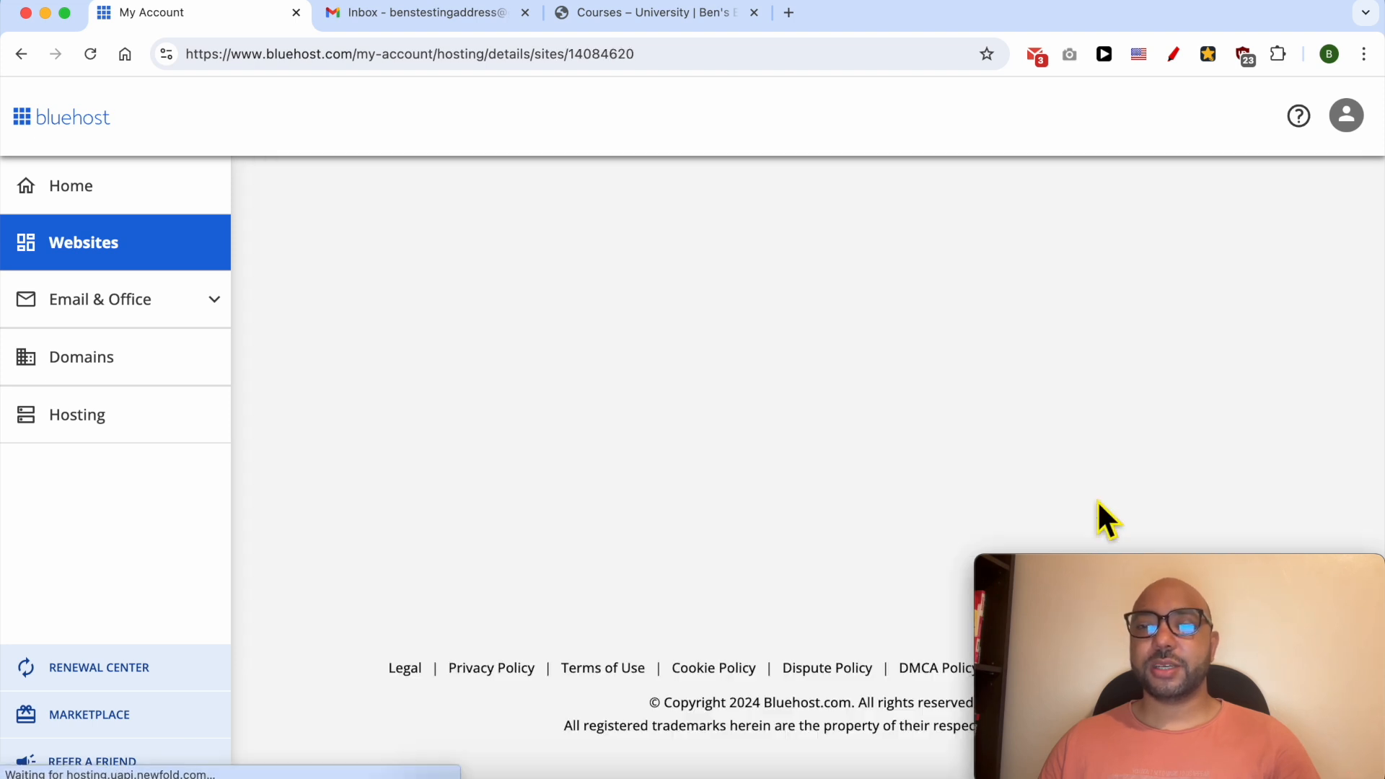
click(973, 323)
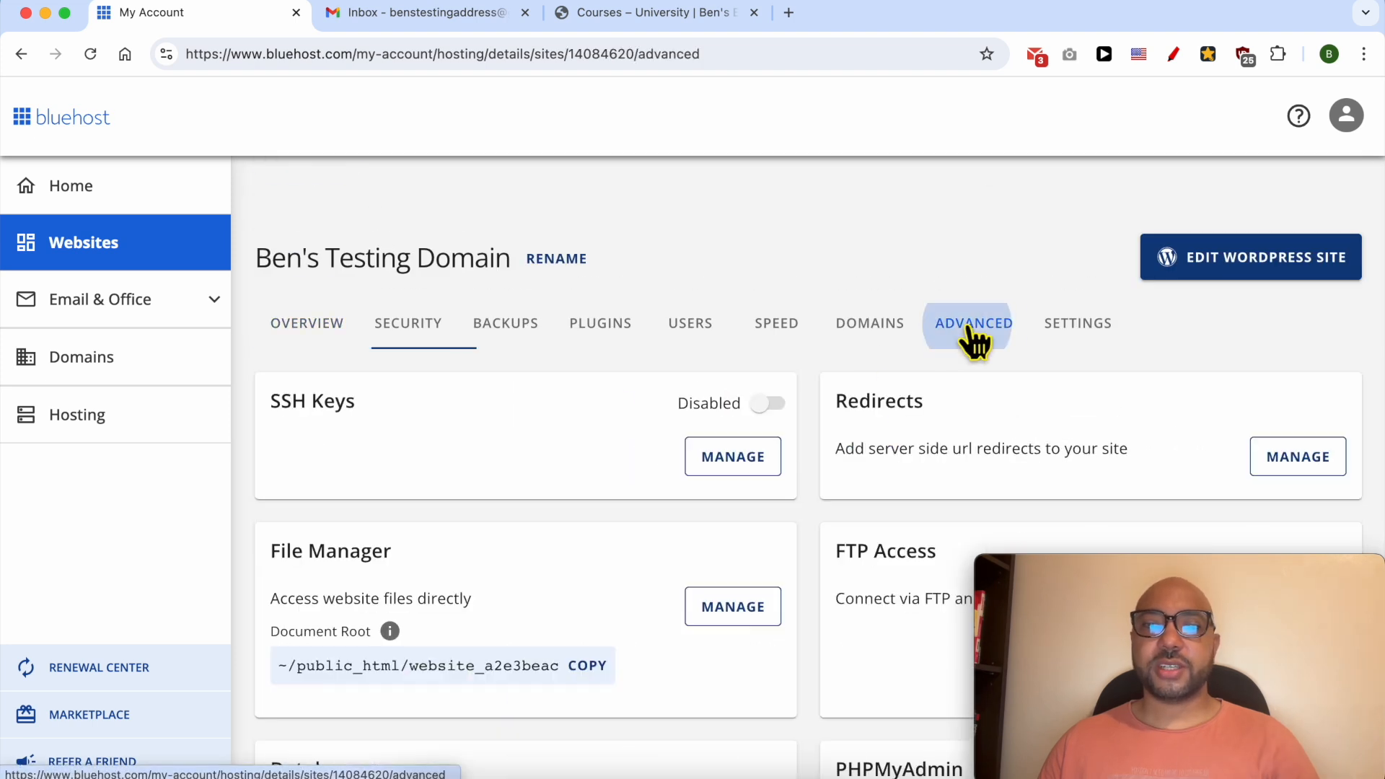
scroll(down, 3)
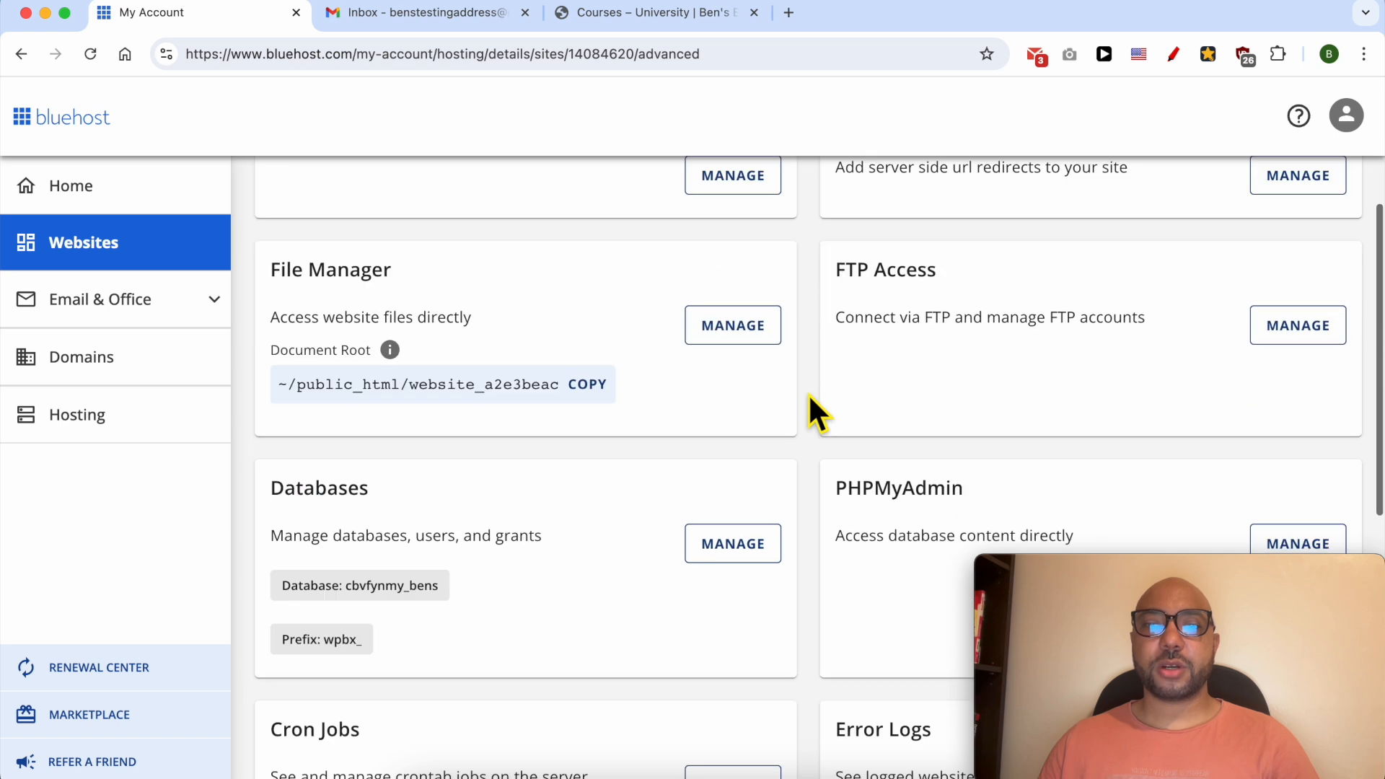
scroll(down, 3)
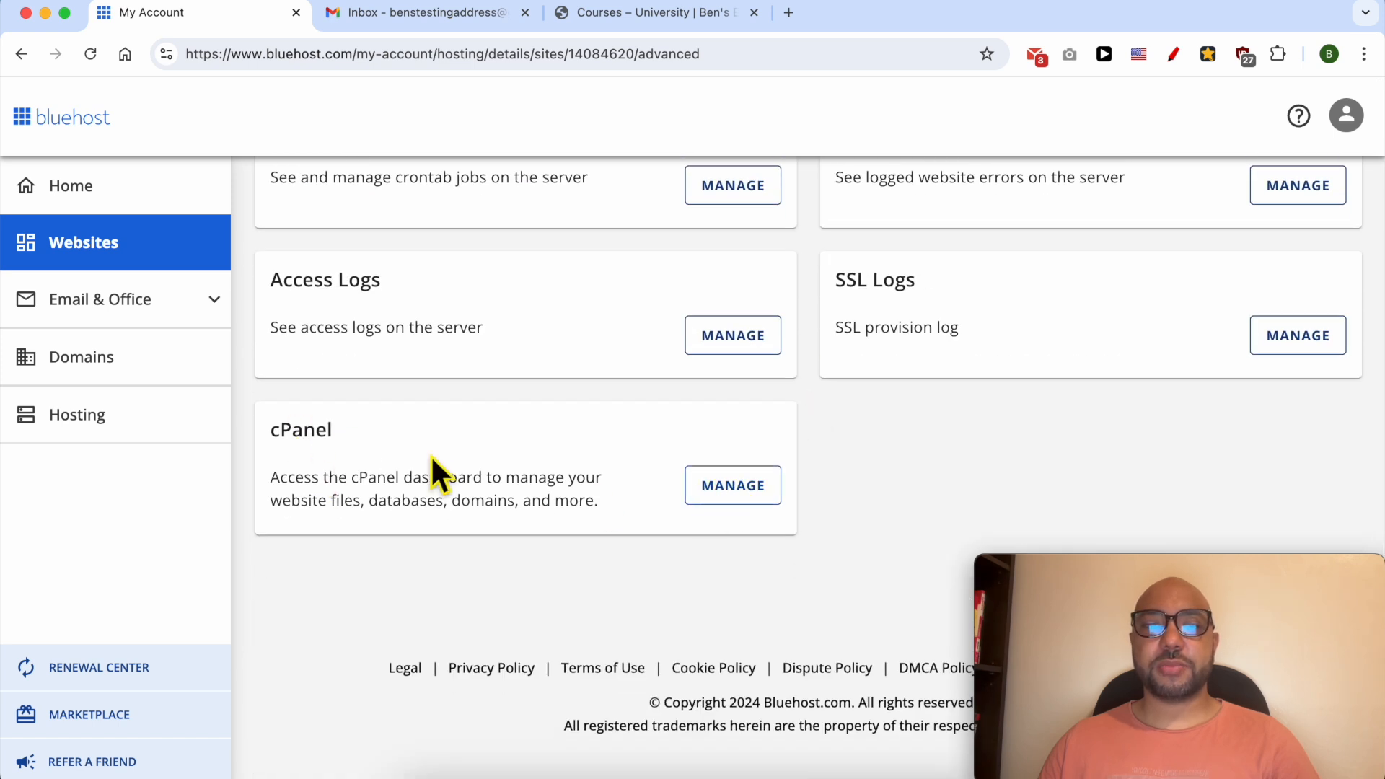
click(733, 485)
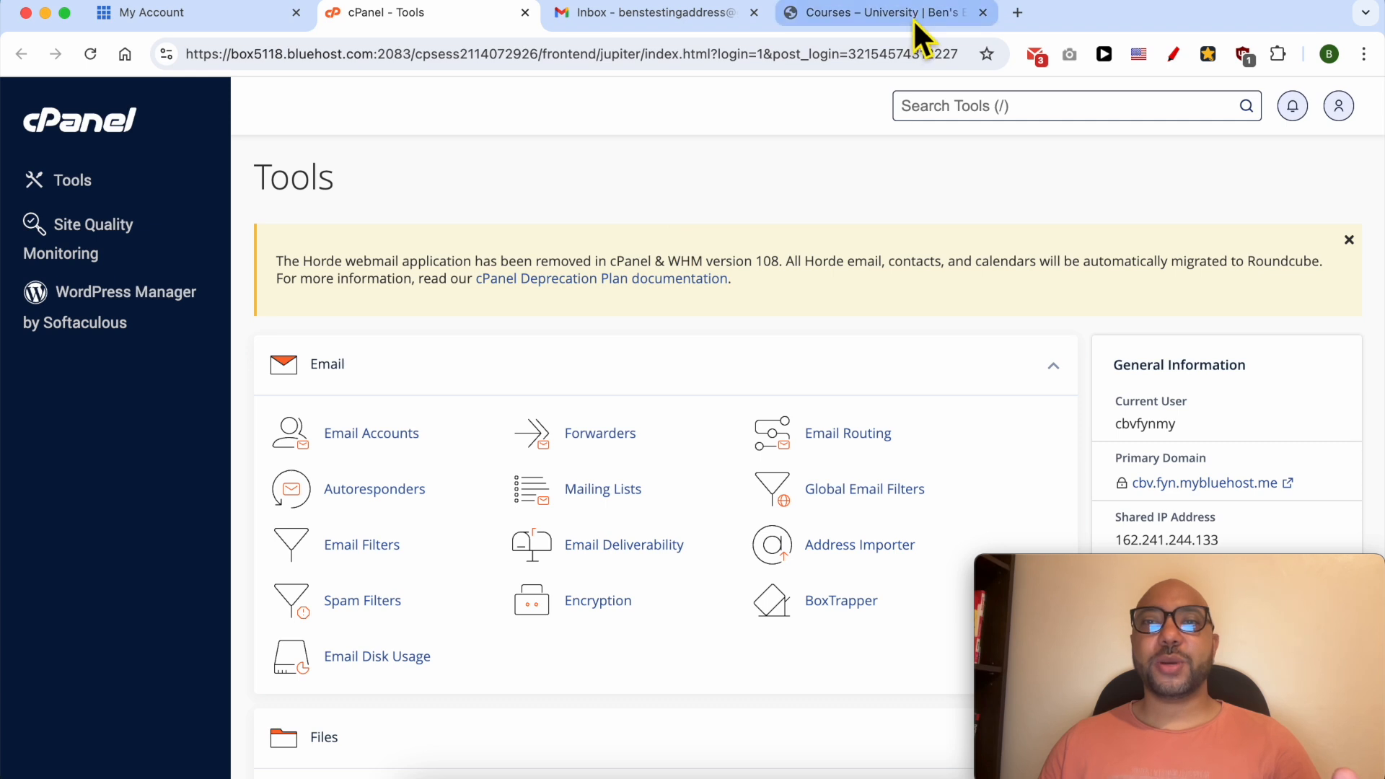
On the University site, expand all five Shared Hosting course modules, then return to cPanel.
click(898, 11)
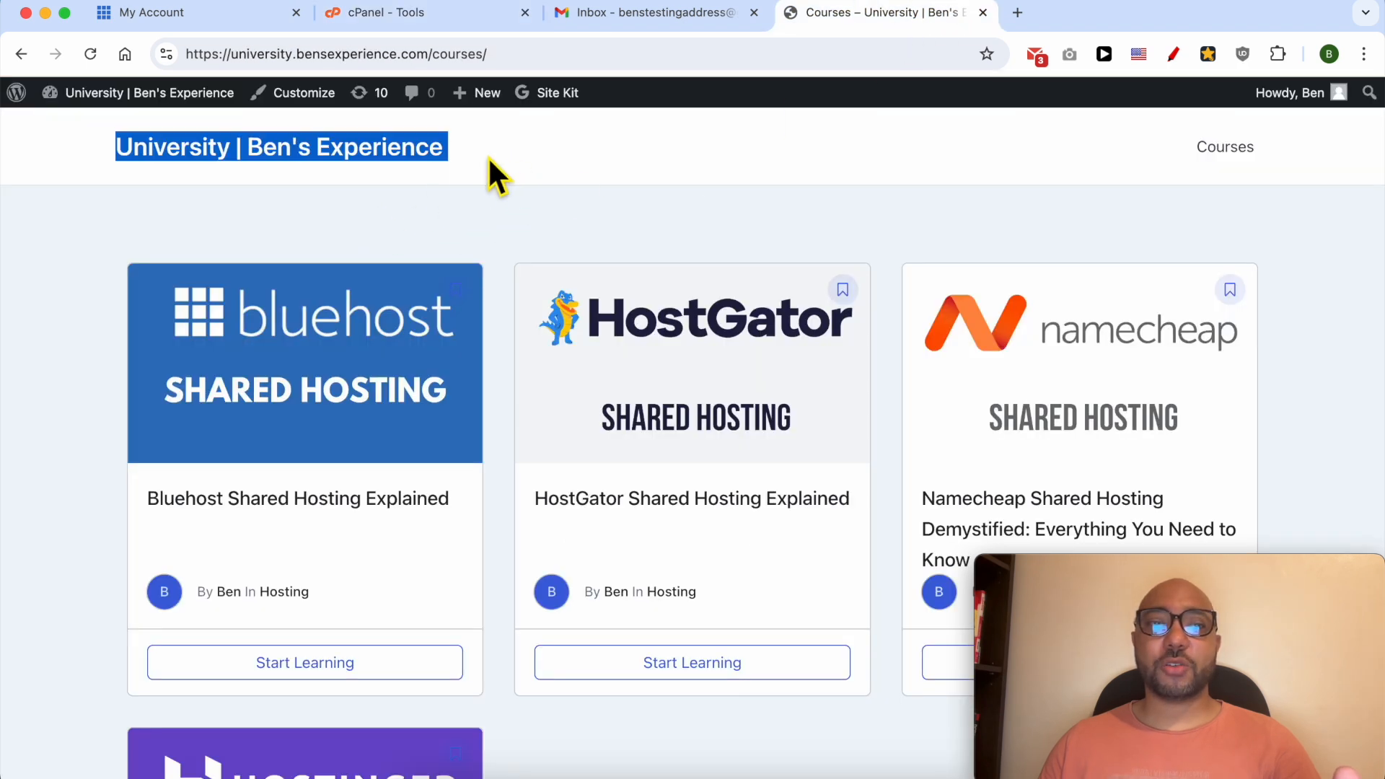
mouse_move(538, 179)
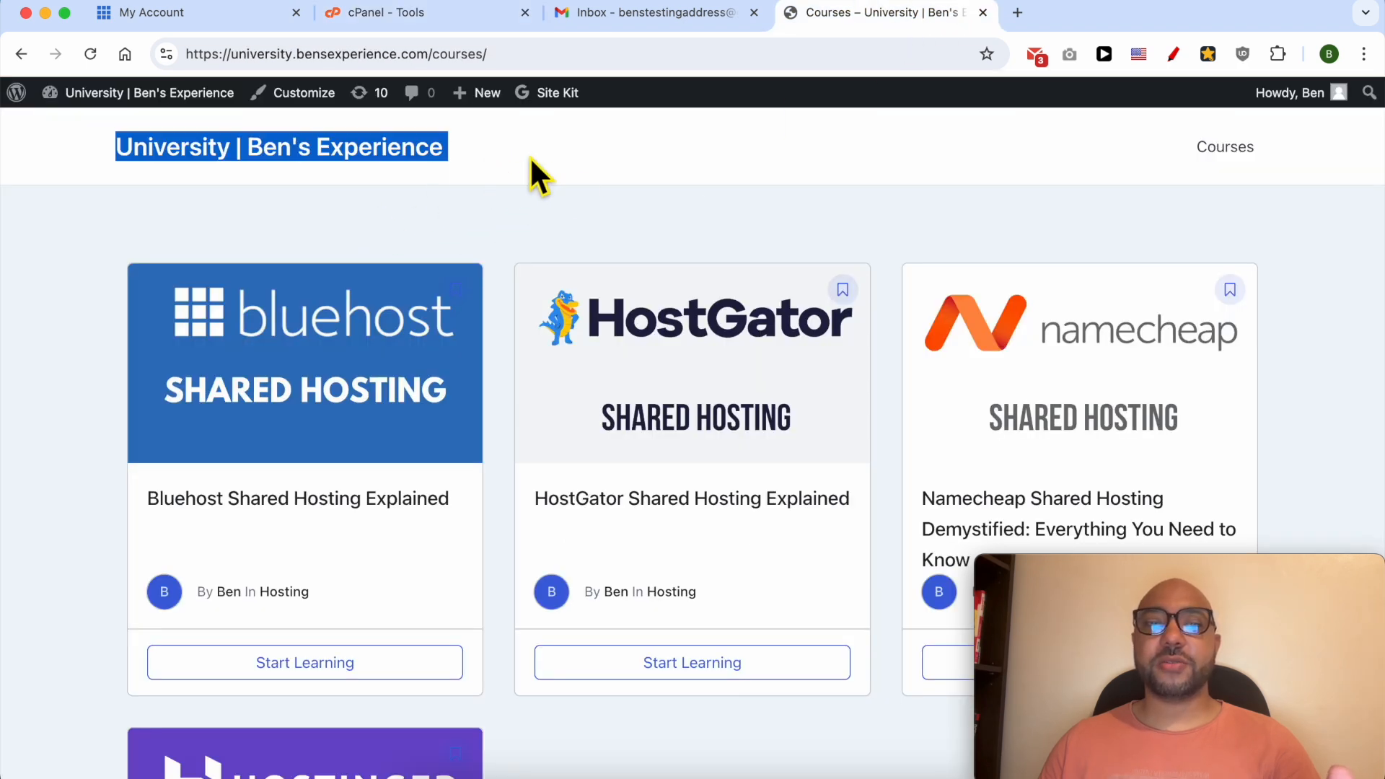
mouse_move(515, 276)
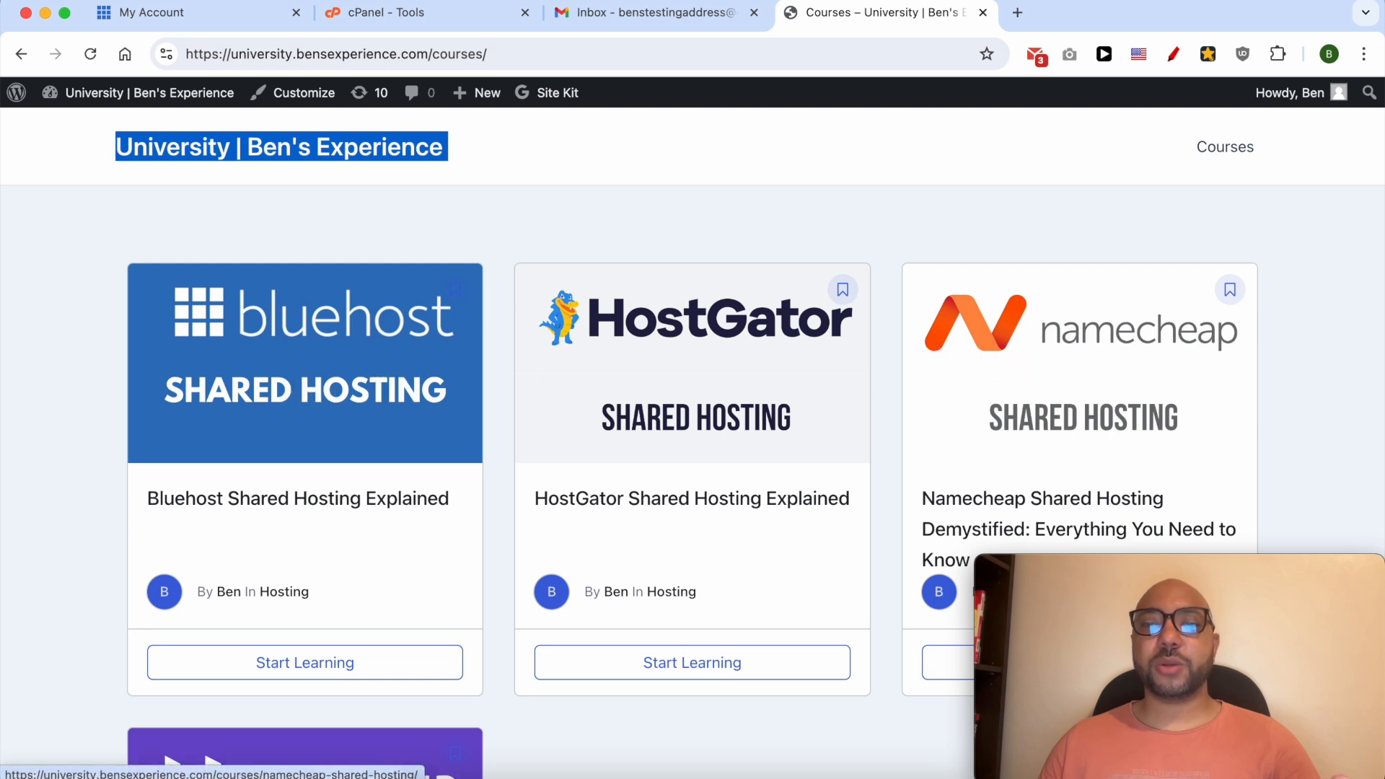
mouse_move(508, 387)
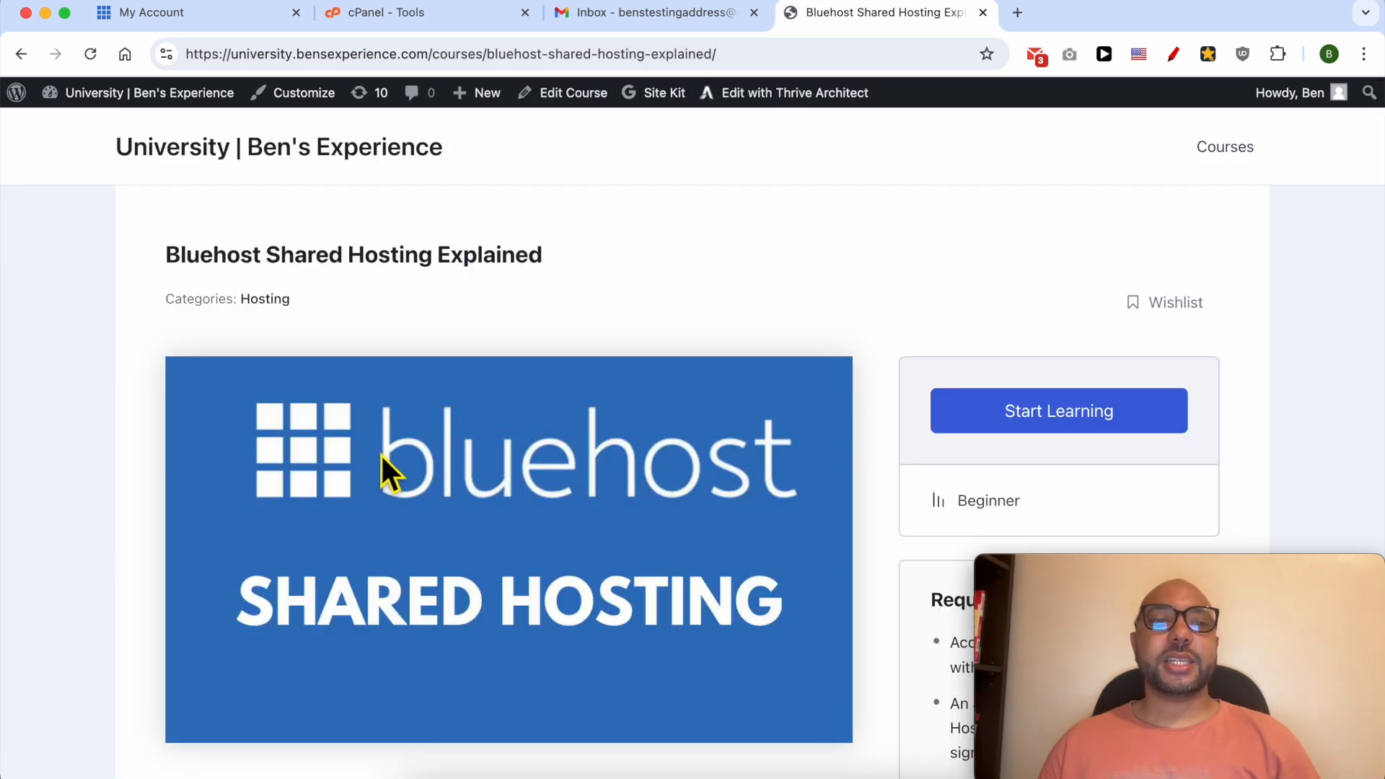
scroll(down, 3)
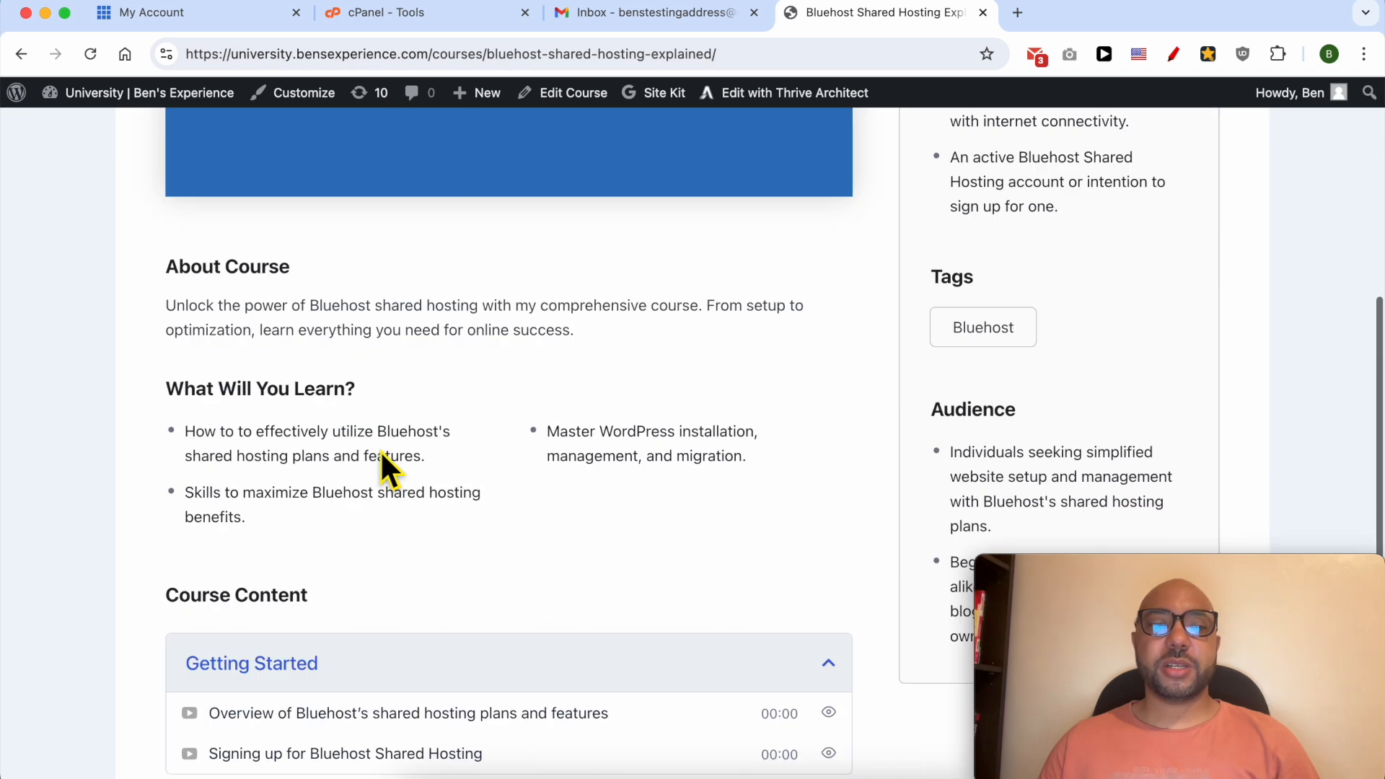
scroll(down, 3)
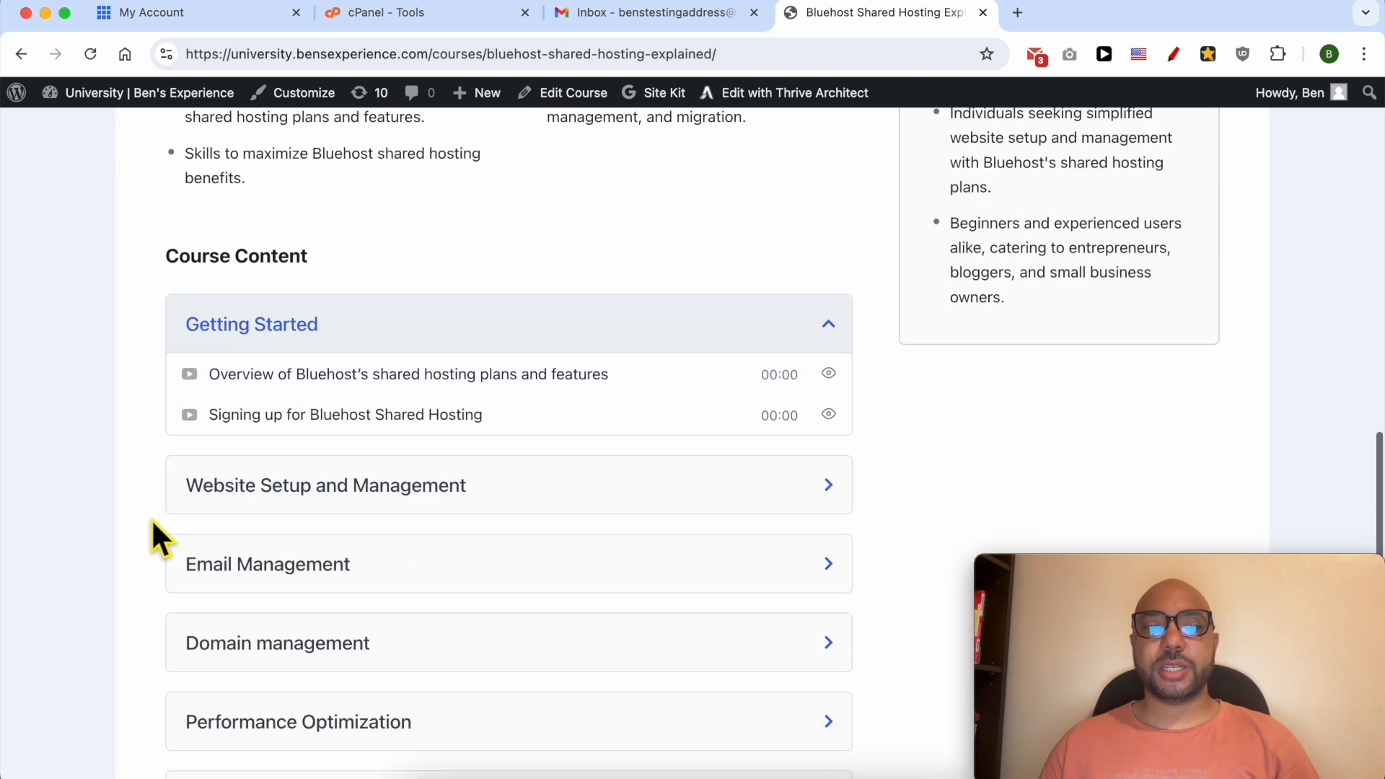
click(326, 485)
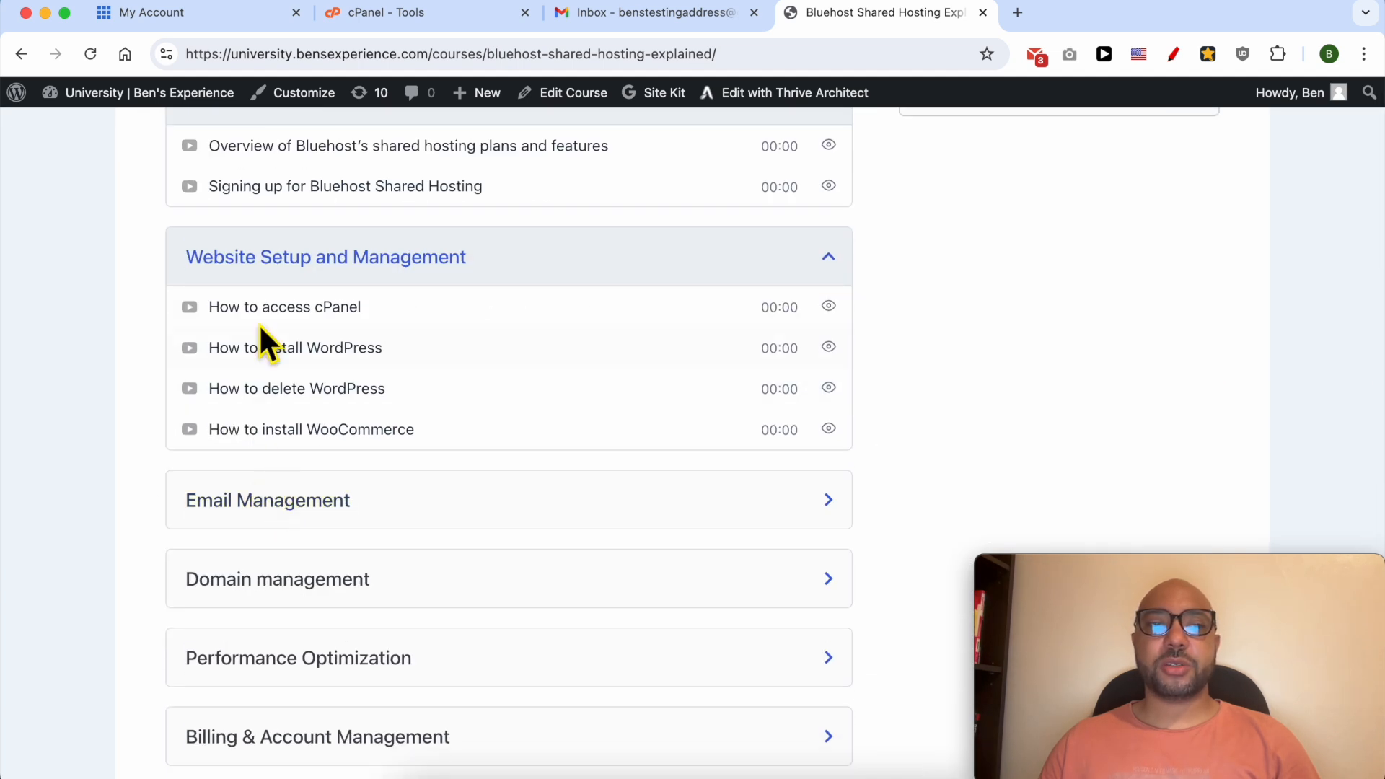
click(268, 501)
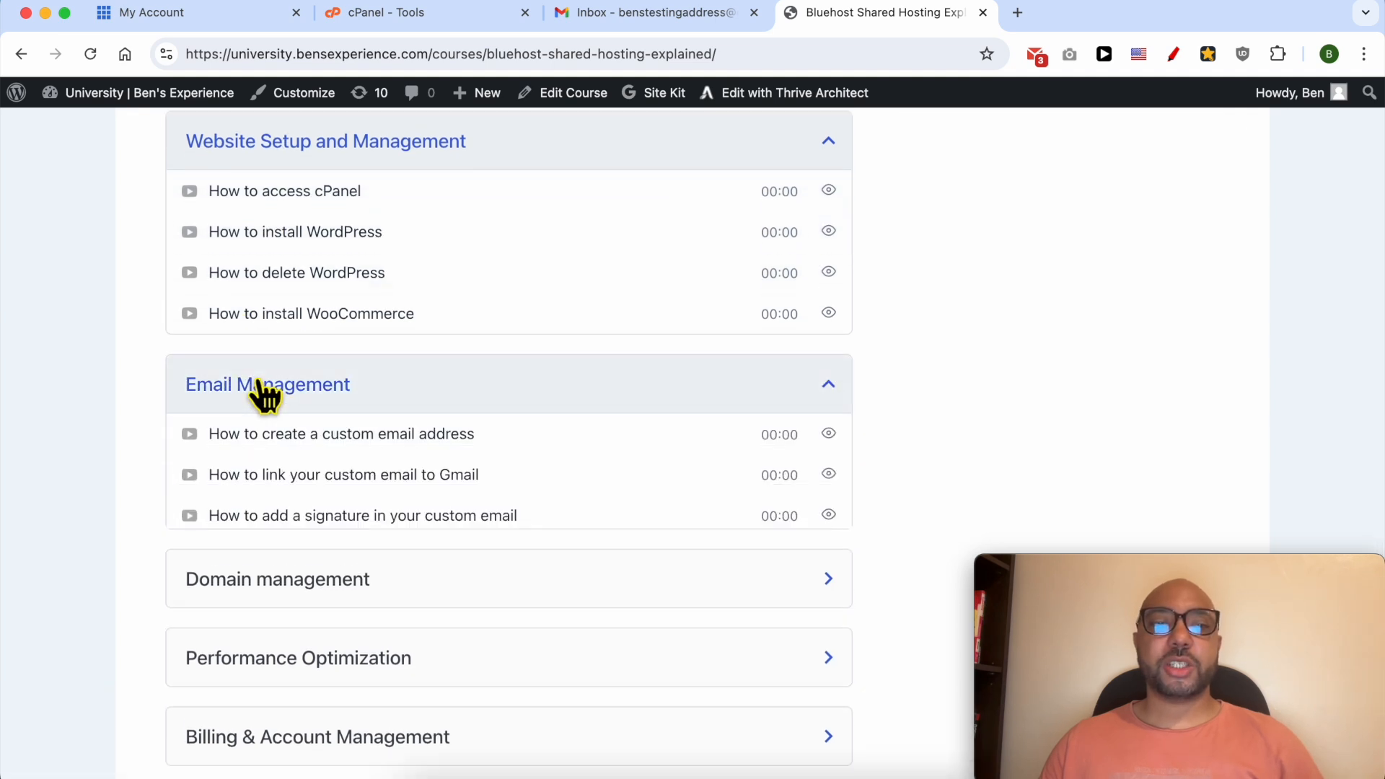
click(277, 580)
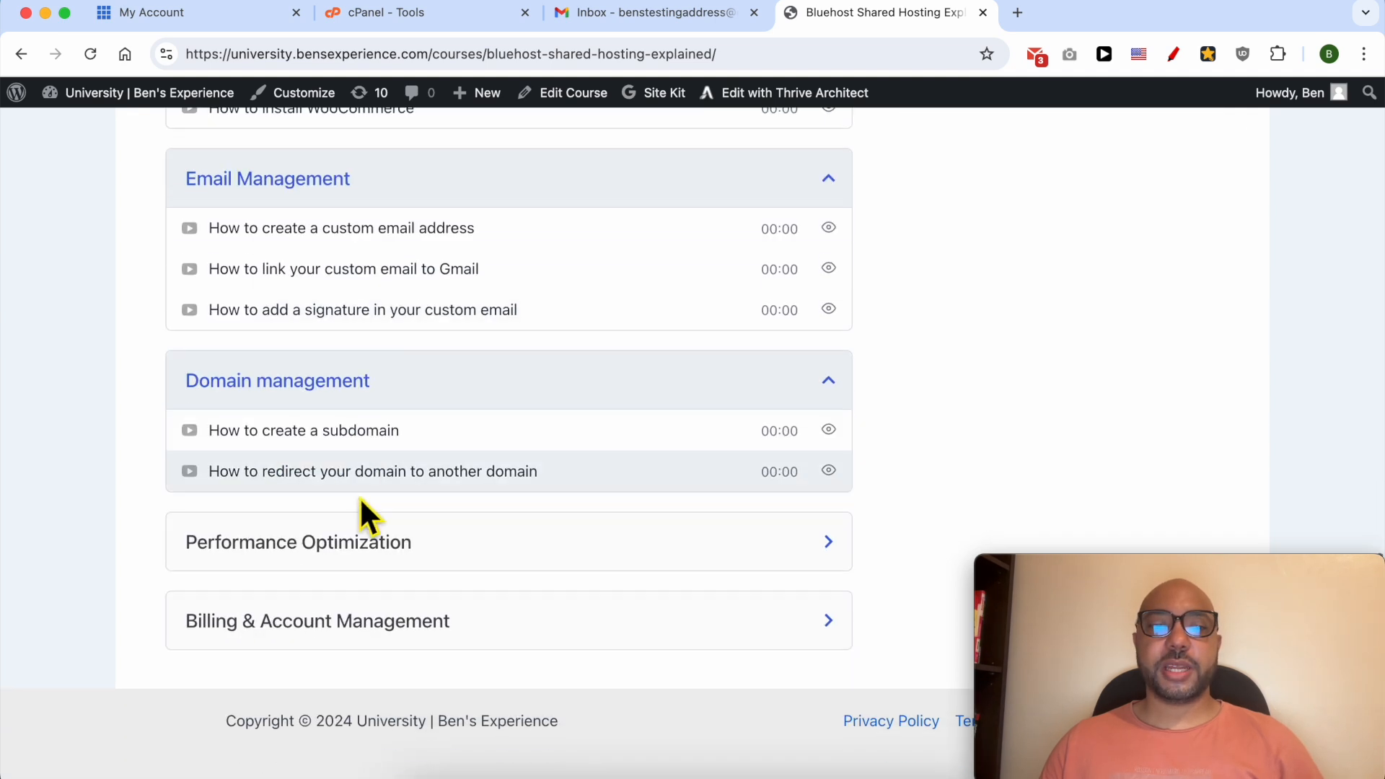
click(298, 541)
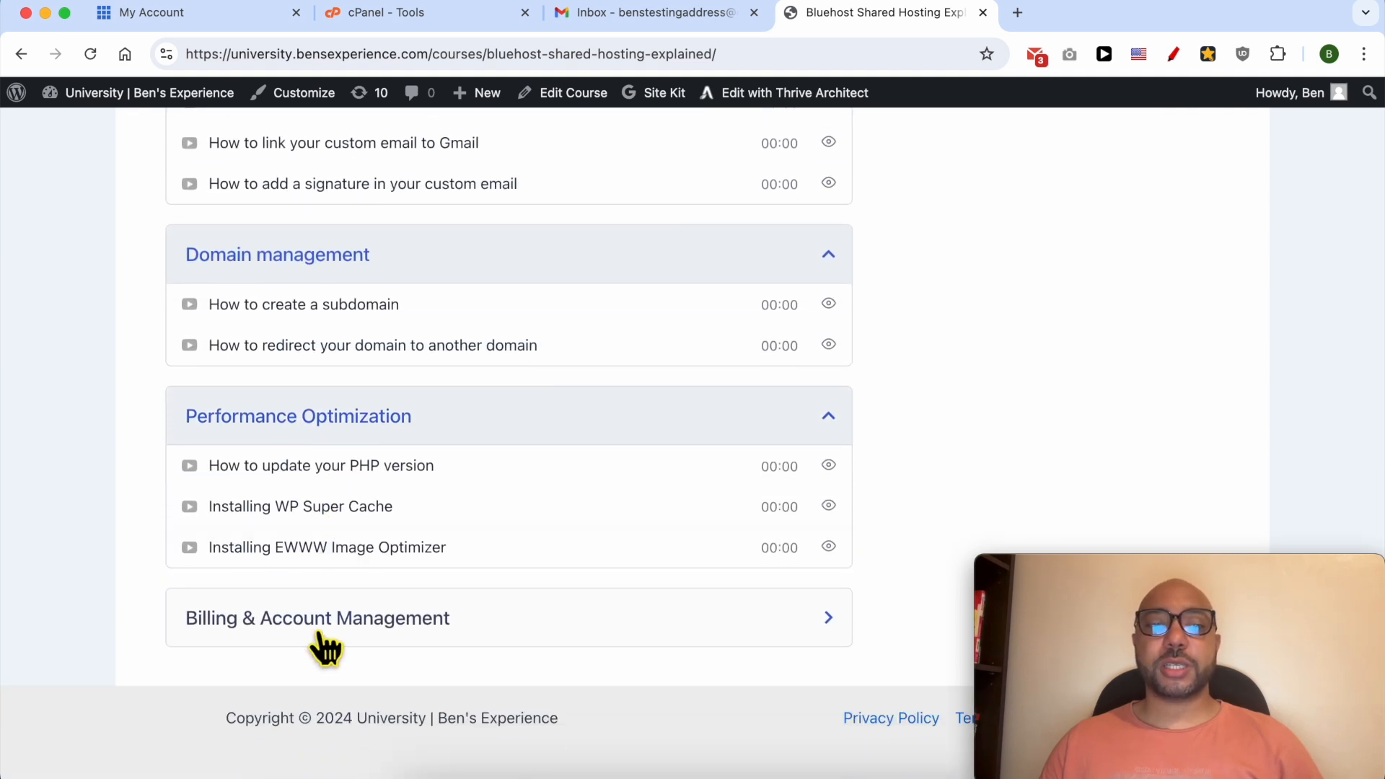
click(318, 617)
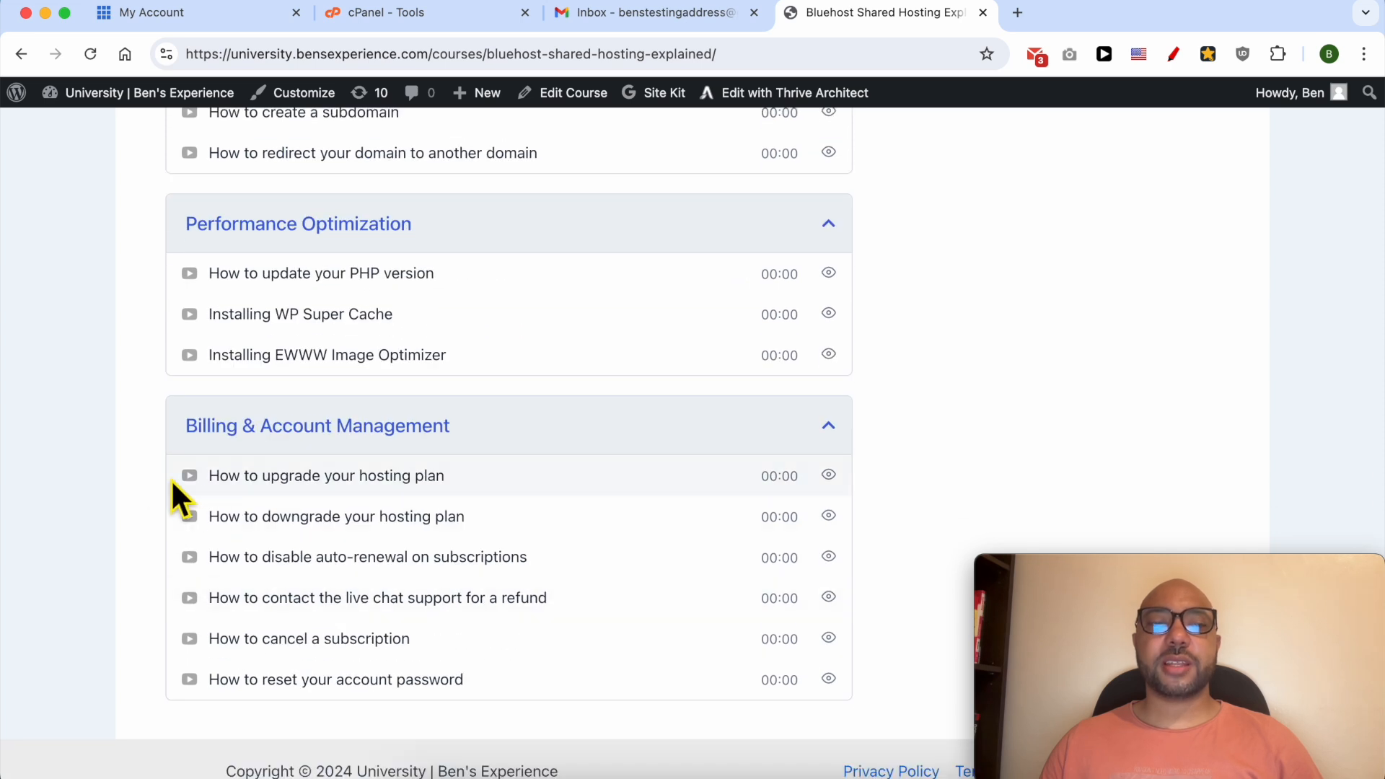
mouse_move(549, 454)
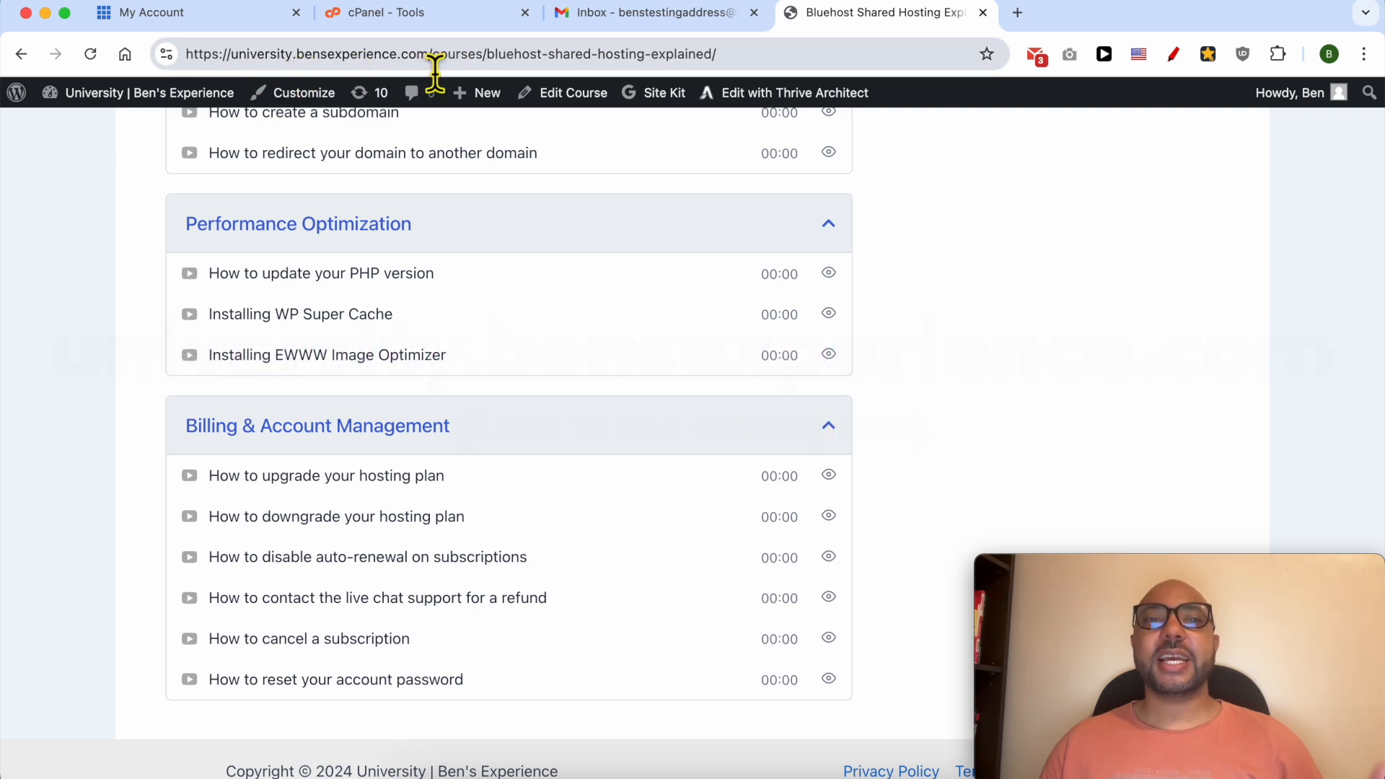
click(389, 13)
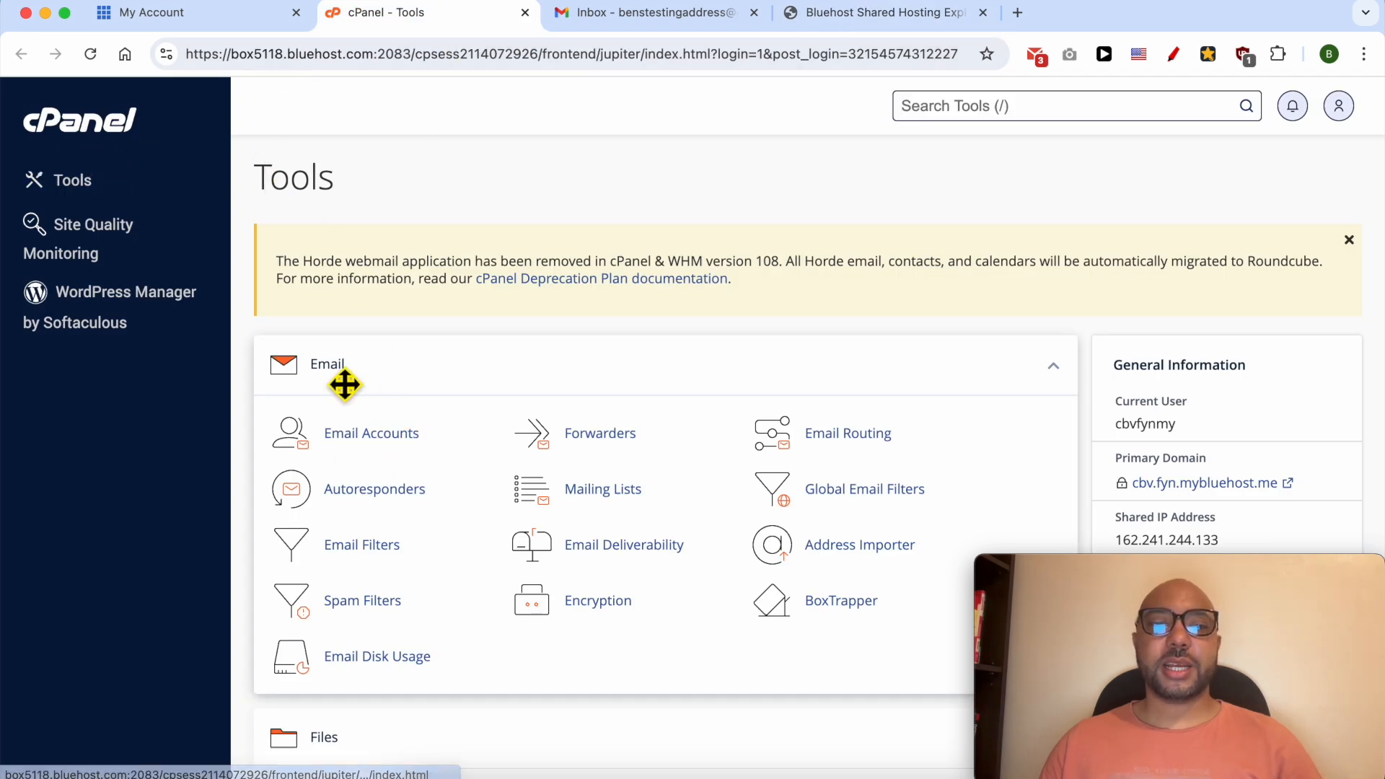
click(371, 433)
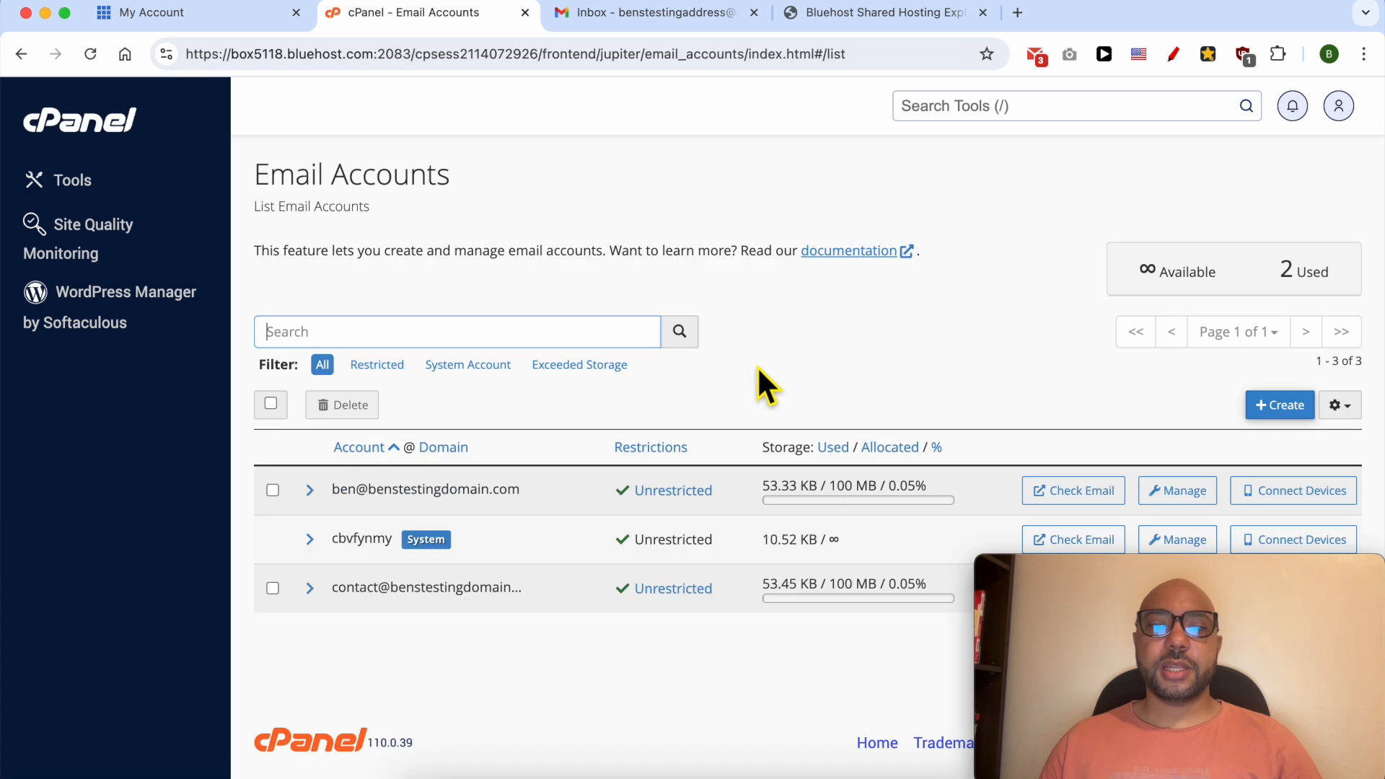
mouse_move(1293, 491)
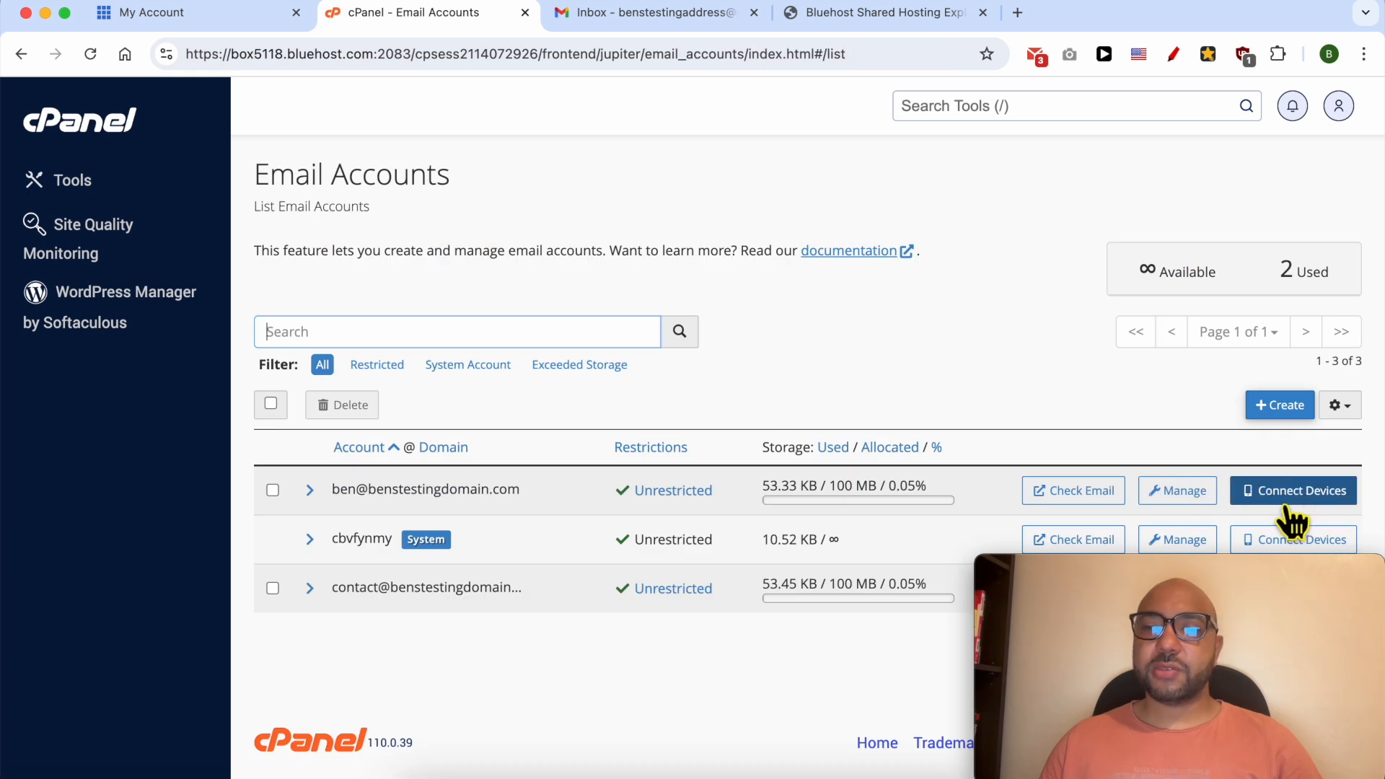
double_click(424, 491)
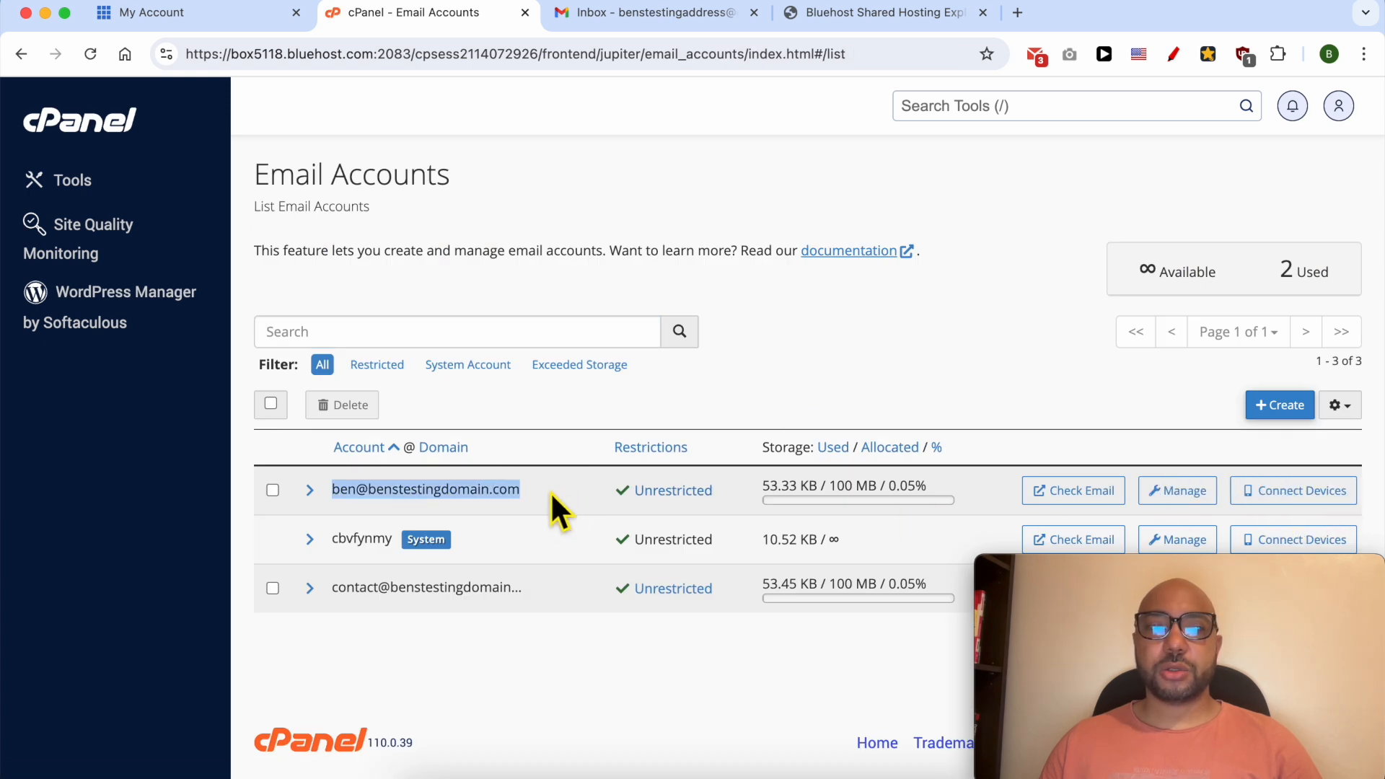
mouse_move(1282, 500)
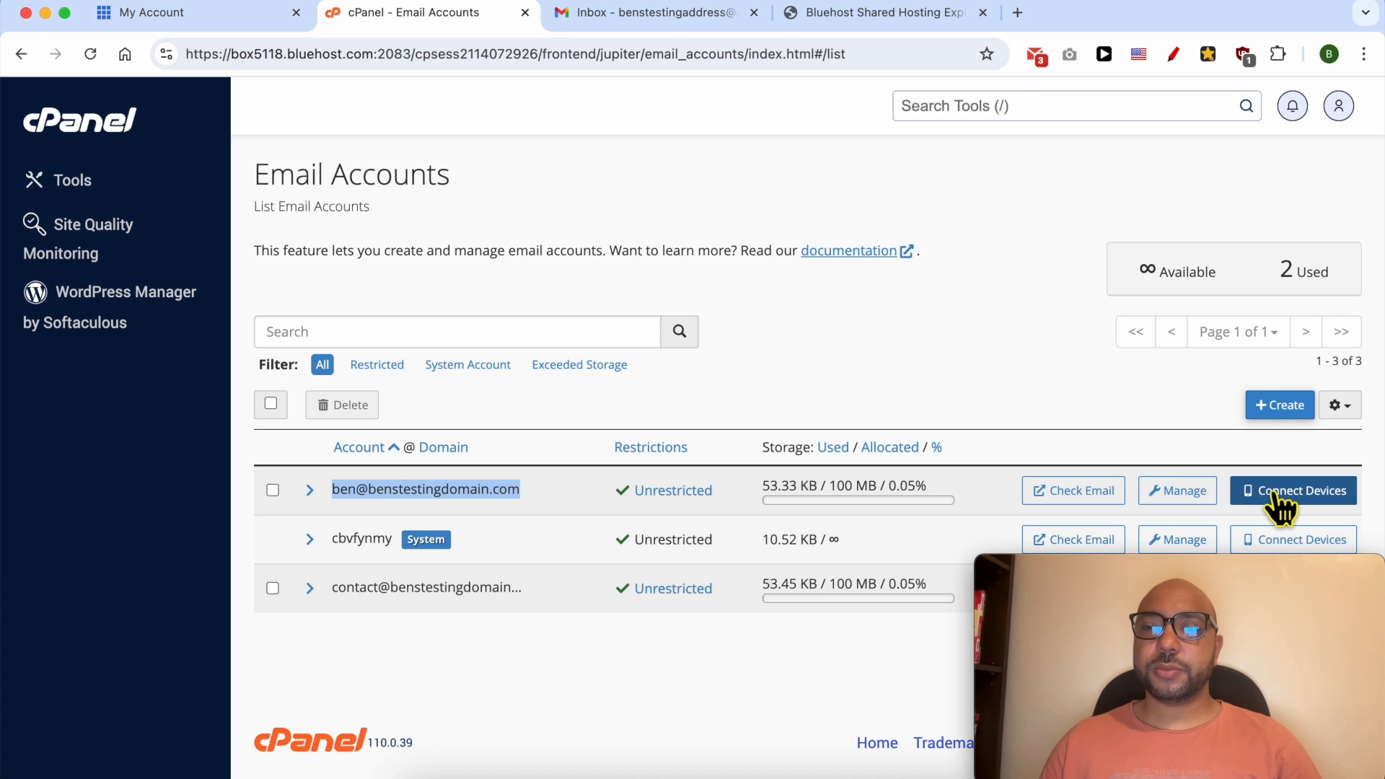
click(1300, 490)
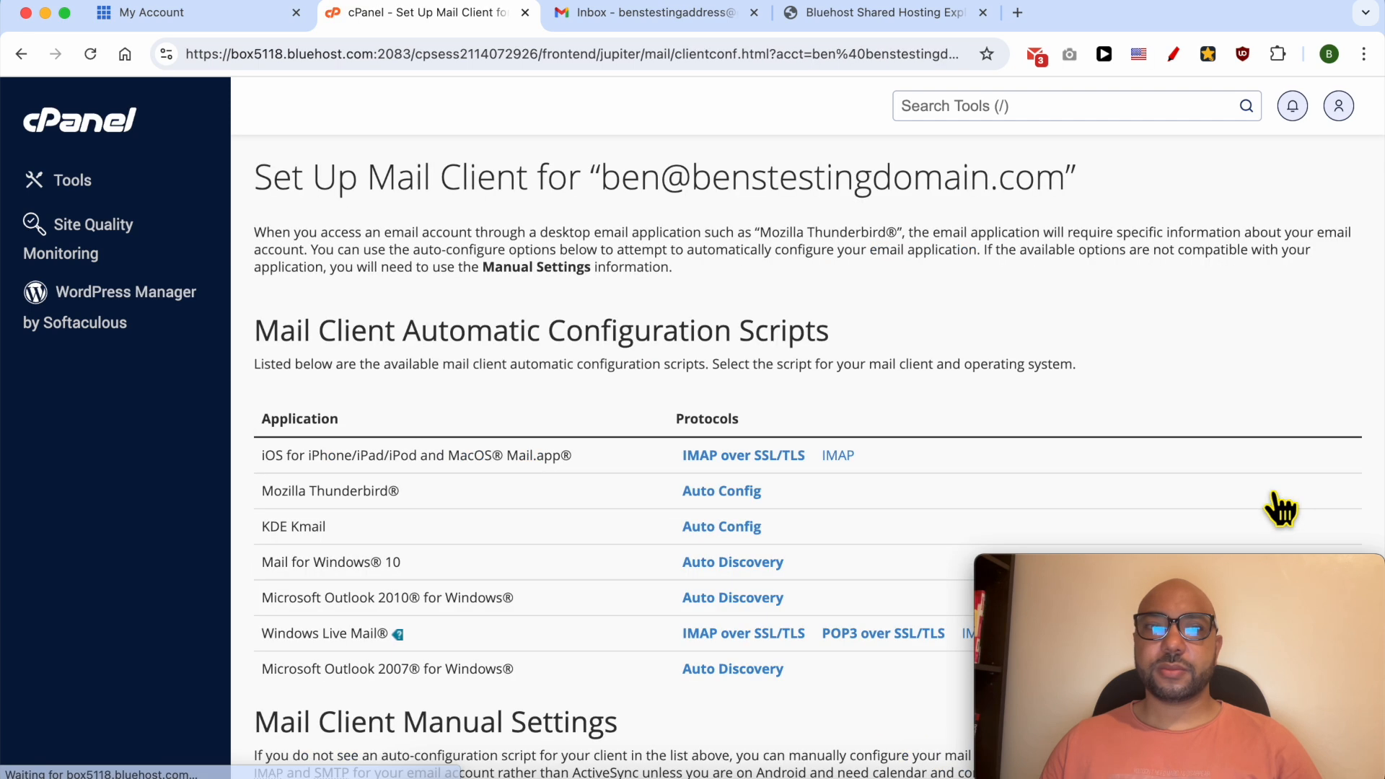
scroll(down, 3)
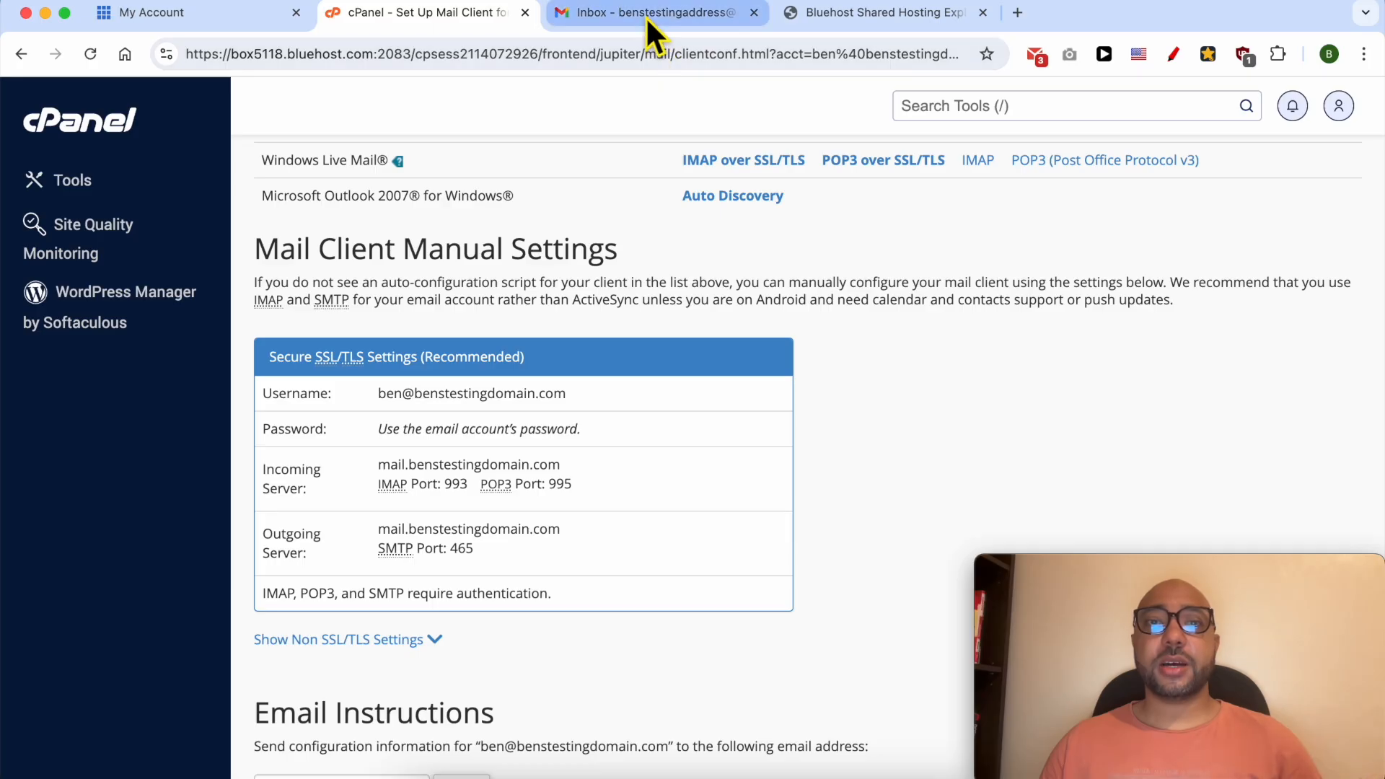
In Gmail, reach full settings on the Accounts and Import page.
click(658, 13)
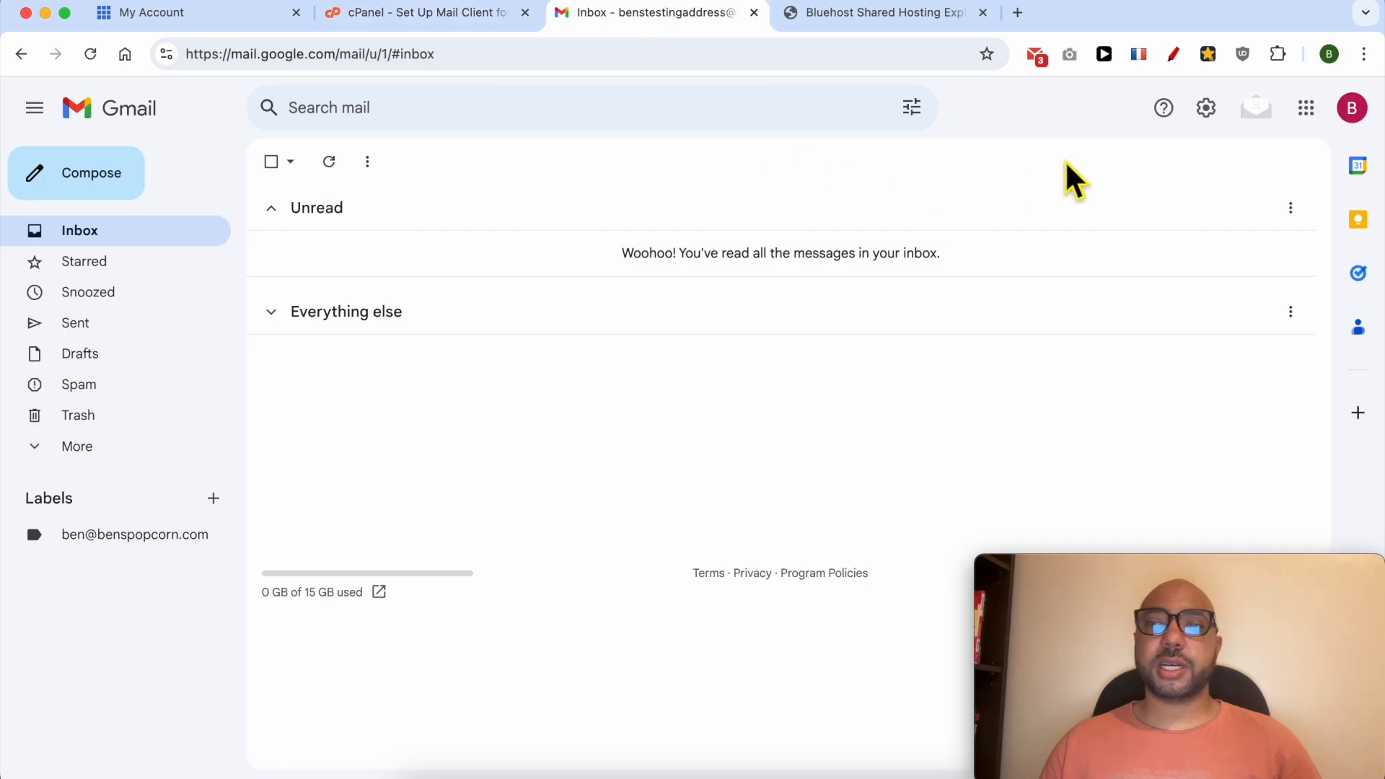
mouse_move(1205, 108)
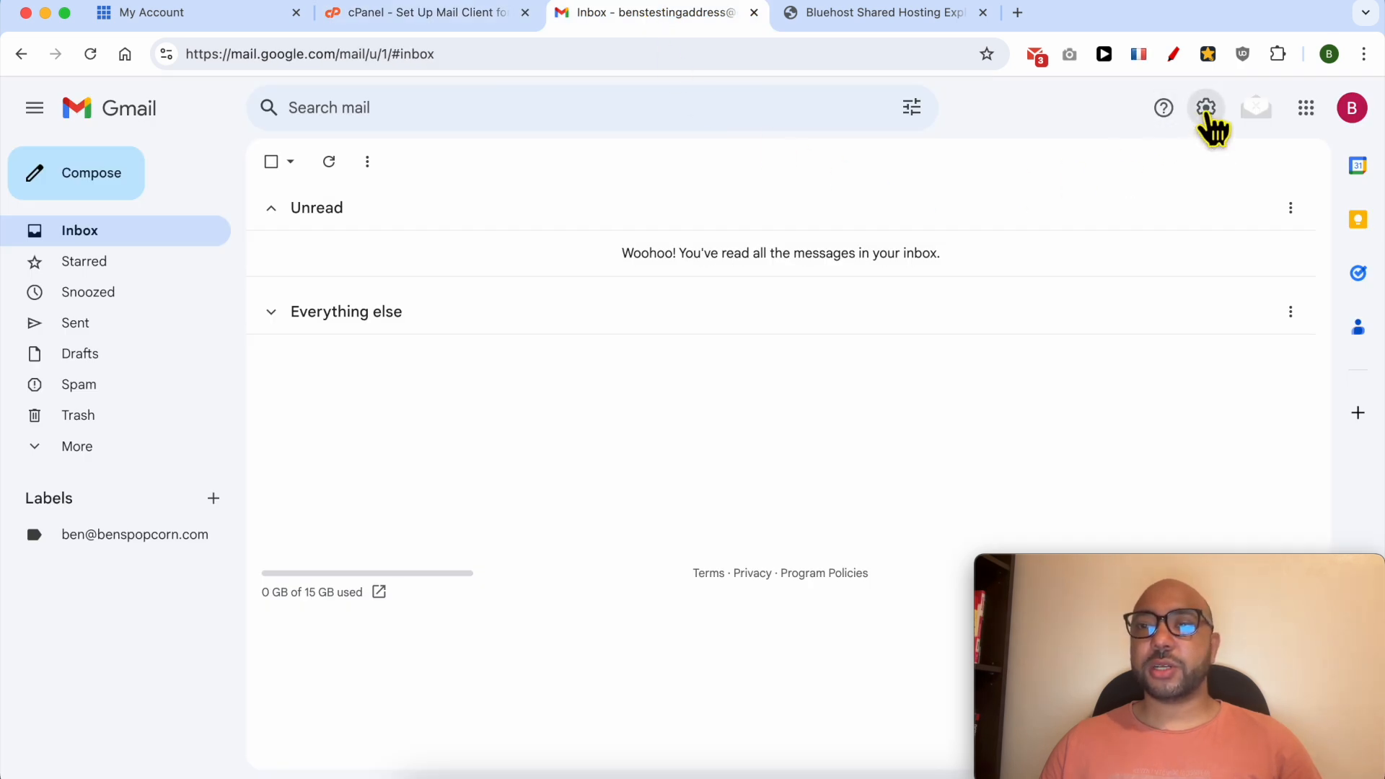
click(1205, 107)
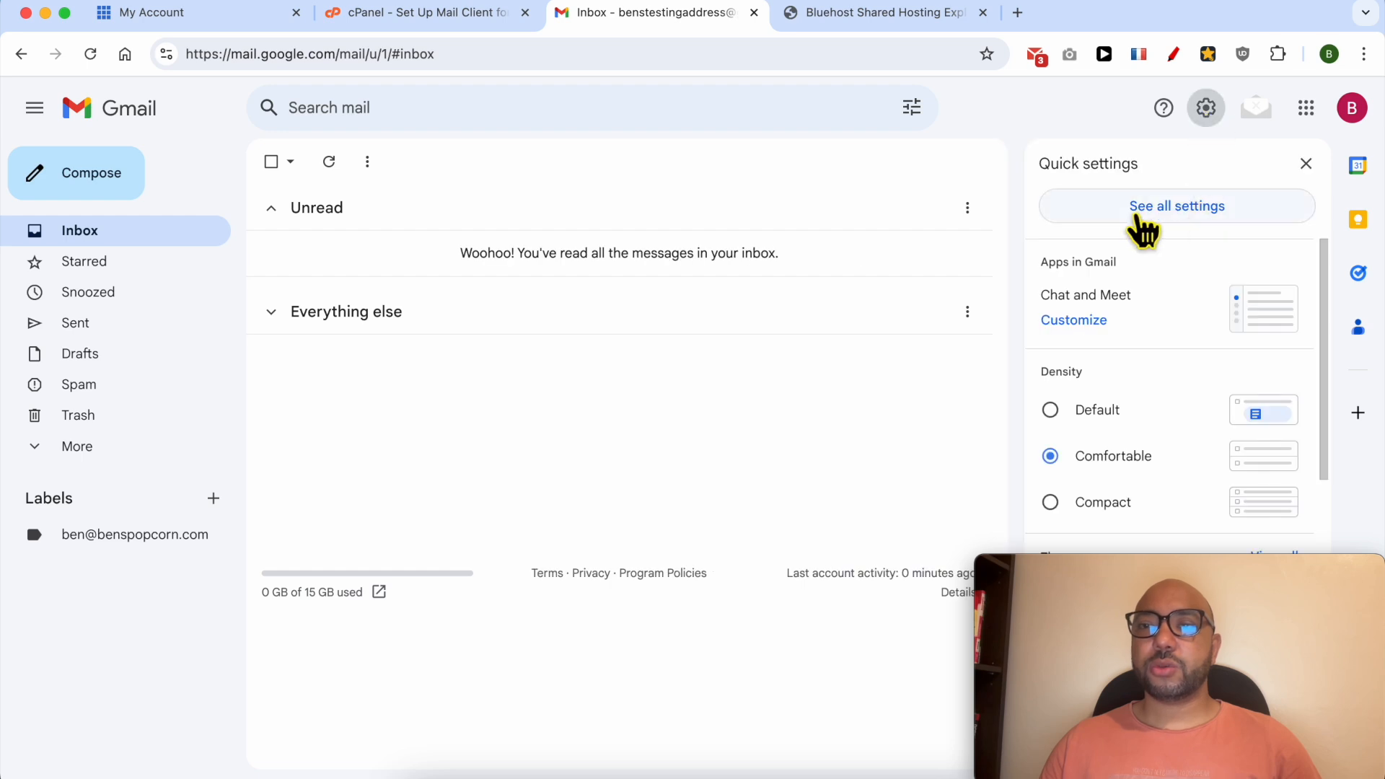
mouse_move(1243, 216)
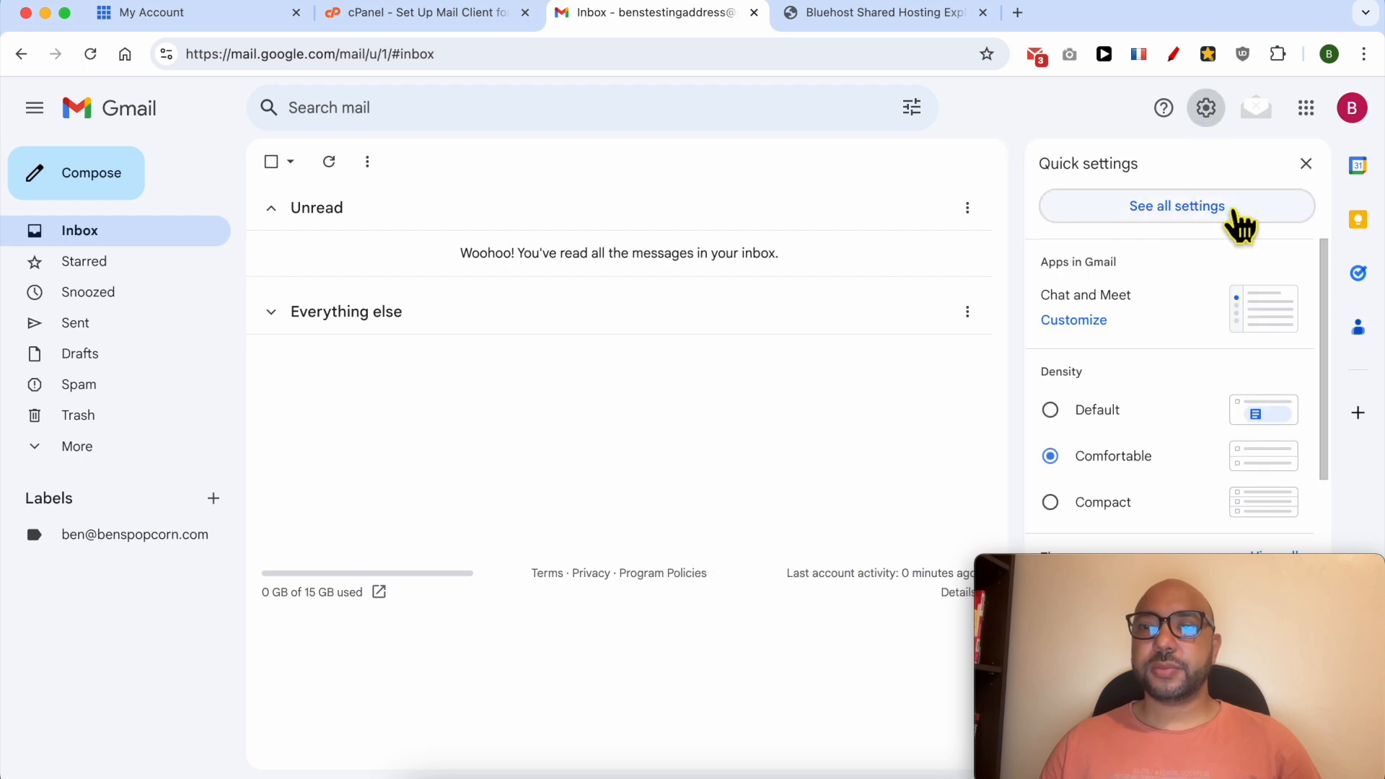
click(1176, 205)
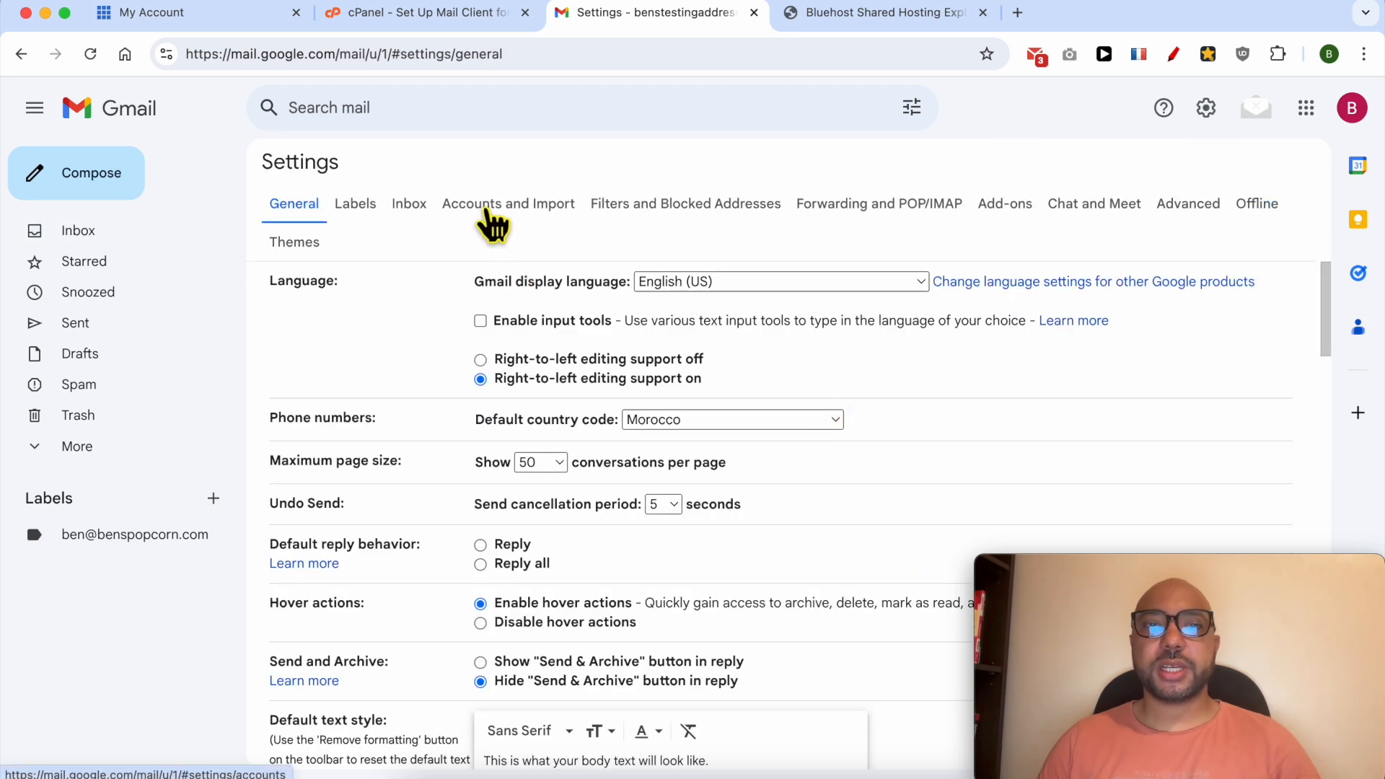
click(508, 203)
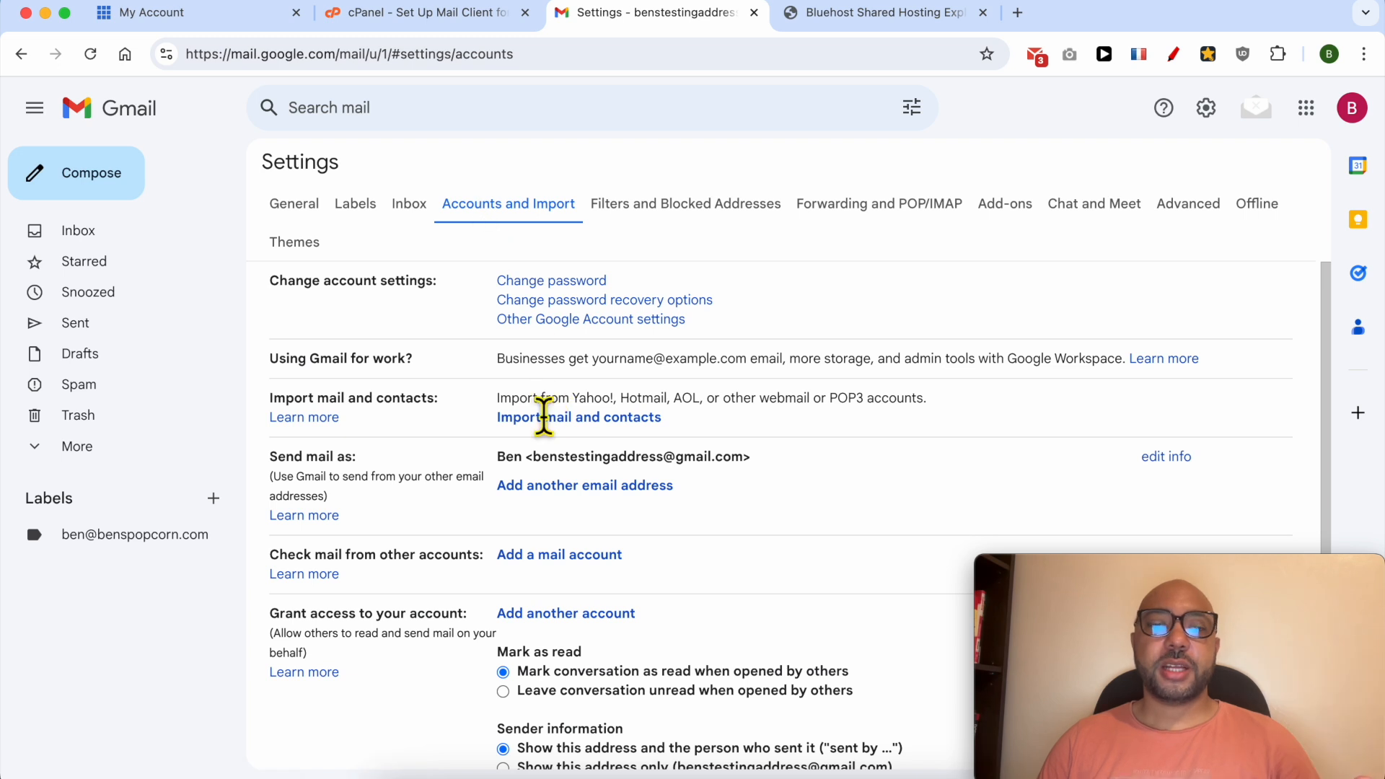
mouse_move(568, 560)
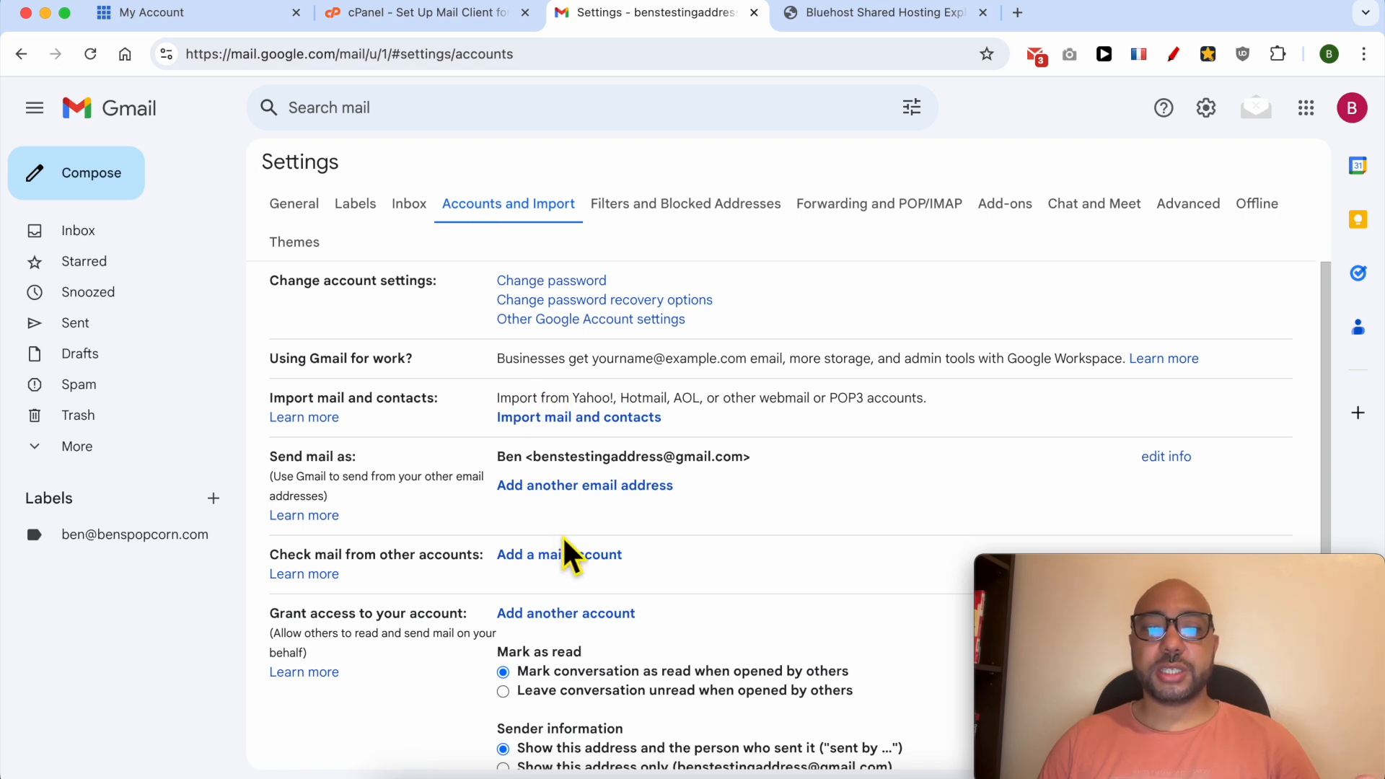
mouse_move(491, 570)
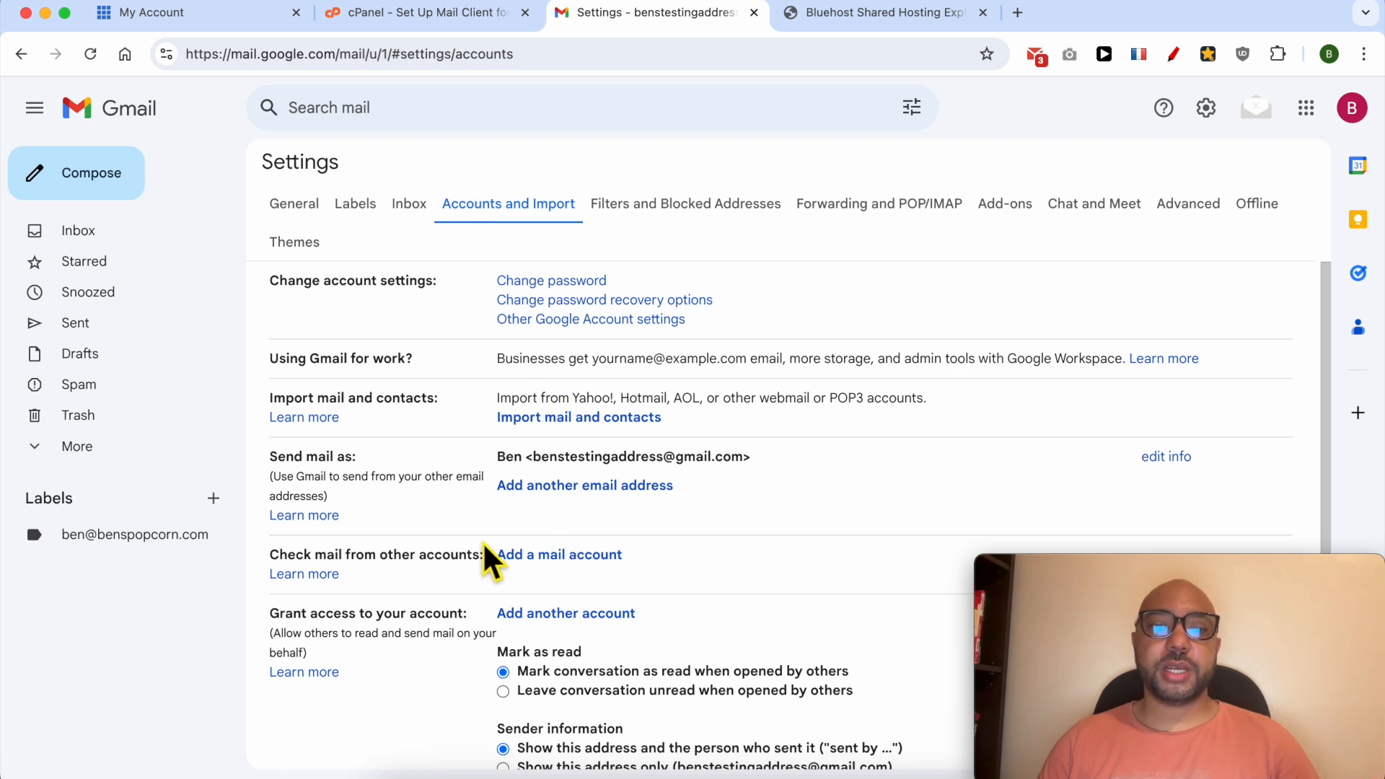
mouse_move(655, 590)
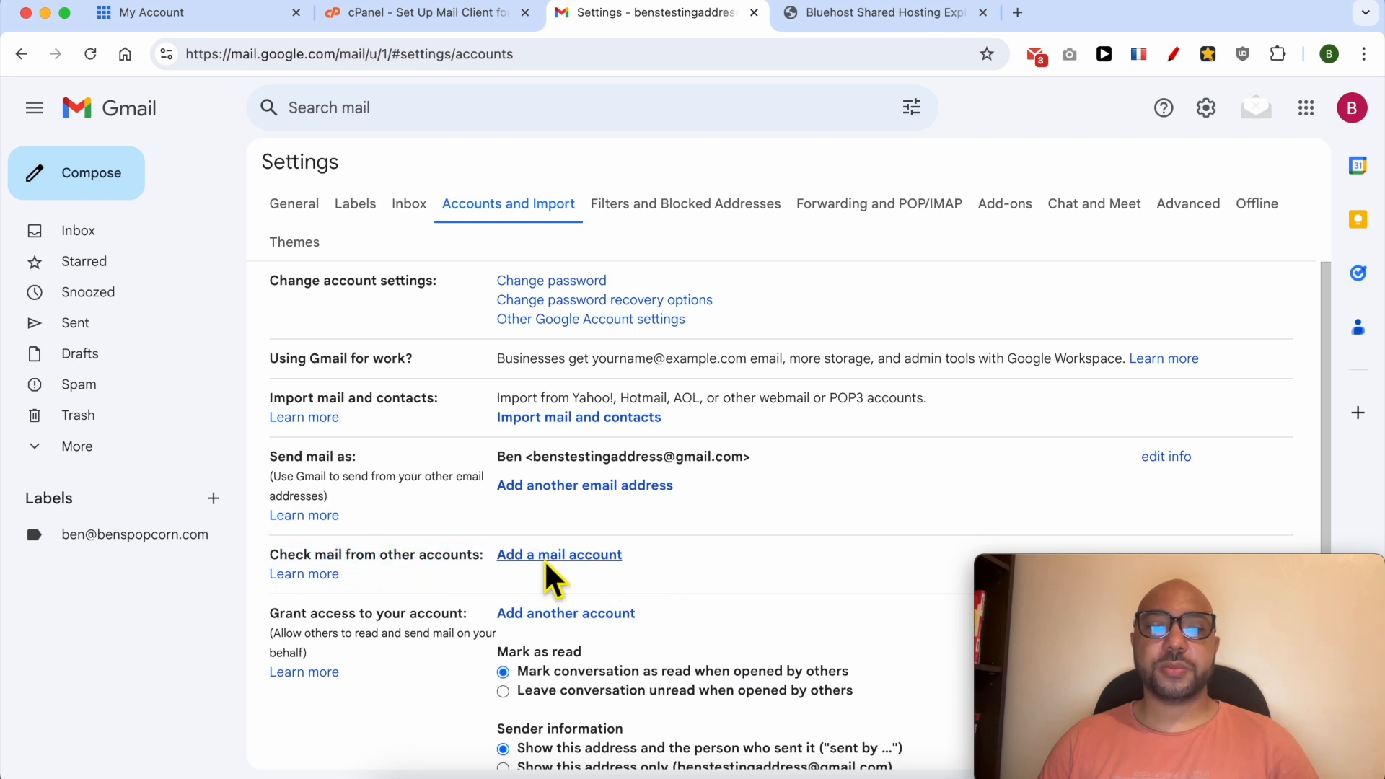
click(560, 554)
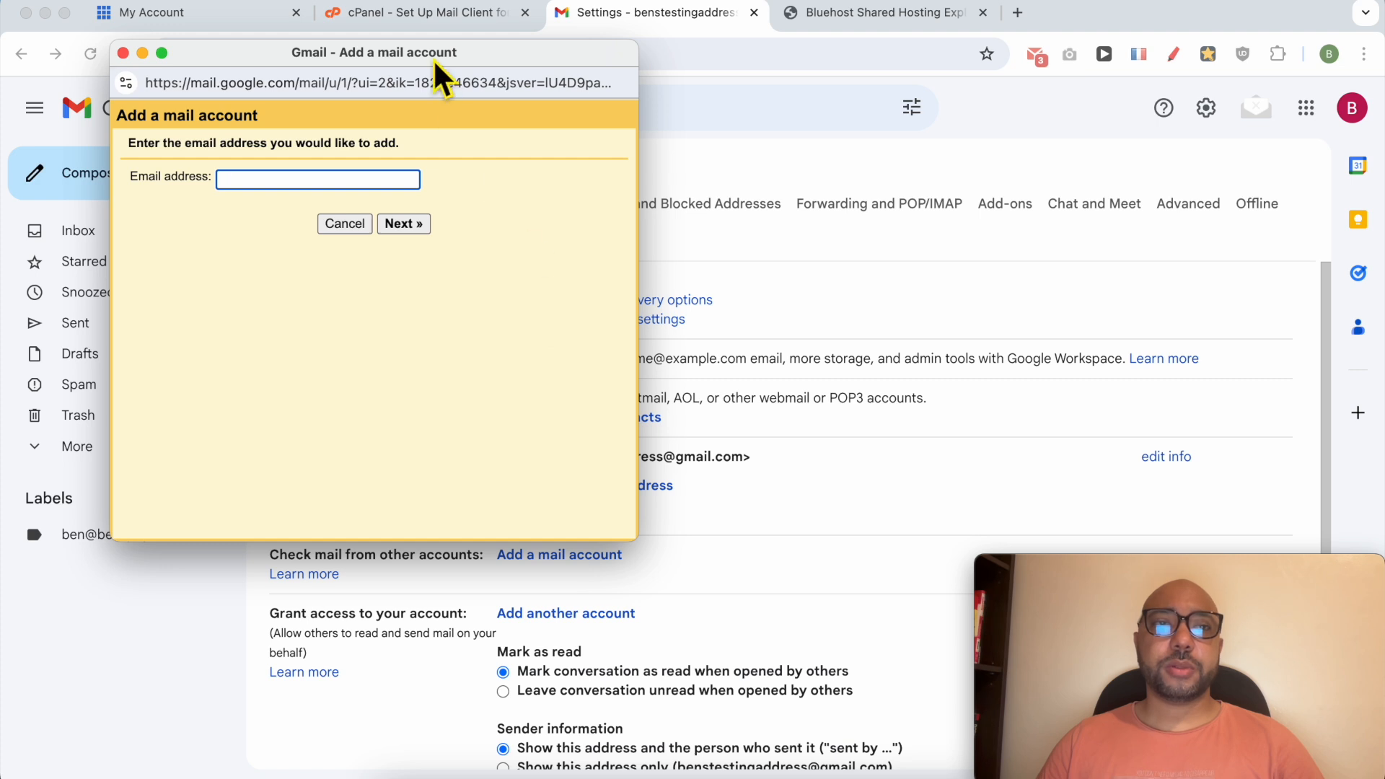
click(437, 13)
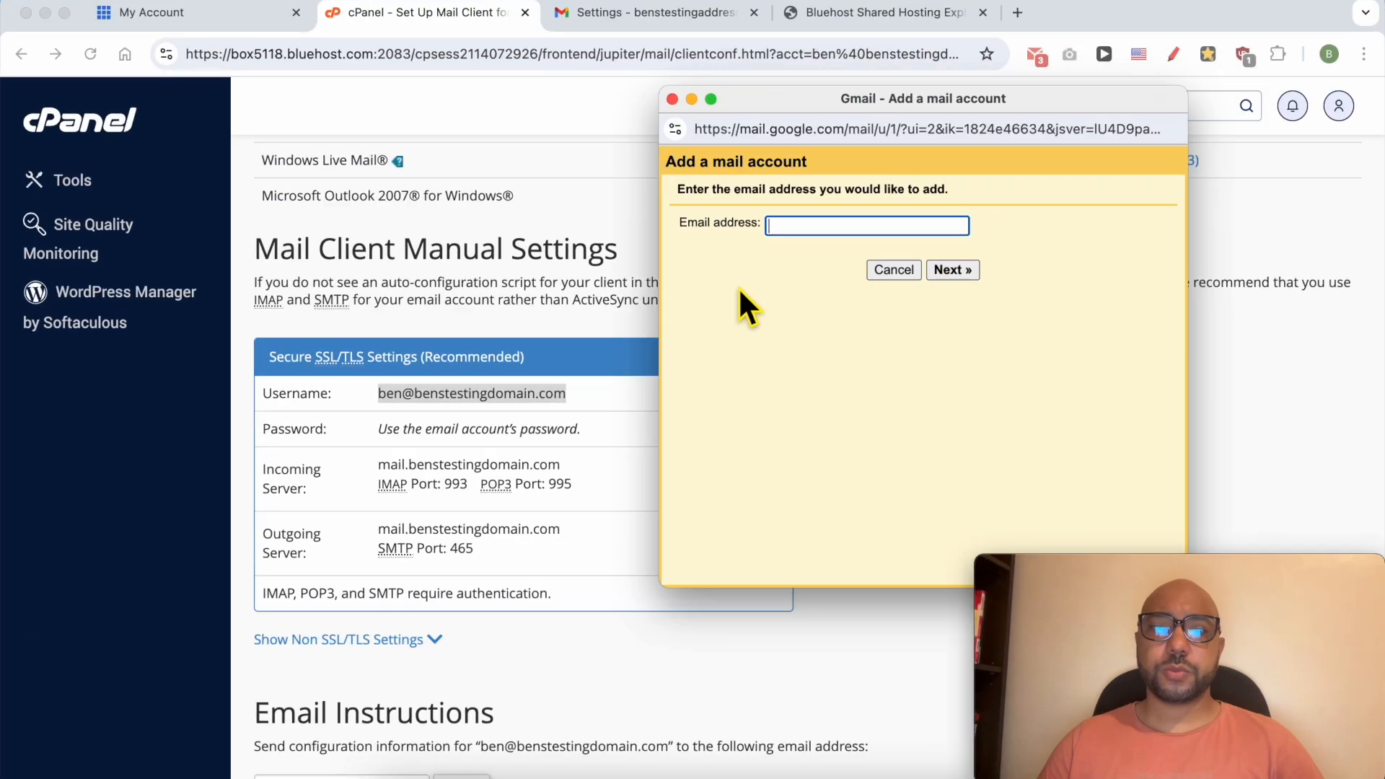
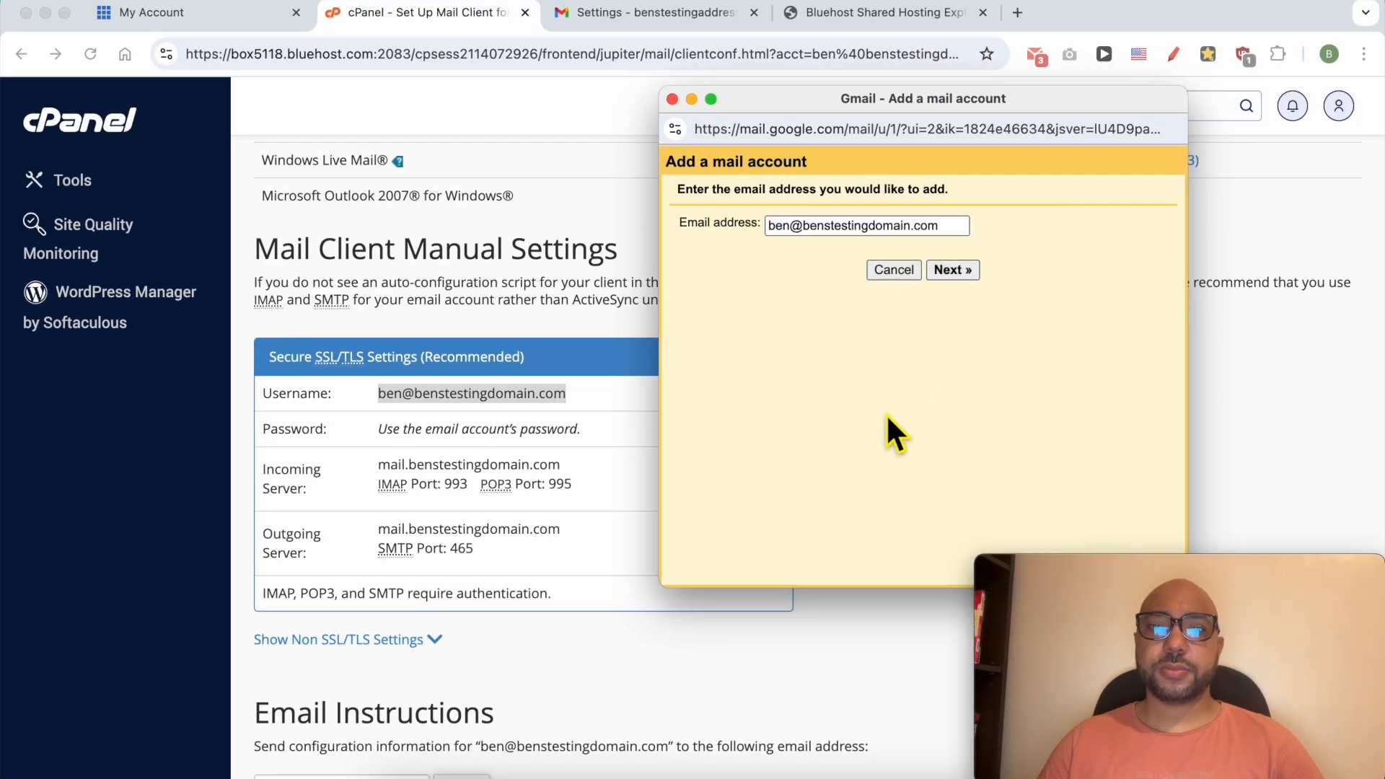
click(953, 270)
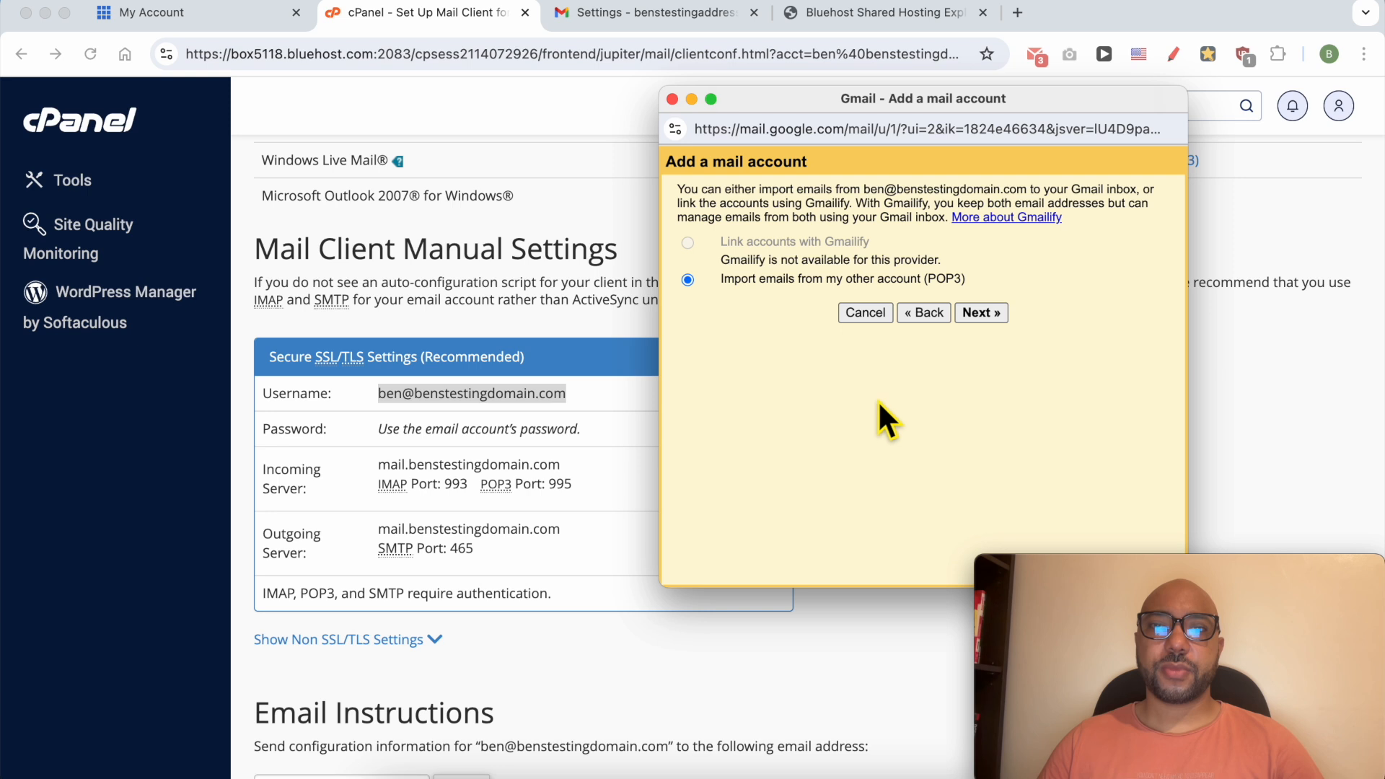
mouse_move(768, 300)
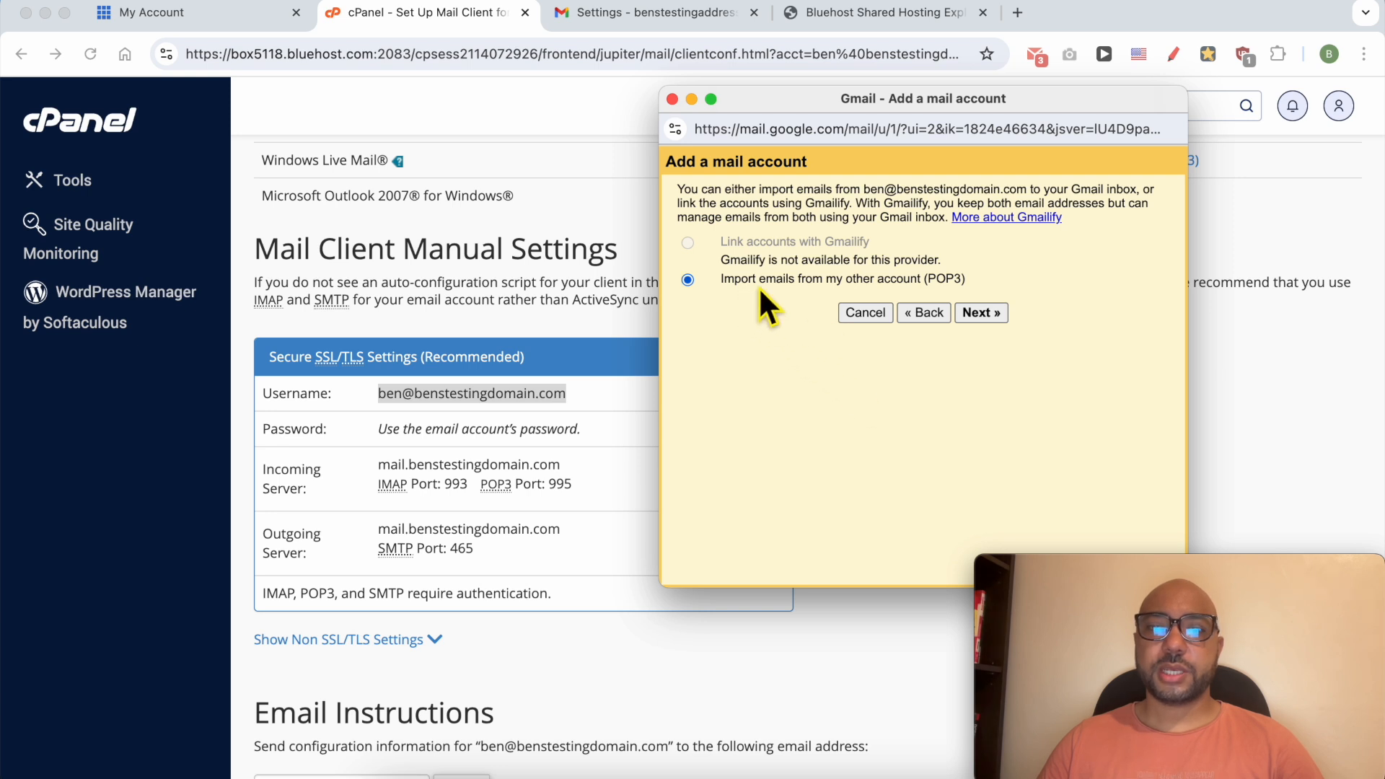
mouse_move(936, 309)
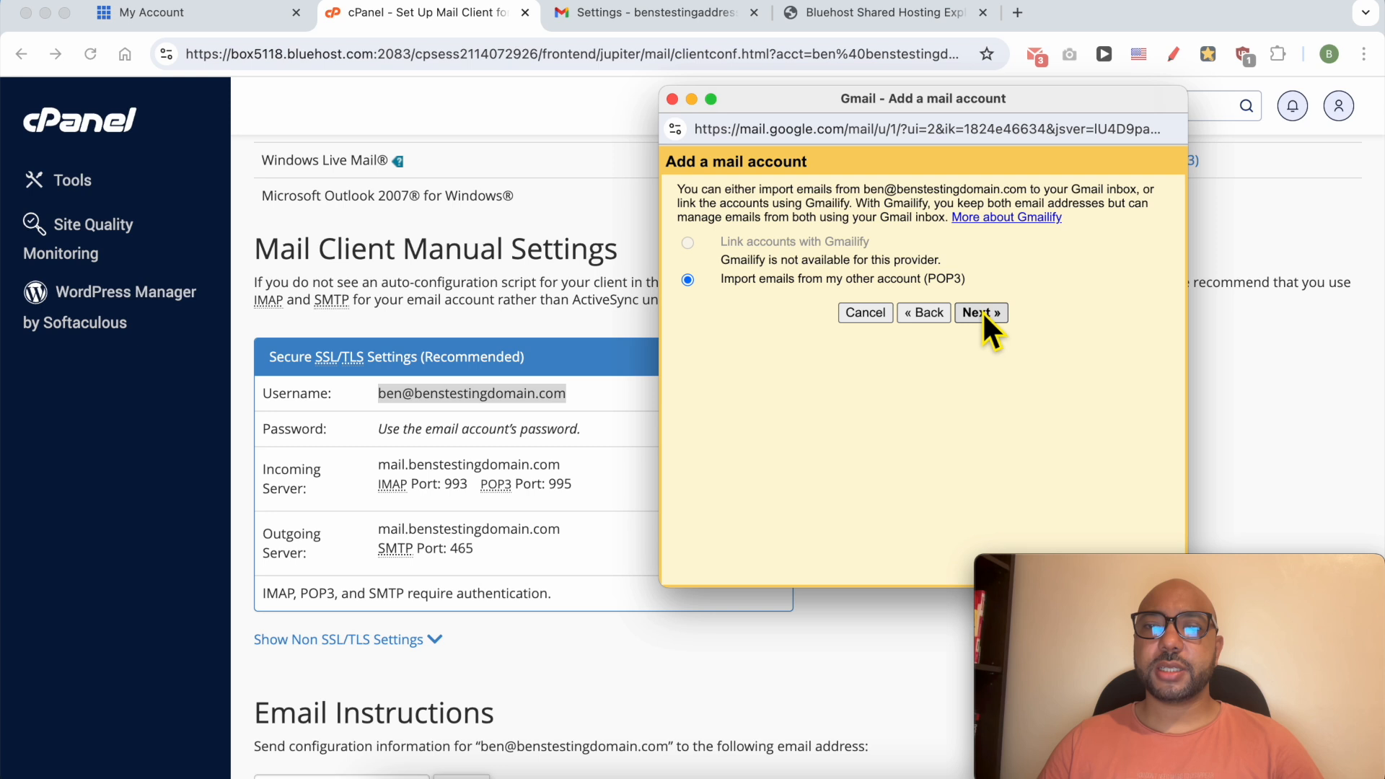
Continue to the POP form and paste the full address as username.
click(981, 312)
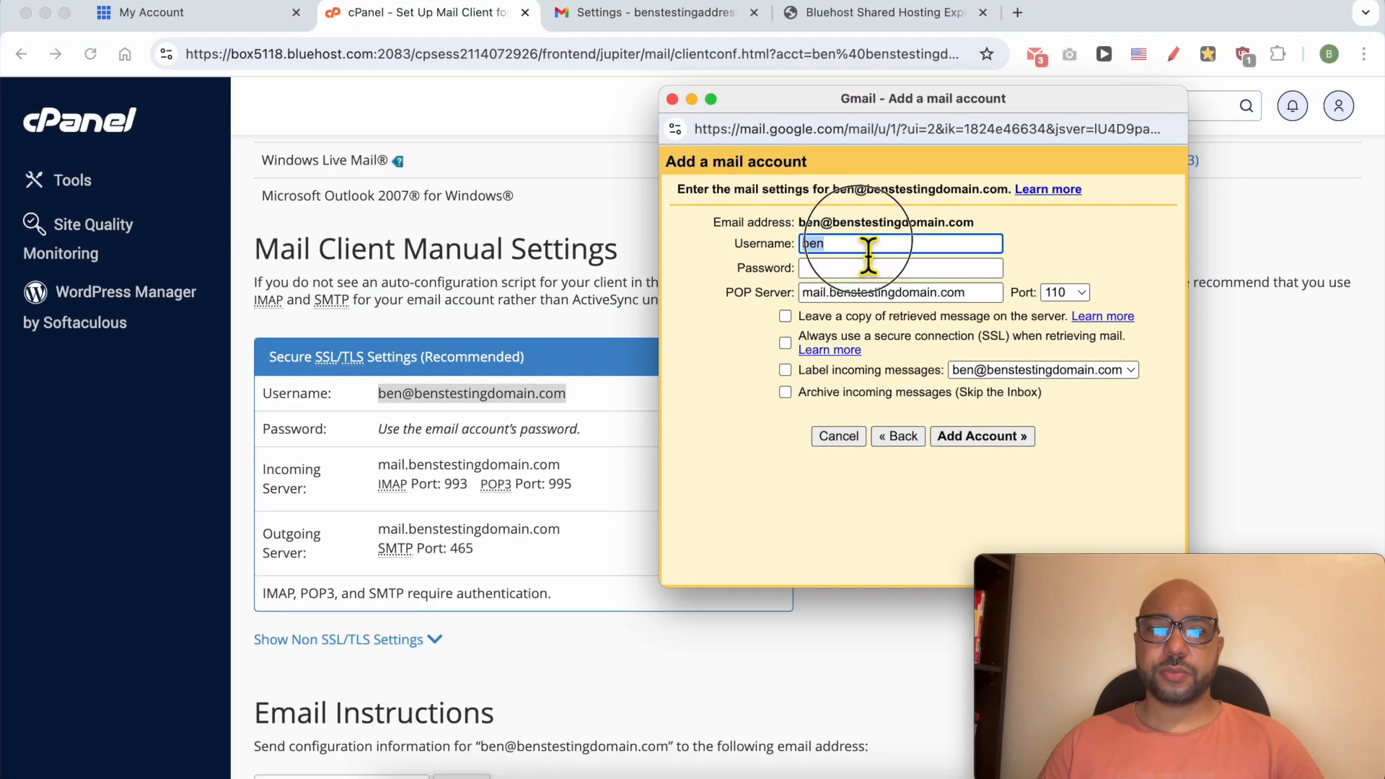
right_click(841, 244)
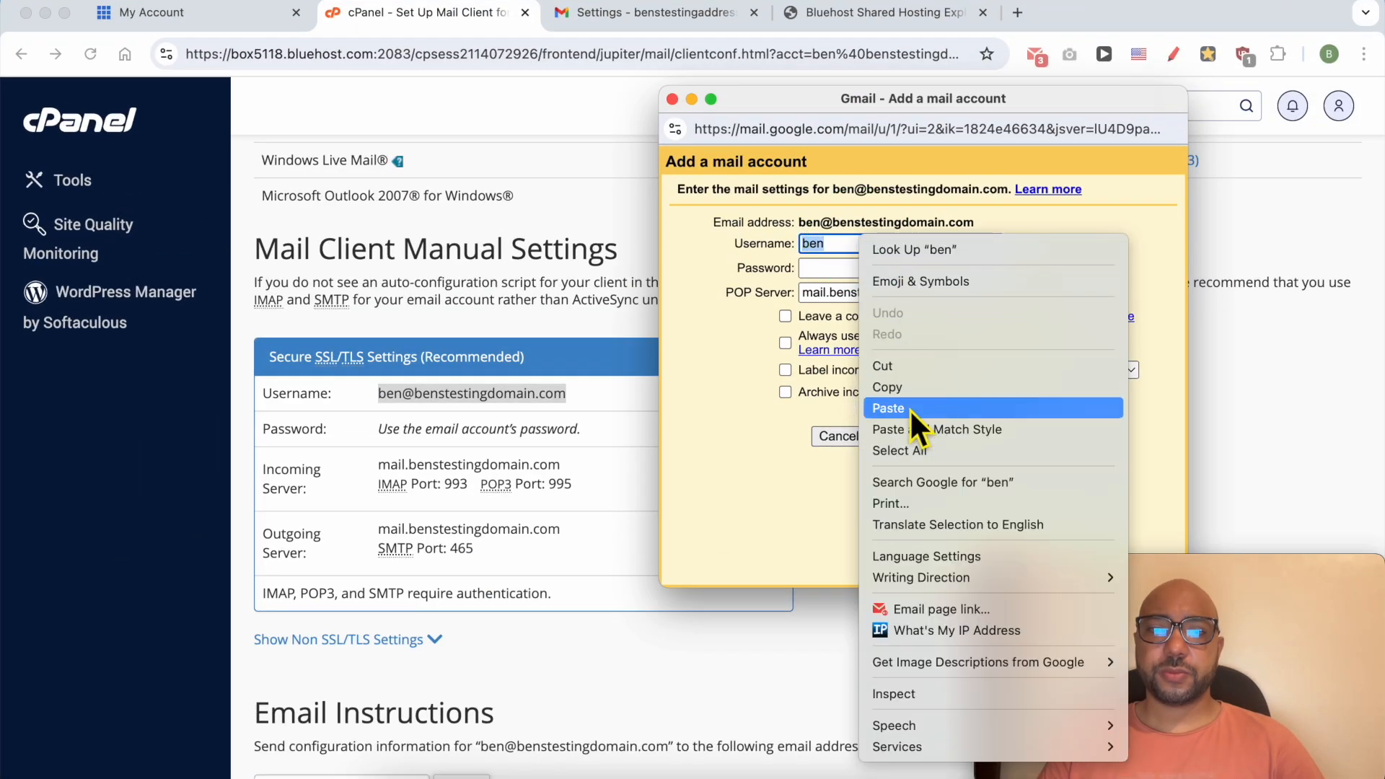
click(889, 409)
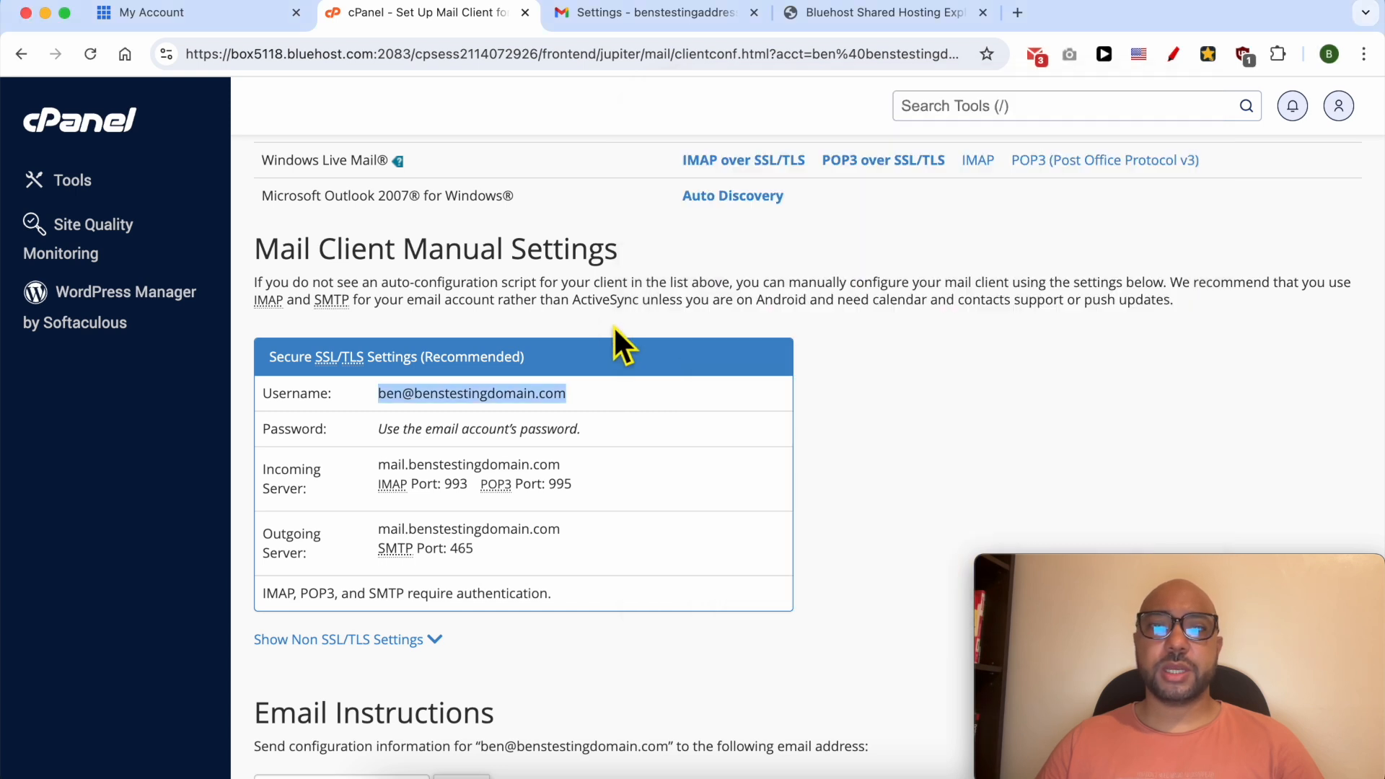
Back in cPanel Email Accounts, manage the first domain account.
scroll(up, 3)
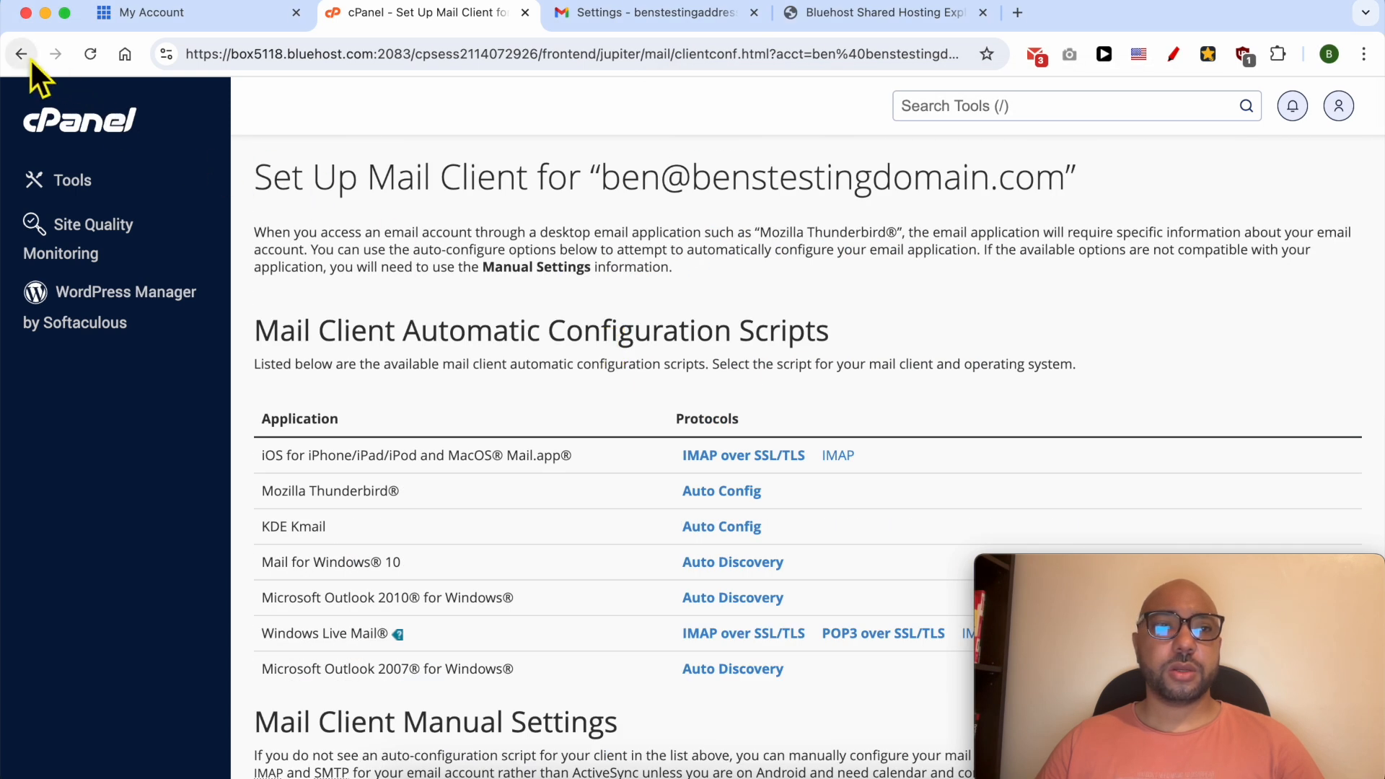
click(23, 52)
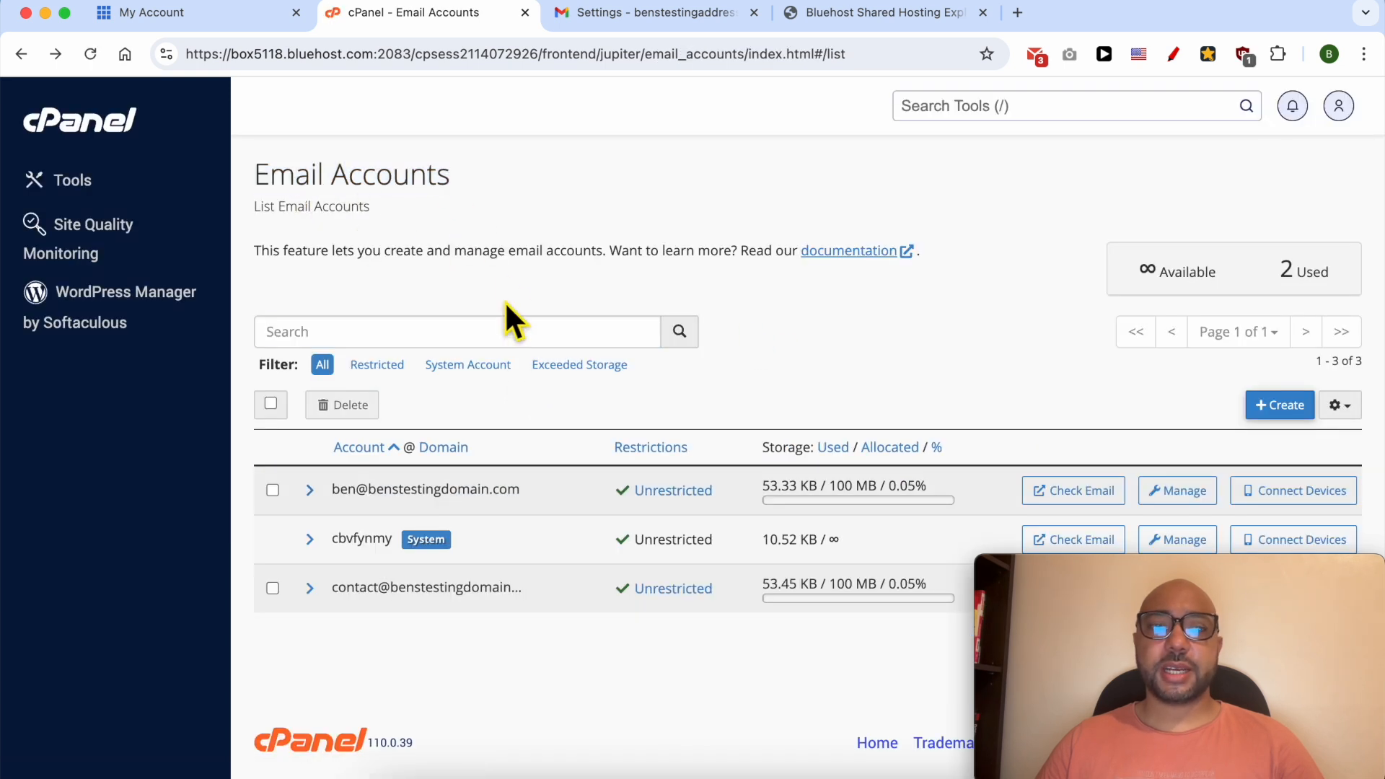
mouse_move(471, 503)
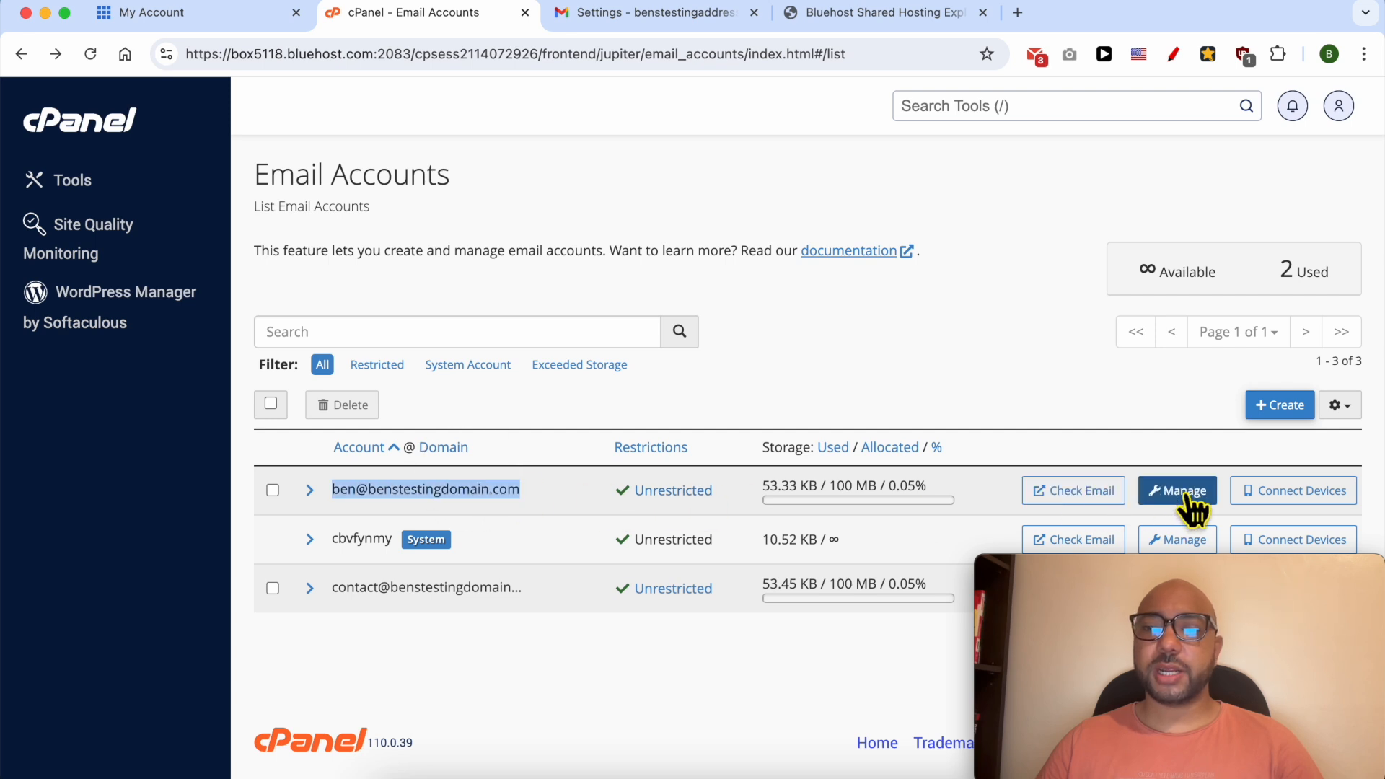
click(1178, 491)
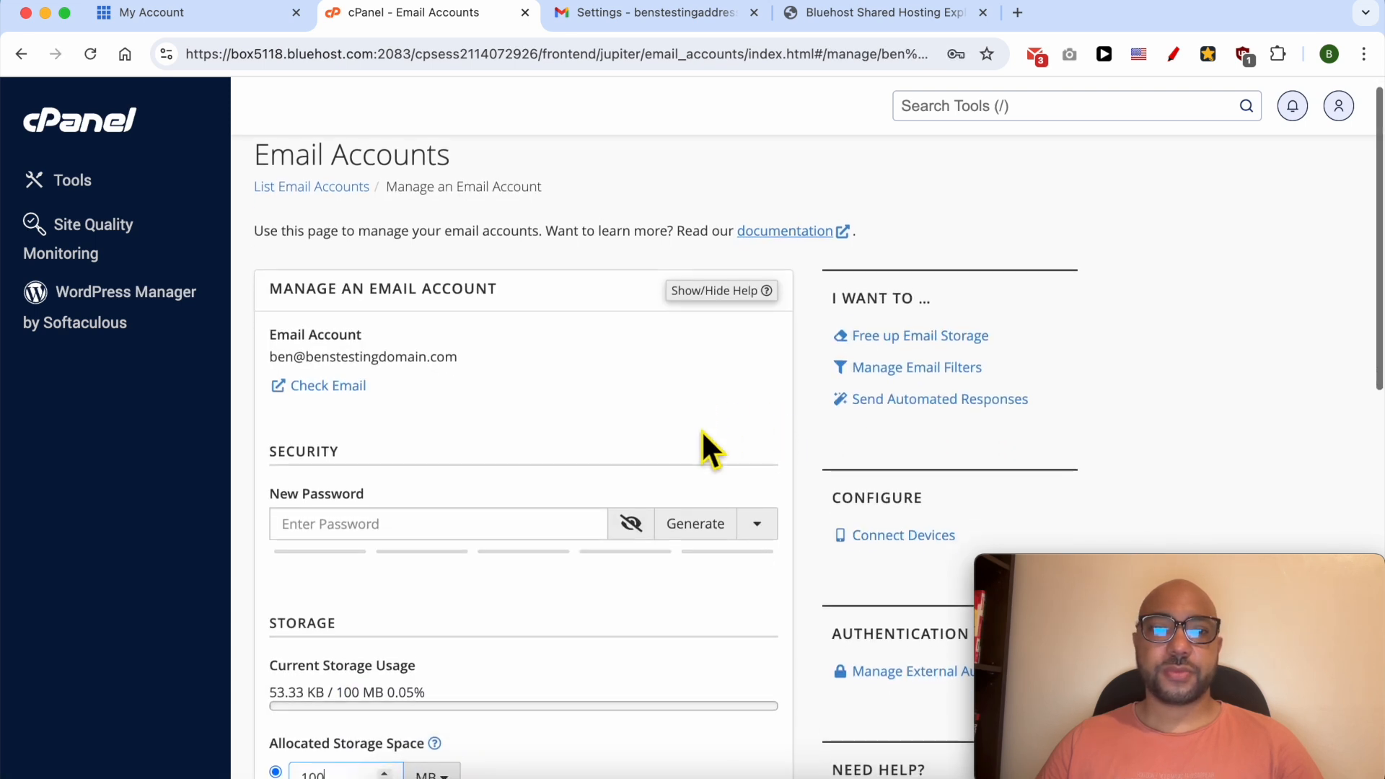
scroll(down, 3)
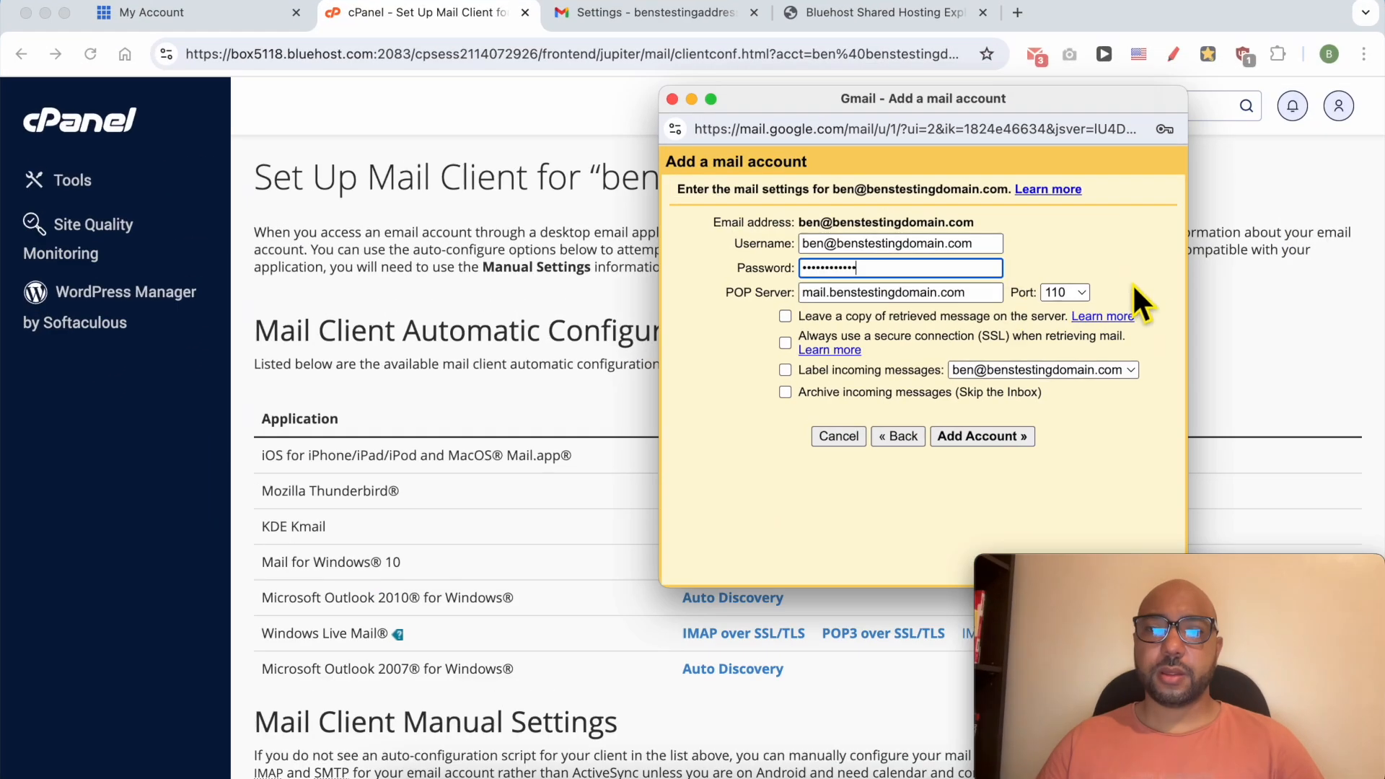
mouse_move(777, 325)
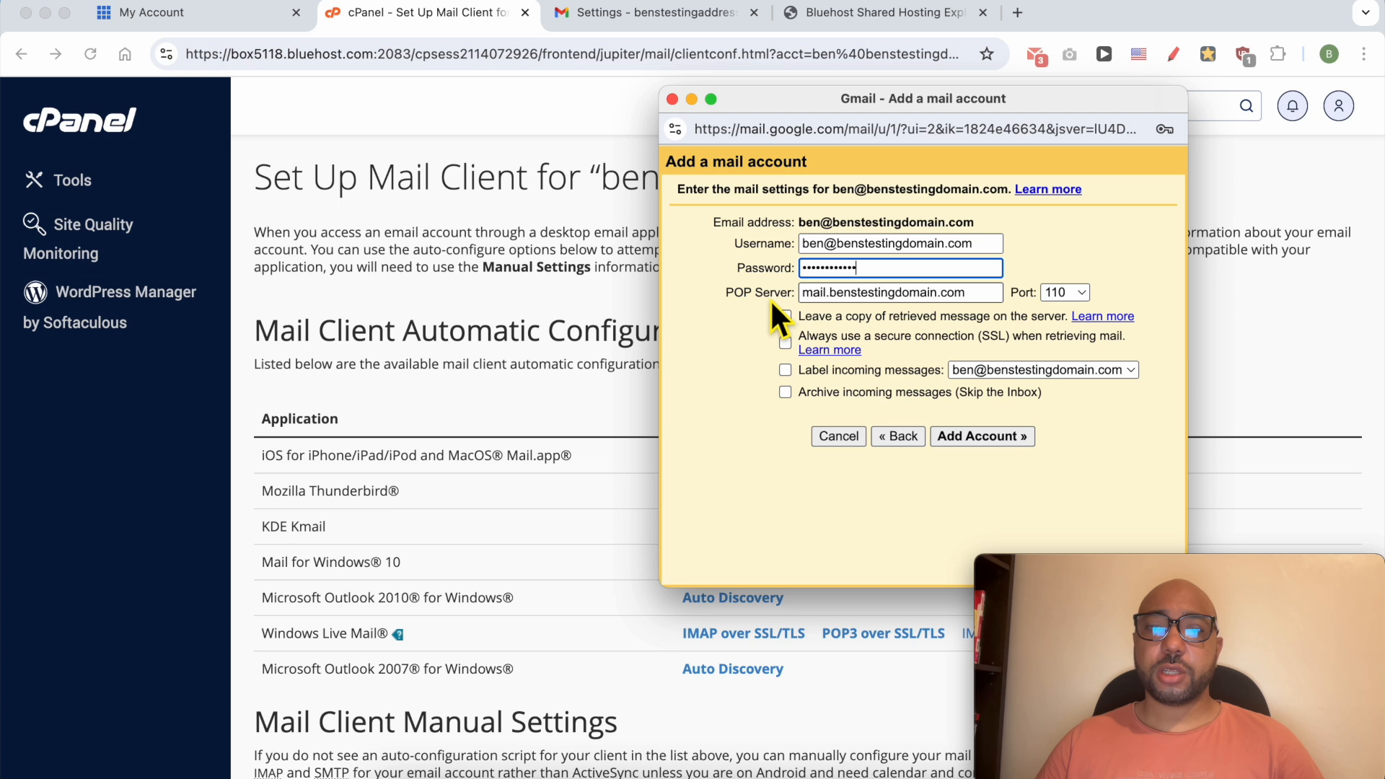
Add the POP account with port 995, server copies kept, SSL and labelled messages.
double_click(900, 293)
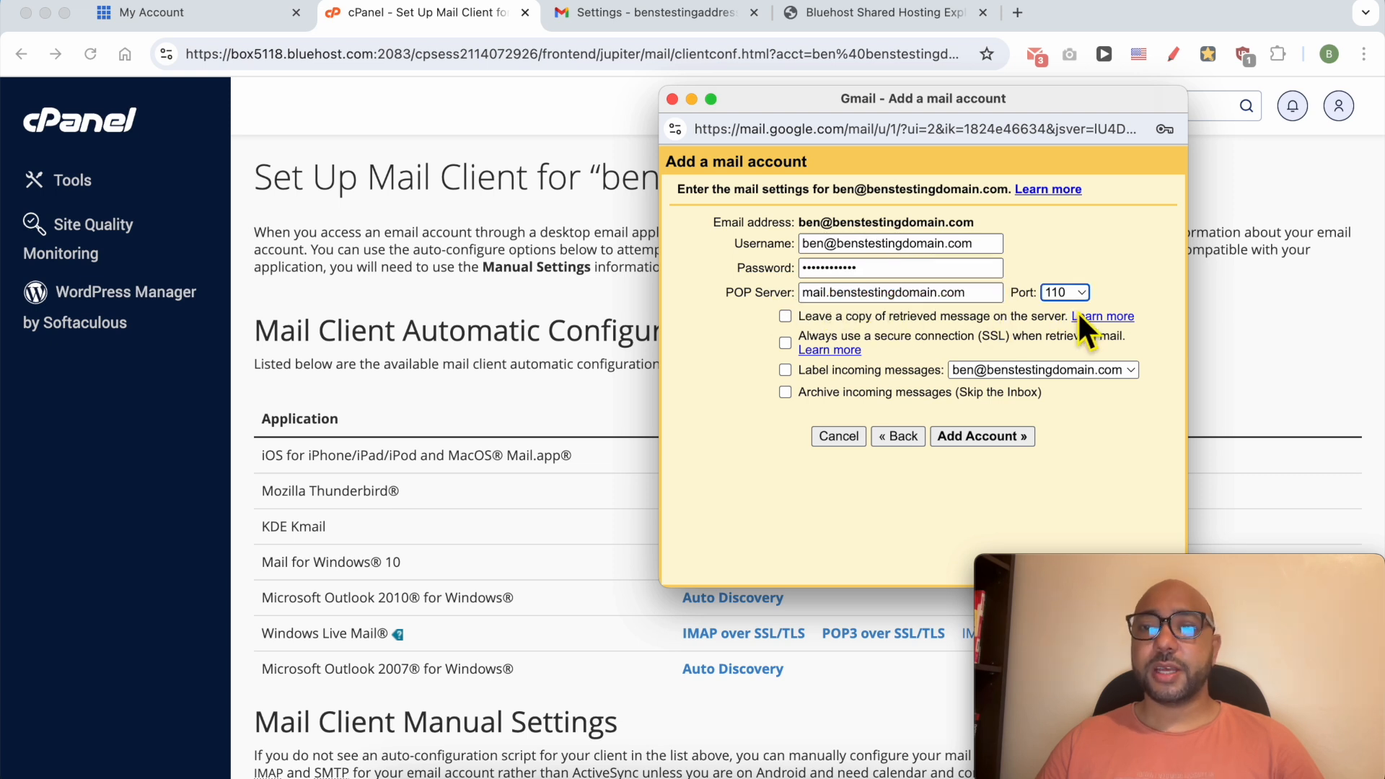
click(1065, 291)
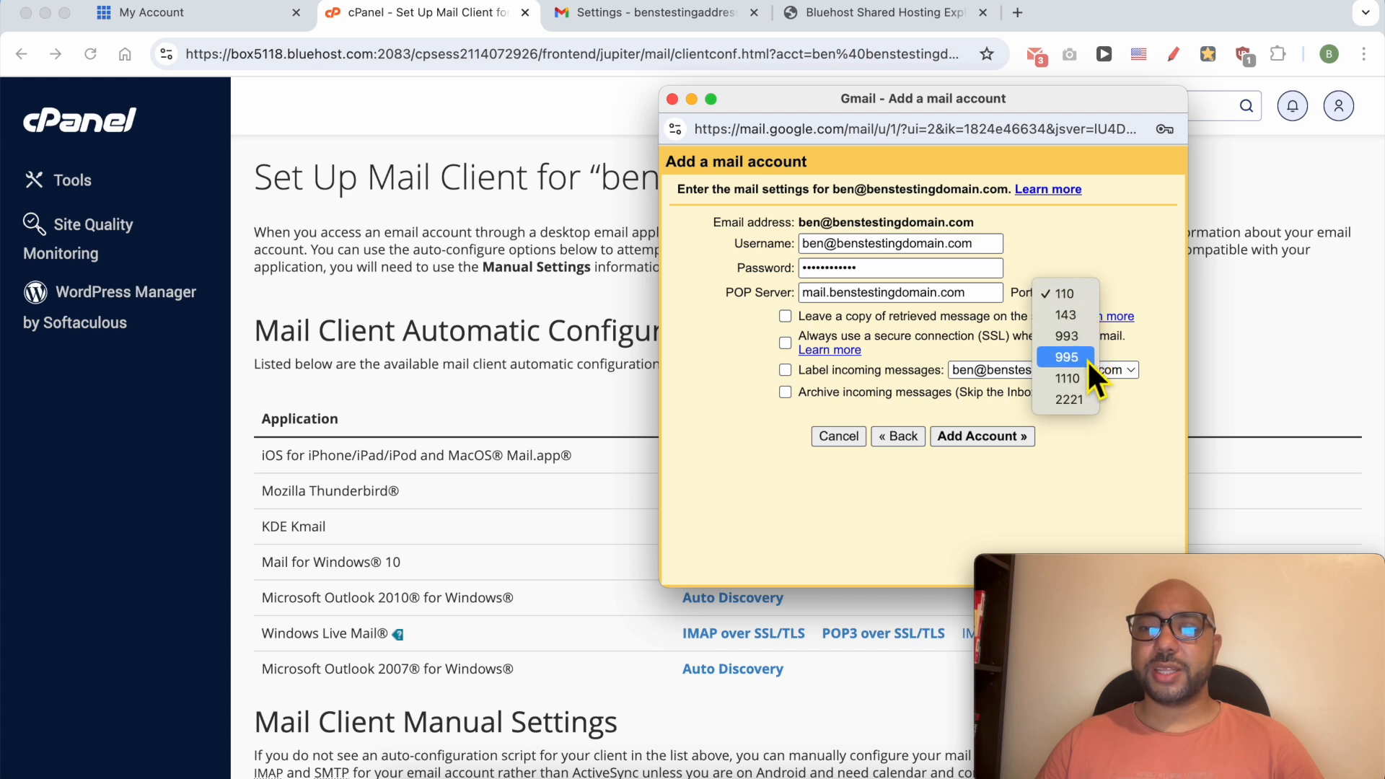
click(1066, 358)
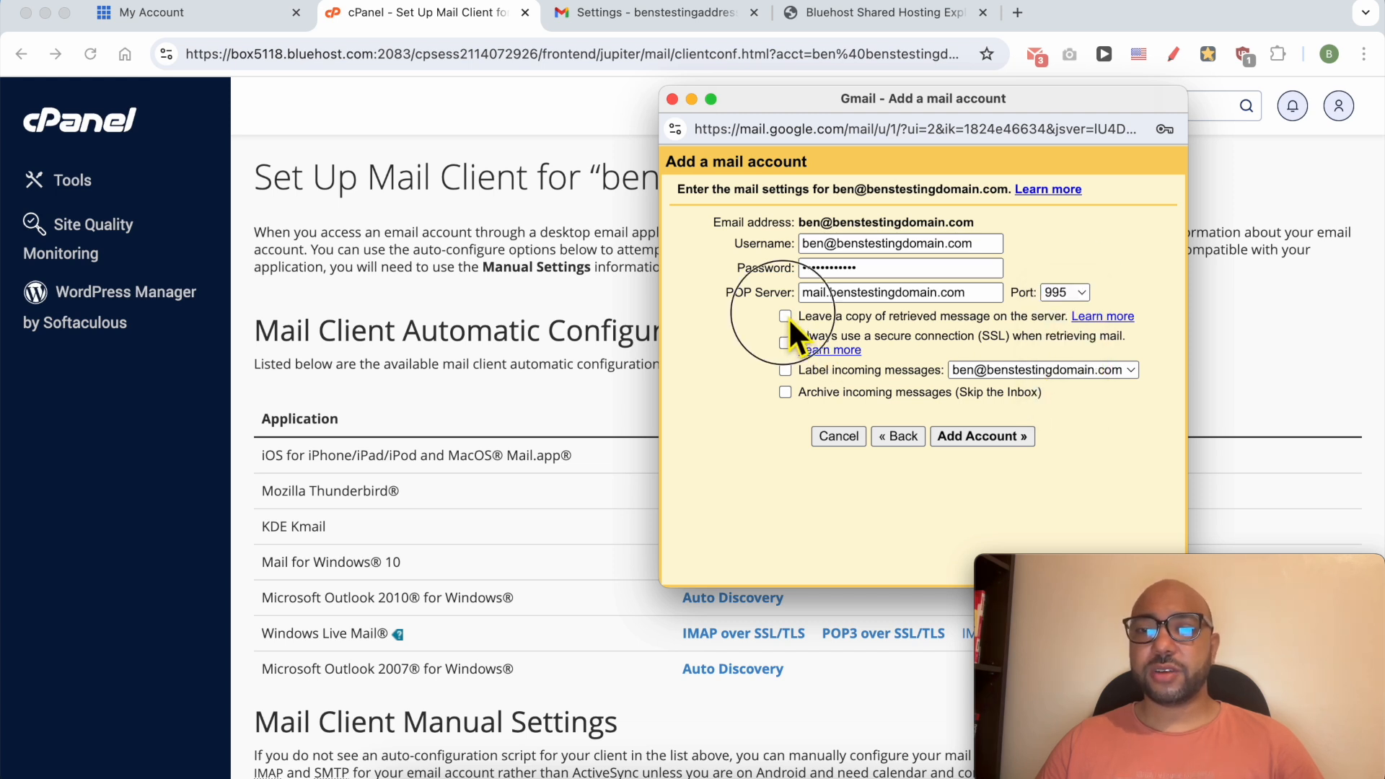
click(786, 316)
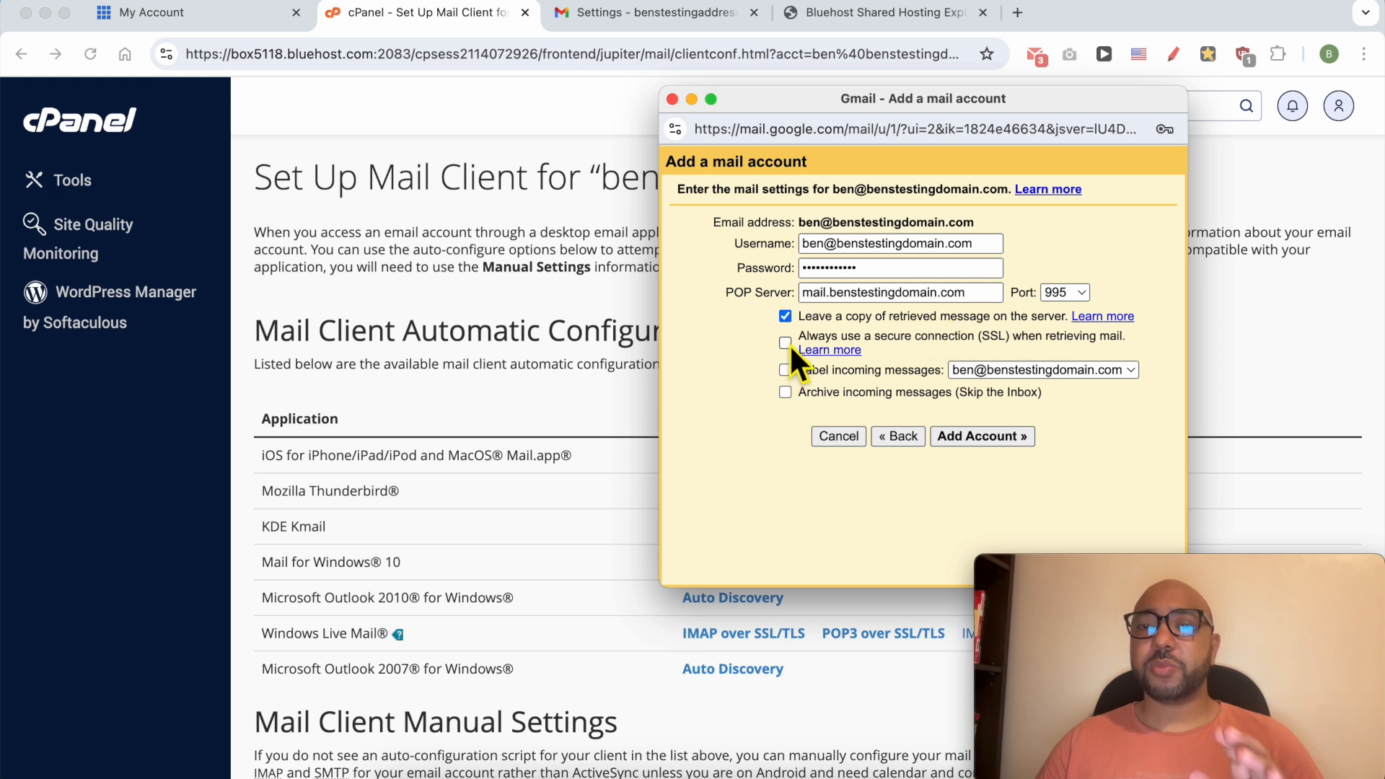
click(785, 343)
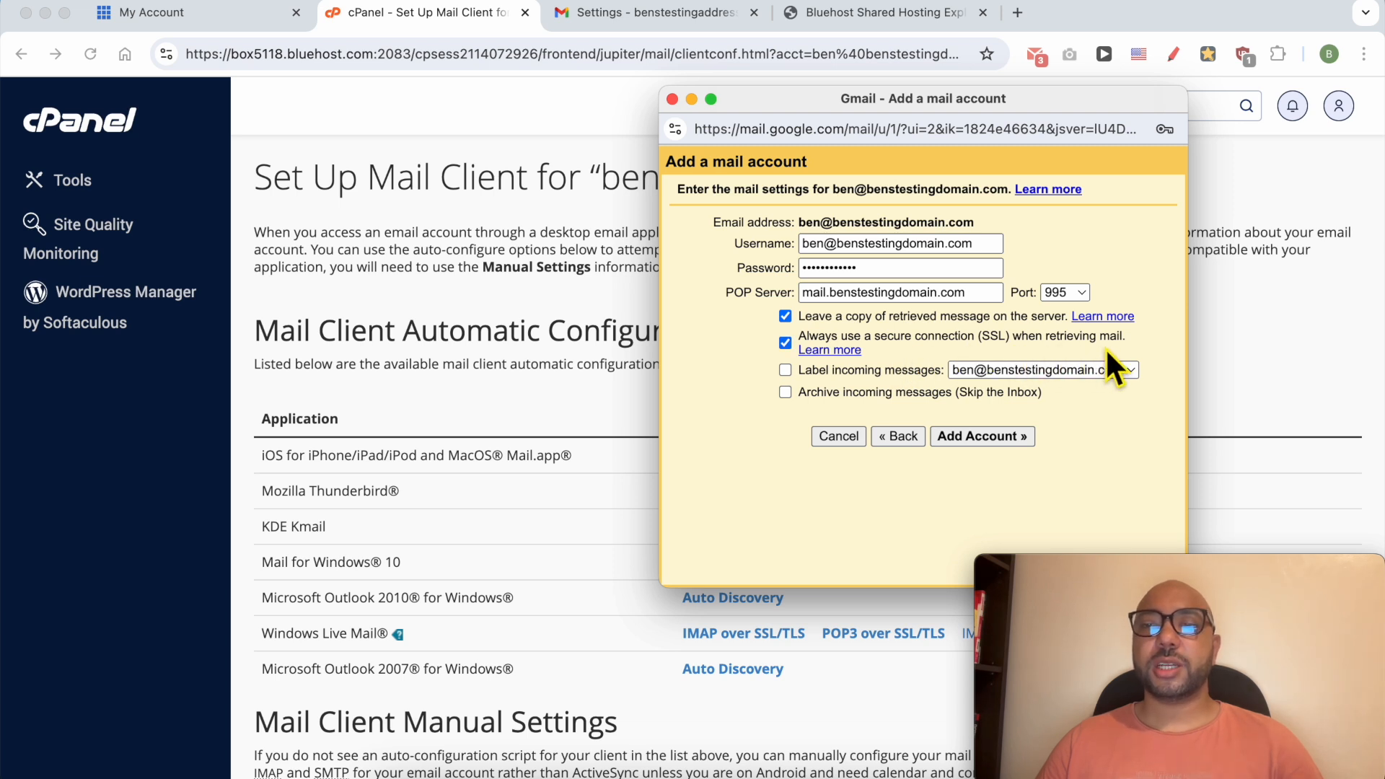
click(785, 370)
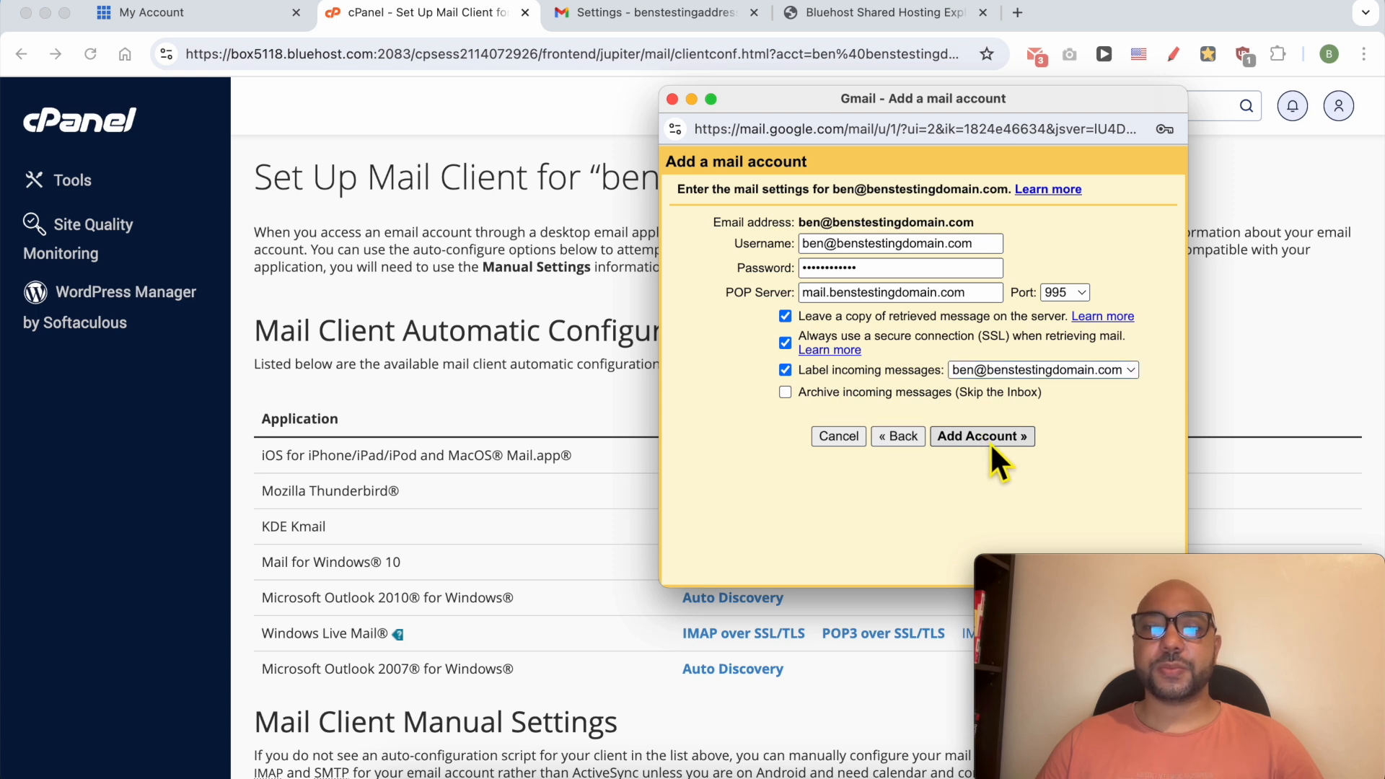
click(981, 436)
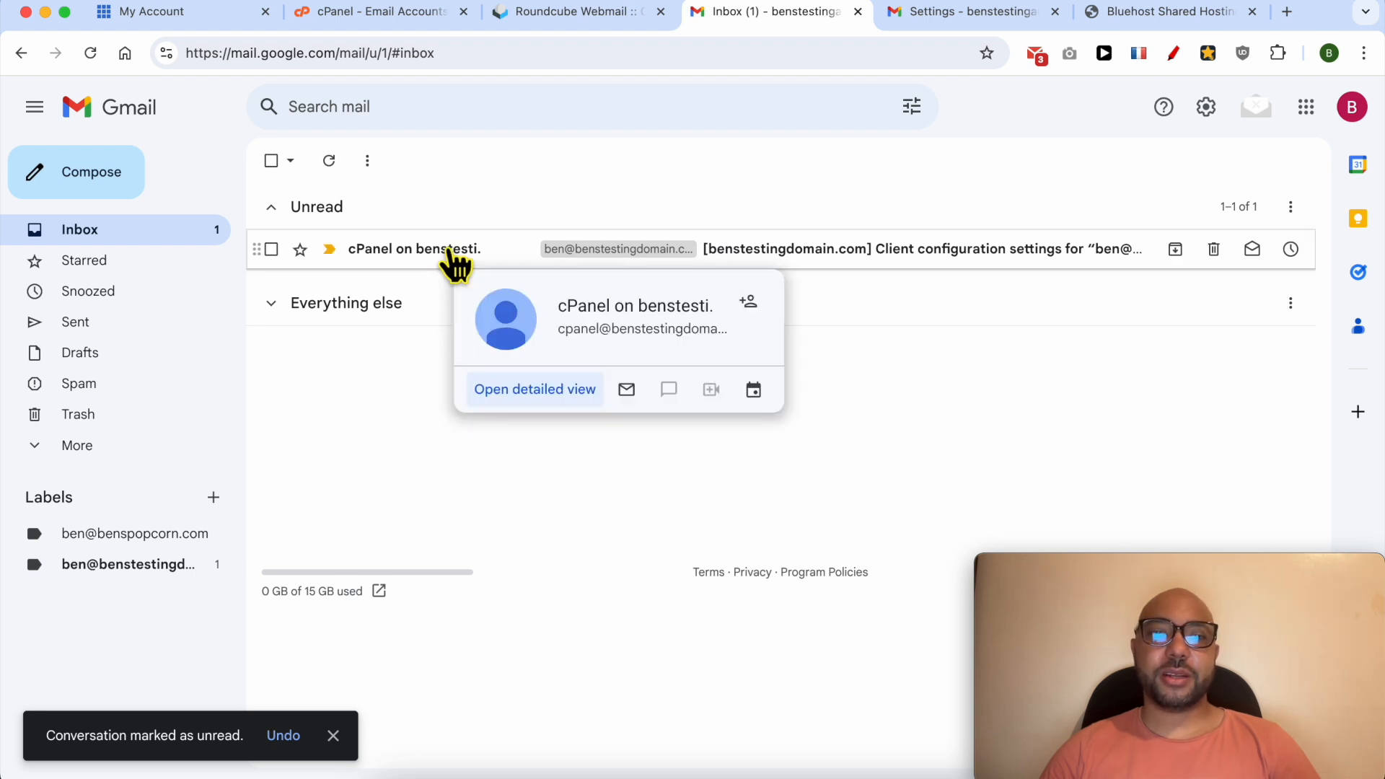
Read the imported cPanel configuration email and view its sender details.
click(453, 248)
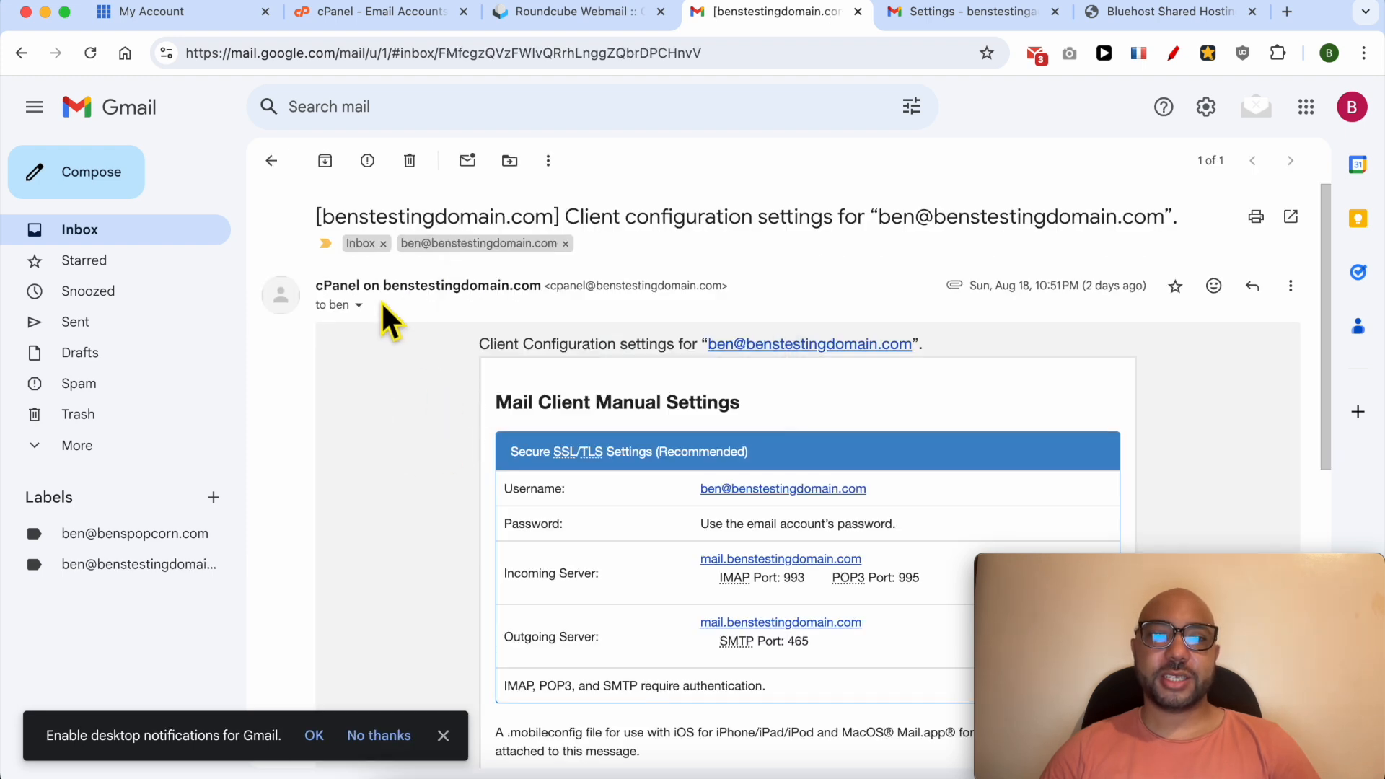
click(357, 304)
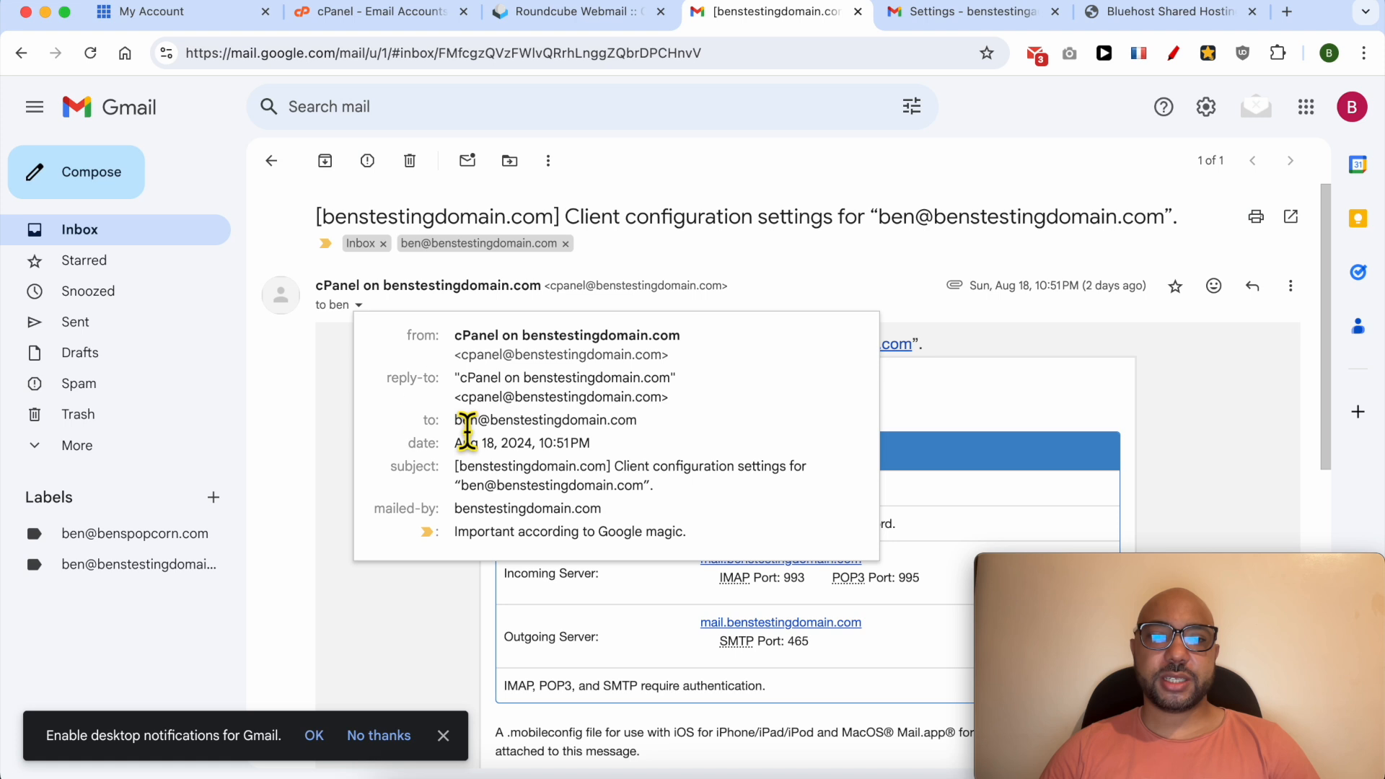
click(537, 420)
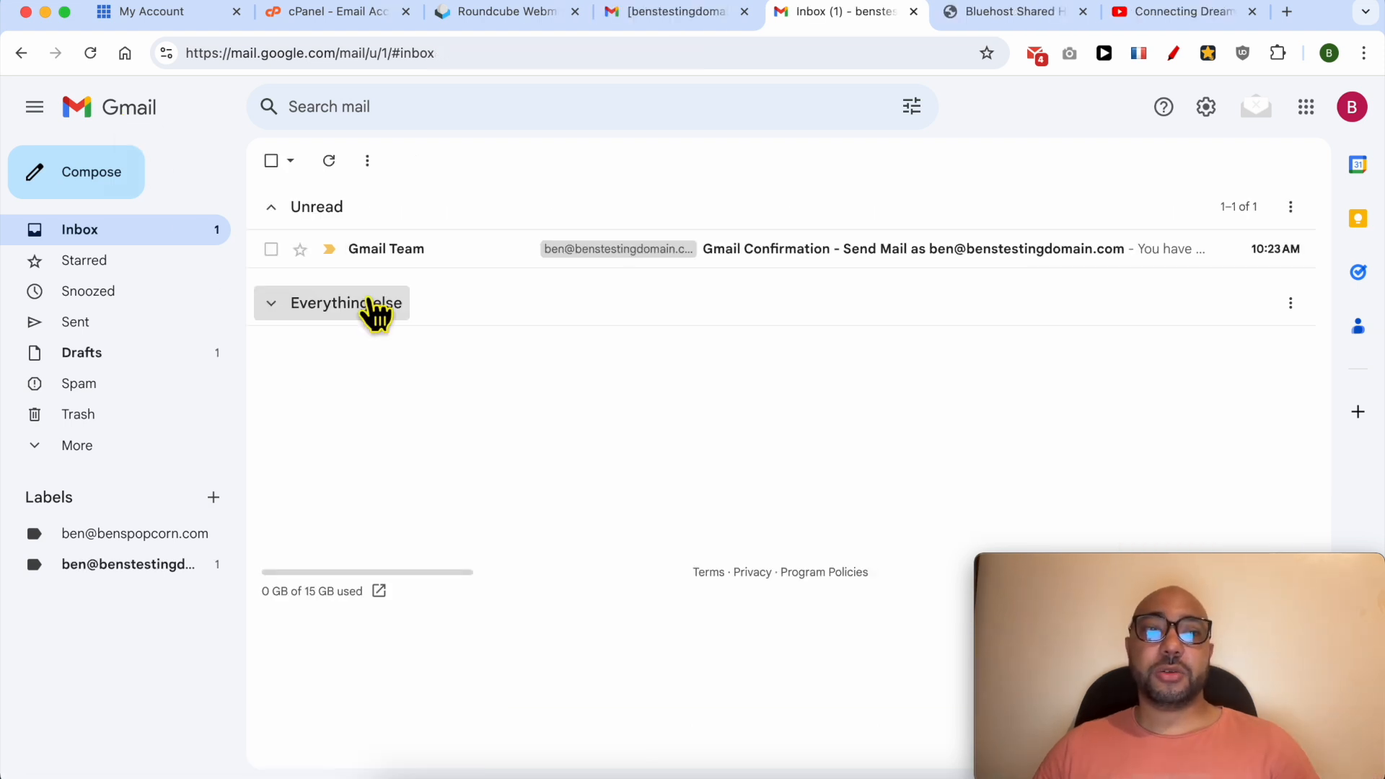
mouse_move(551, 376)
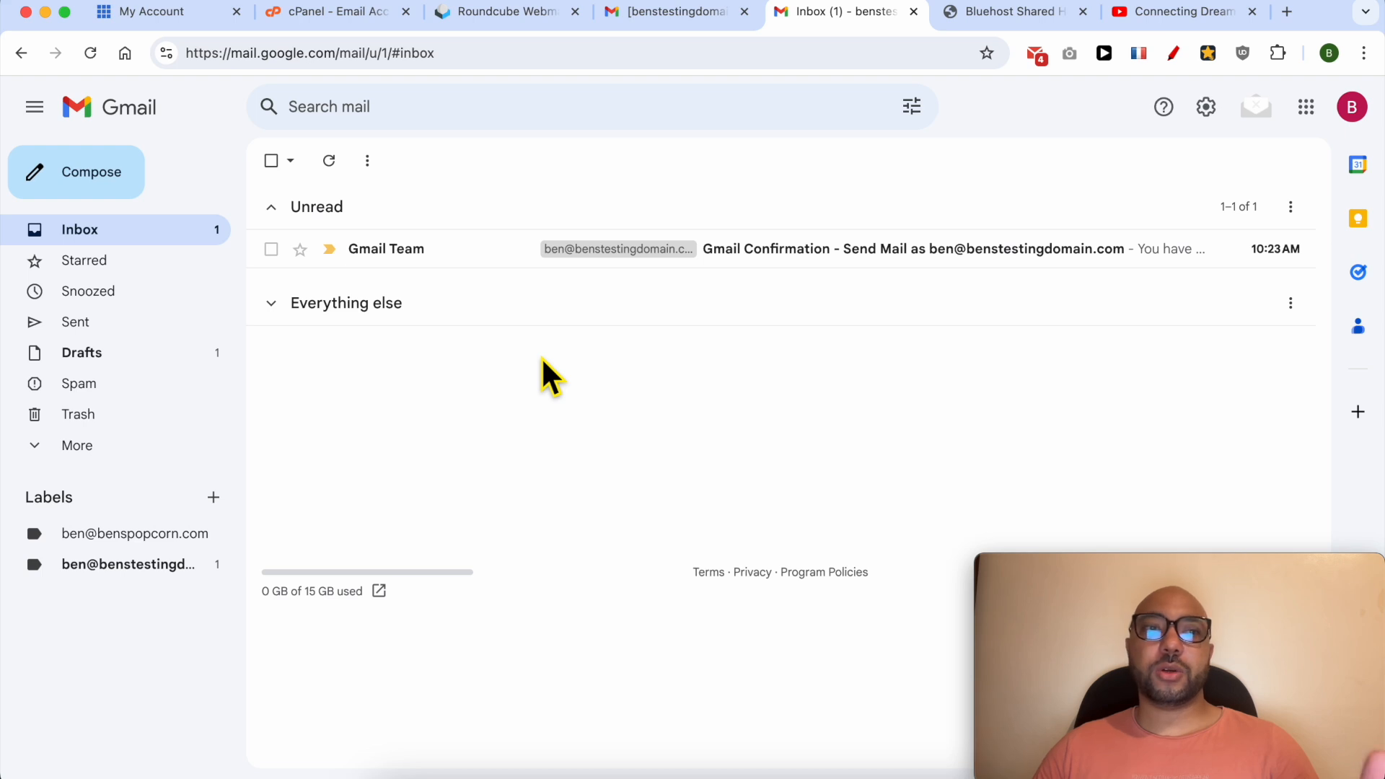
mouse_move(707, 343)
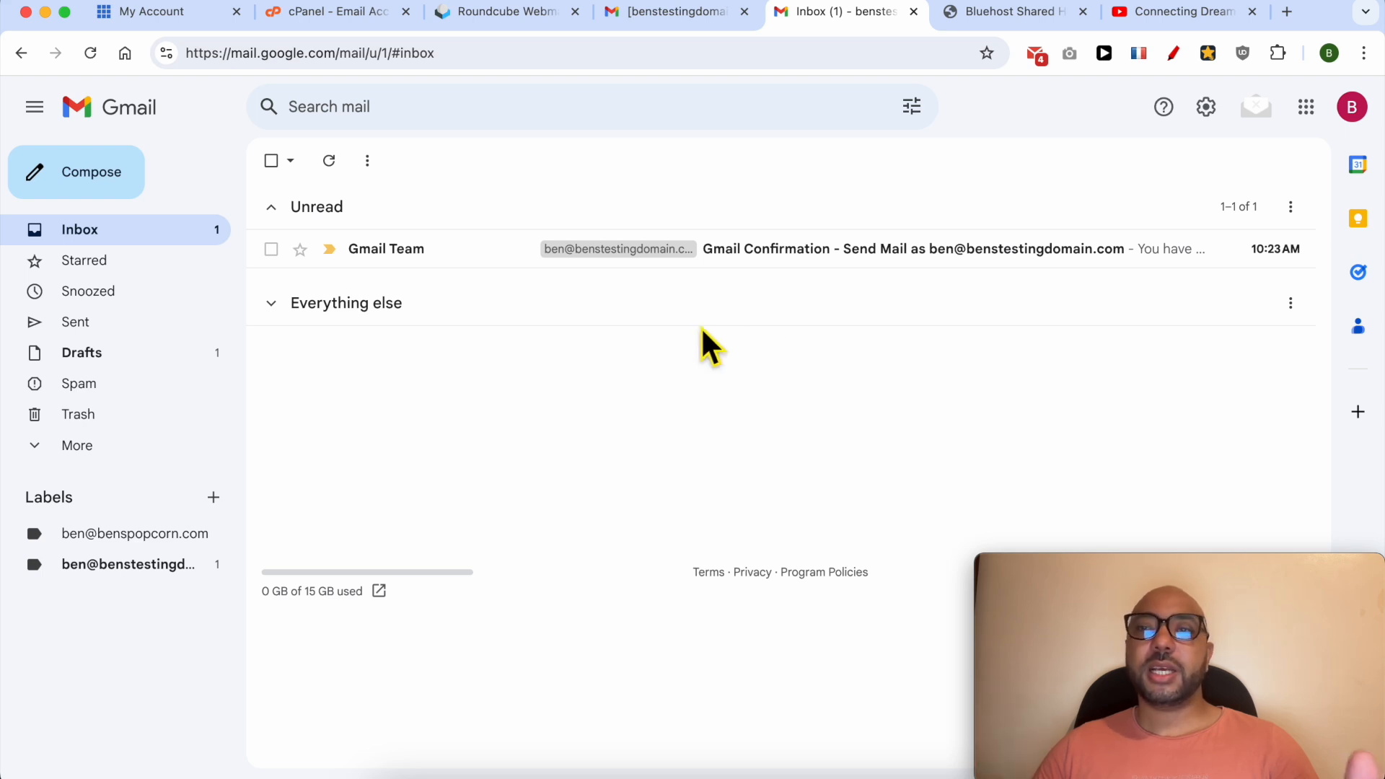
Run Check mail now on the Bluehost POP account from Accounts and Import.
click(1205, 106)
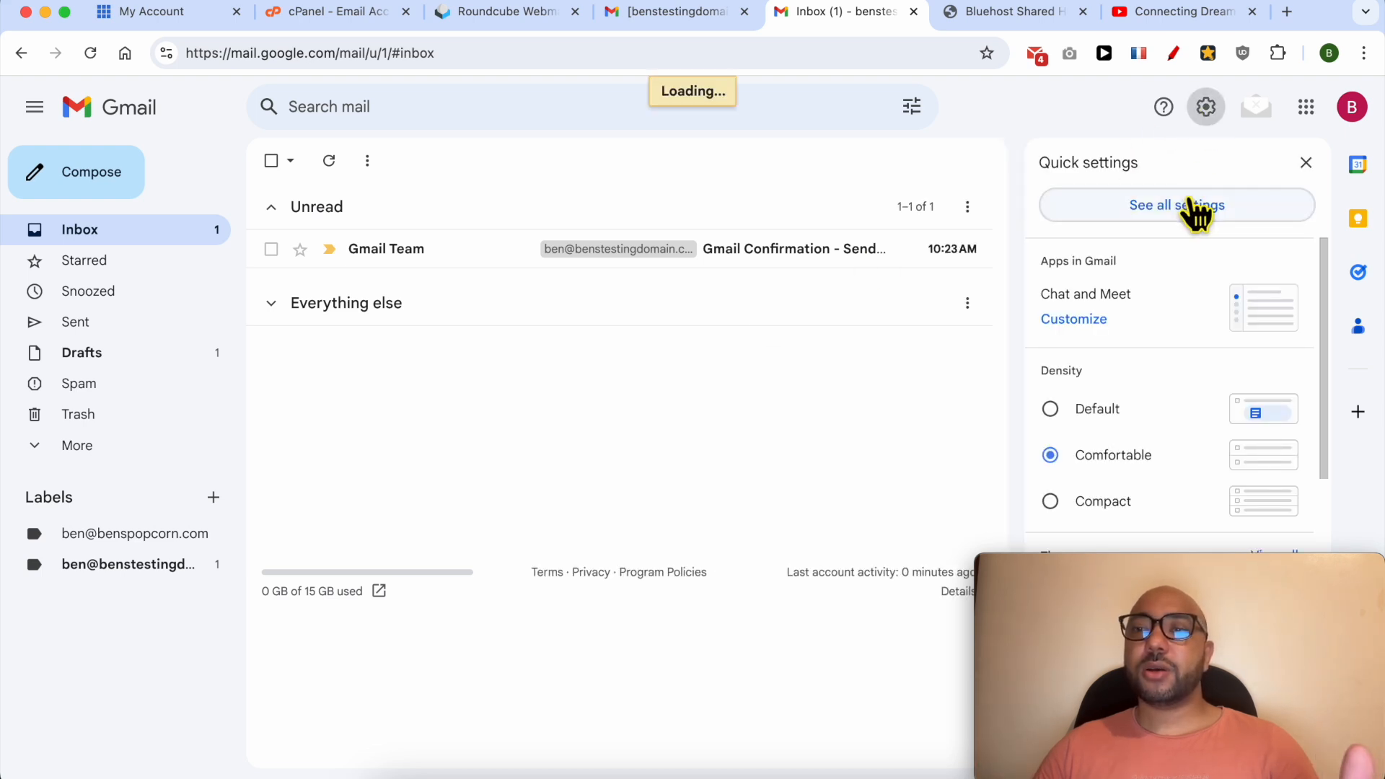
click(1177, 205)
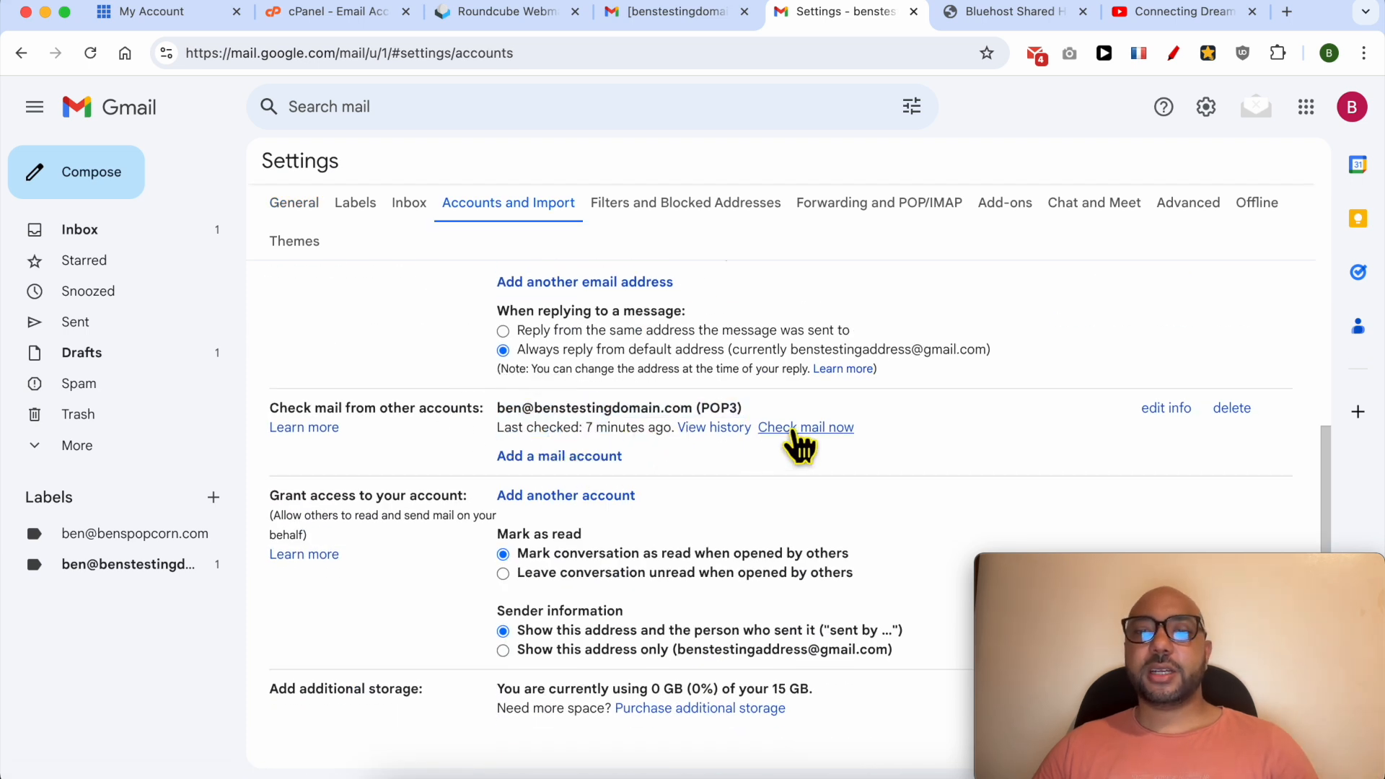
mouse_move(830, 446)
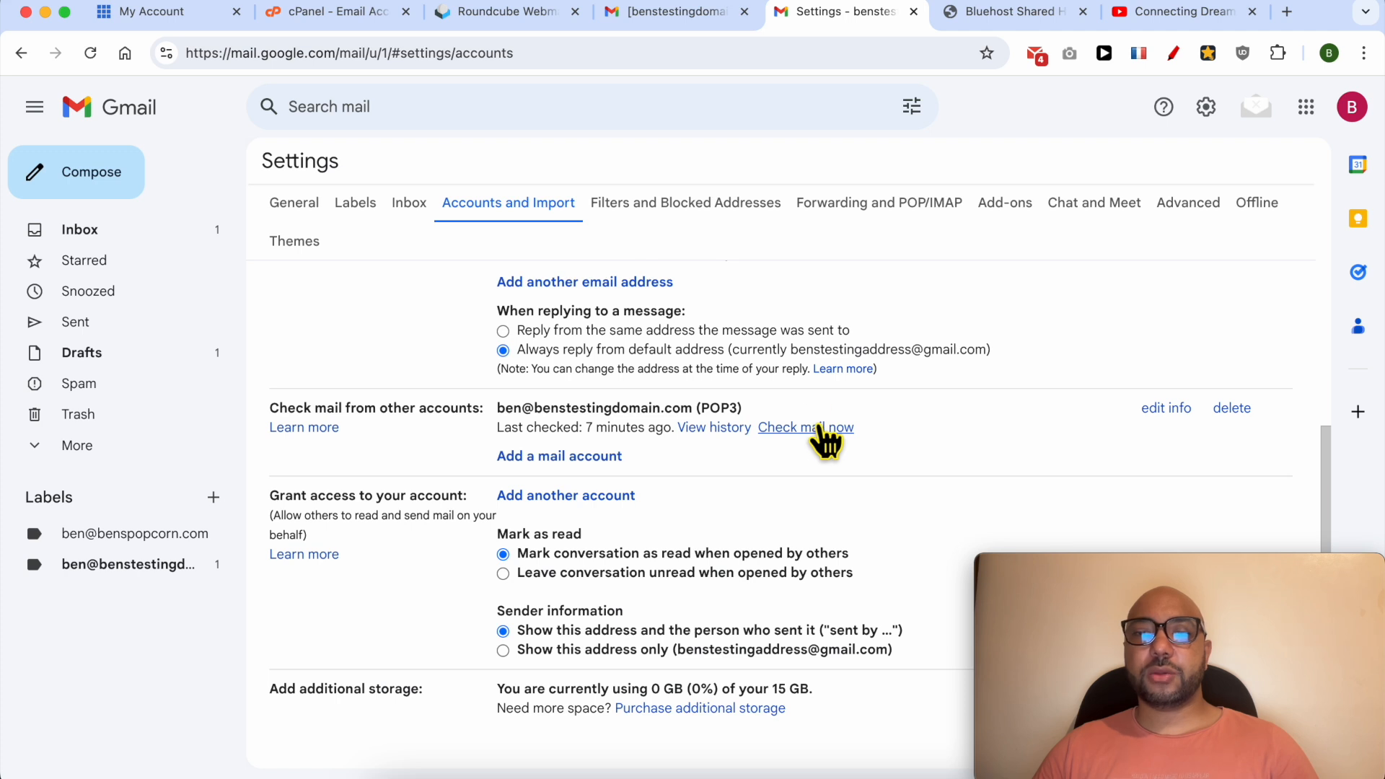
click(805, 427)
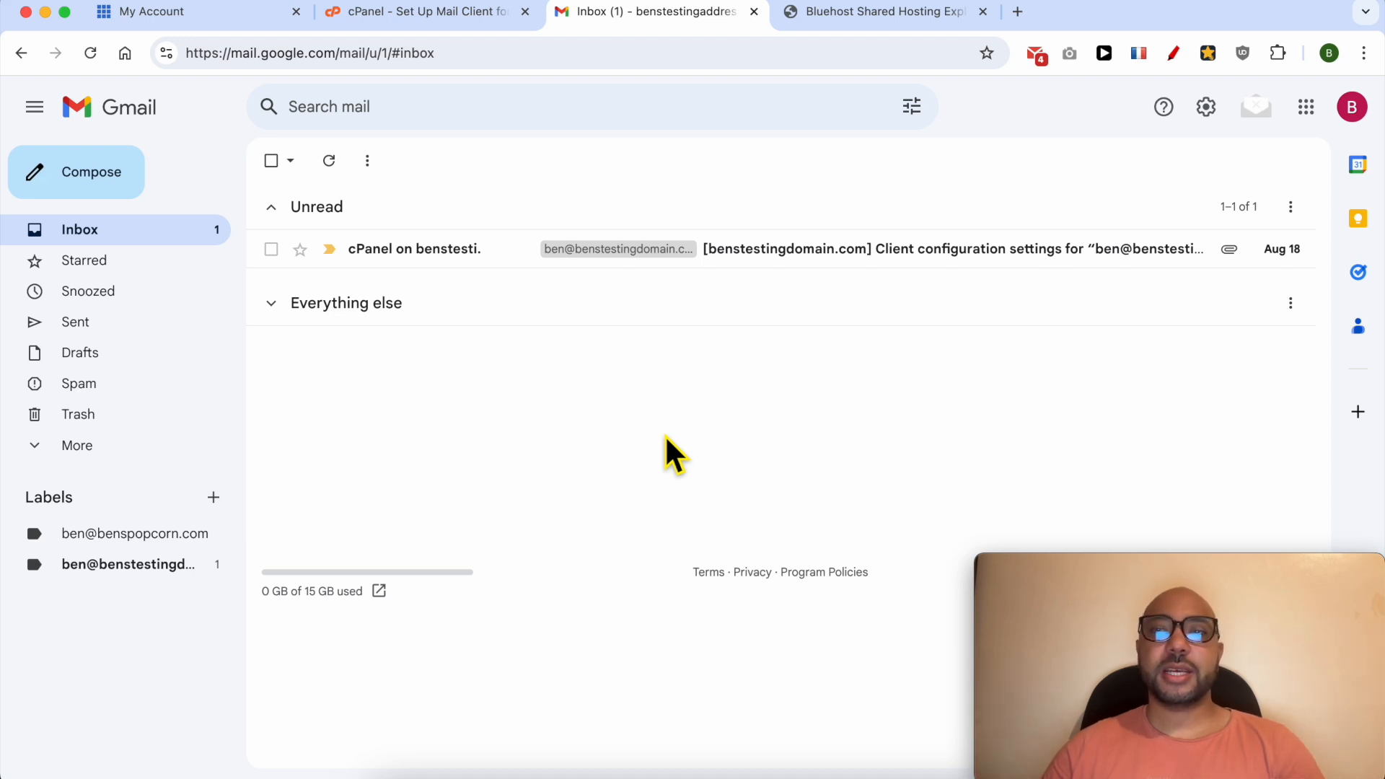
mouse_move(1205, 107)
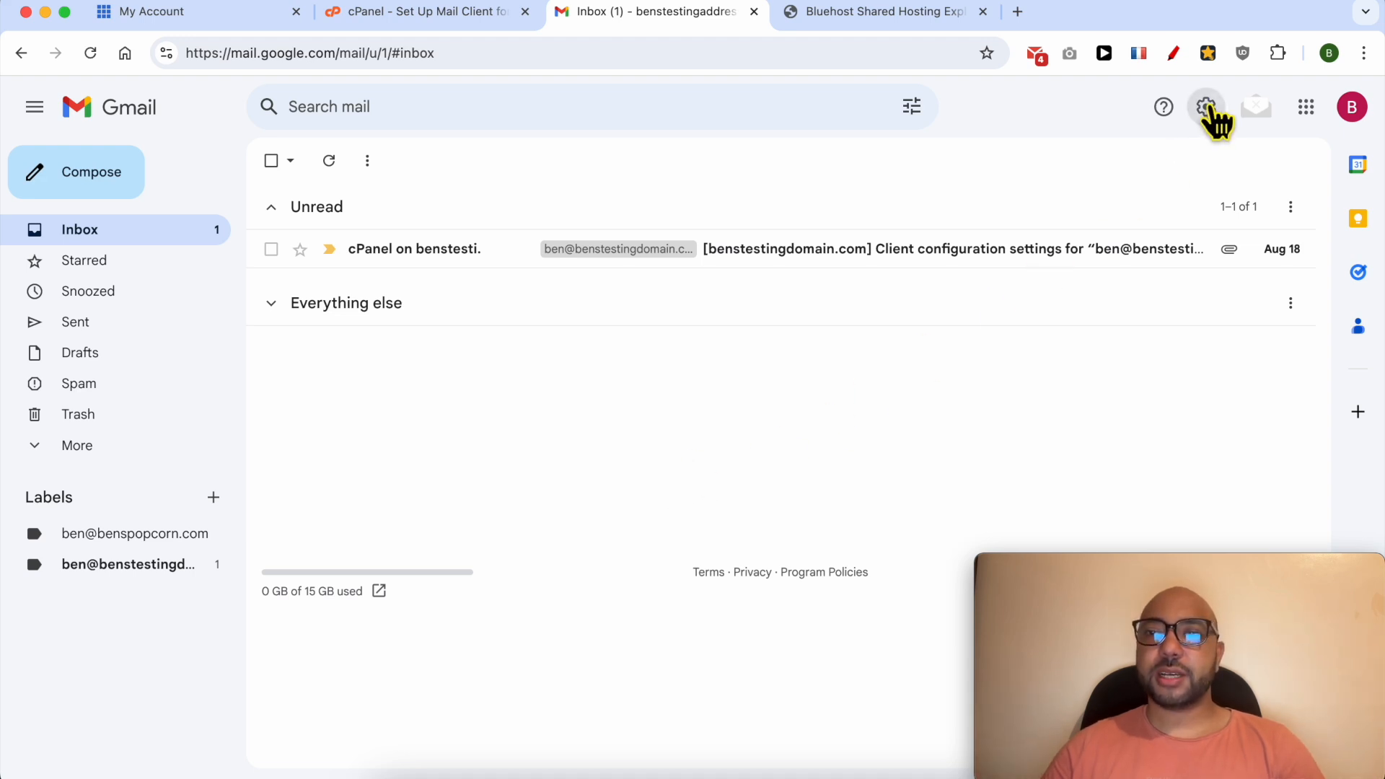
Reach Gmail's full settings on the Accounts and Import page listing Send mail as addresses.
click(1206, 107)
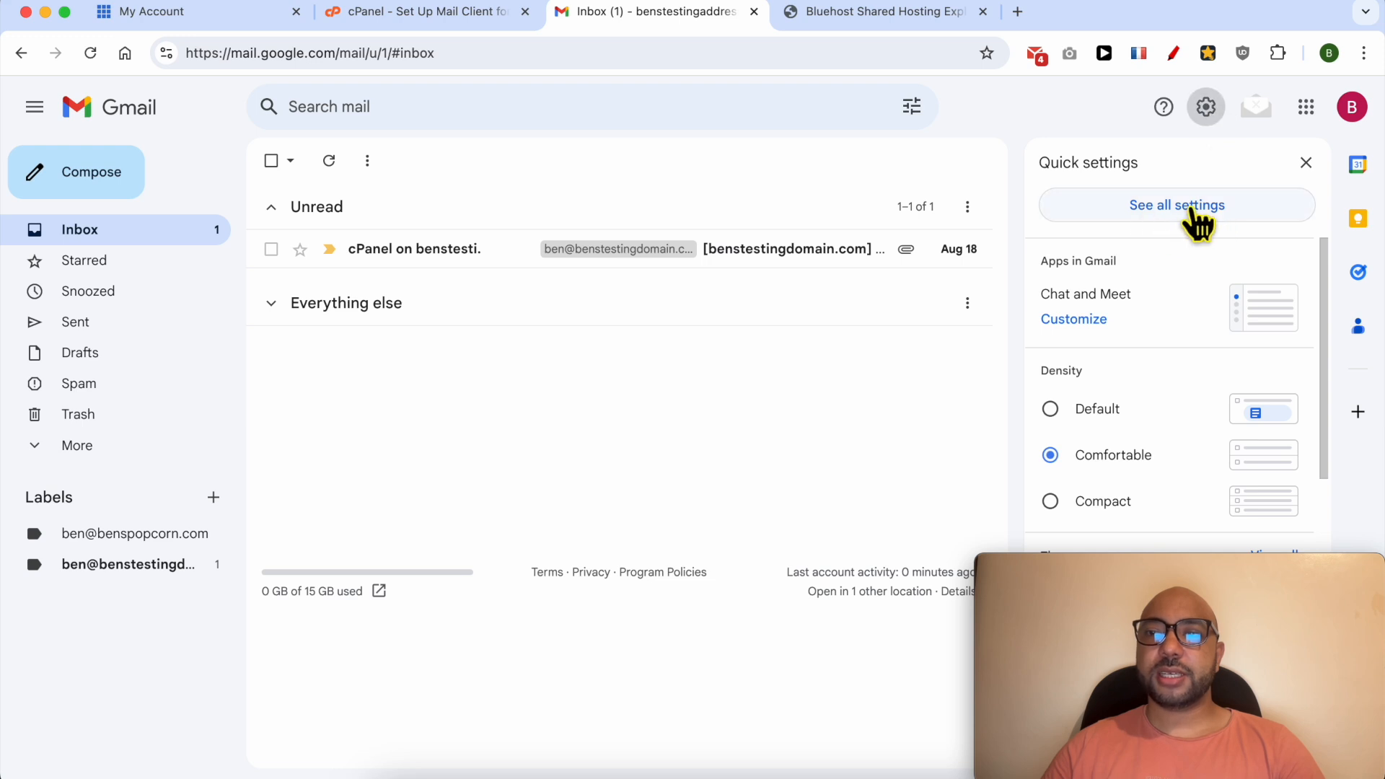
click(1177, 204)
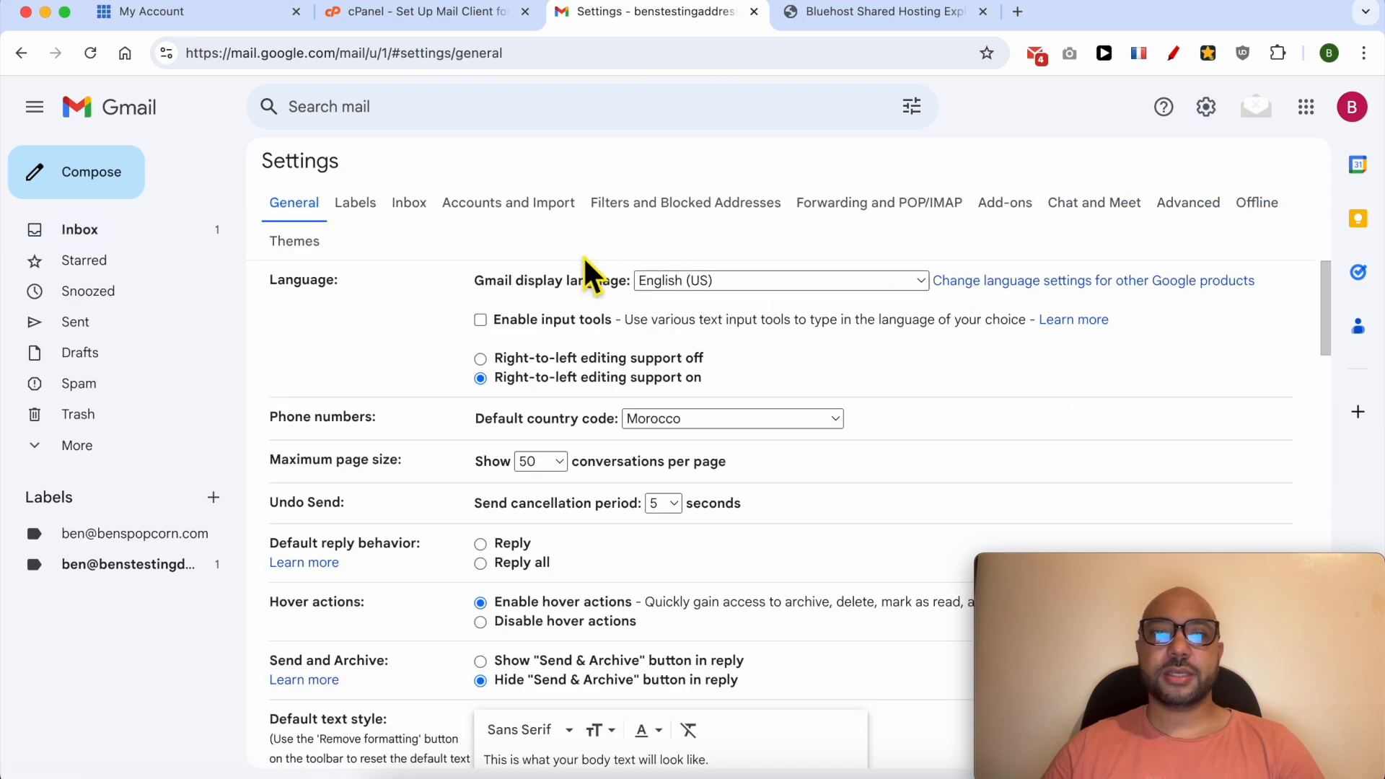
mouse_move(508, 217)
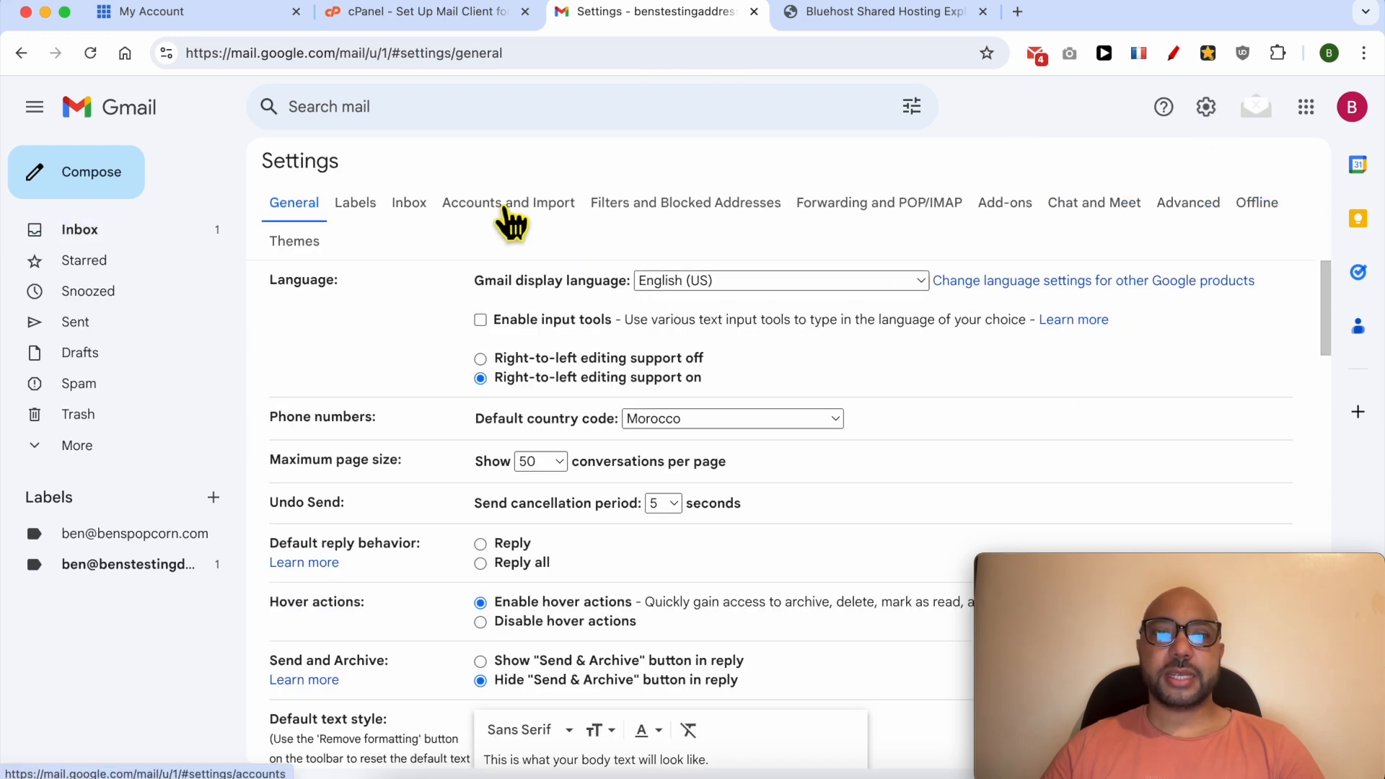
click(508, 202)
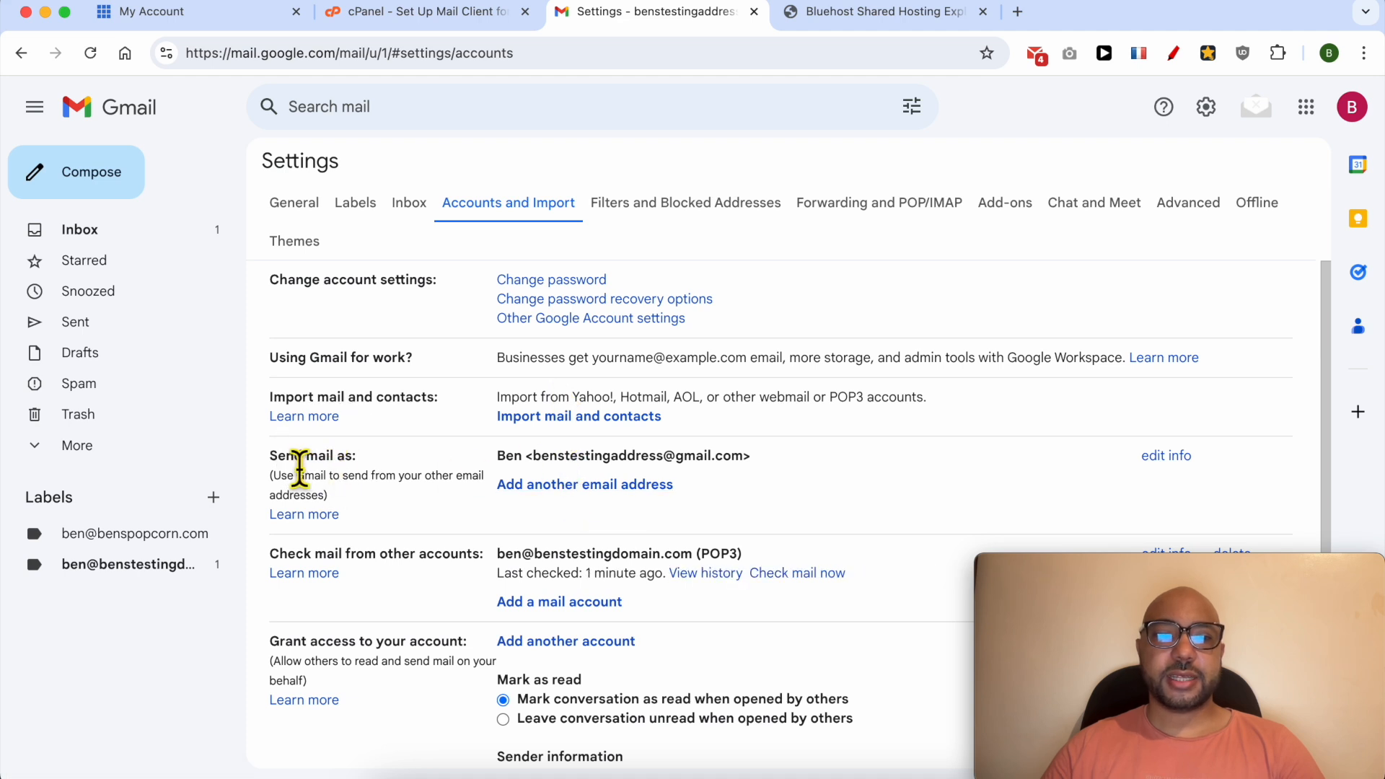
mouse_move(546, 493)
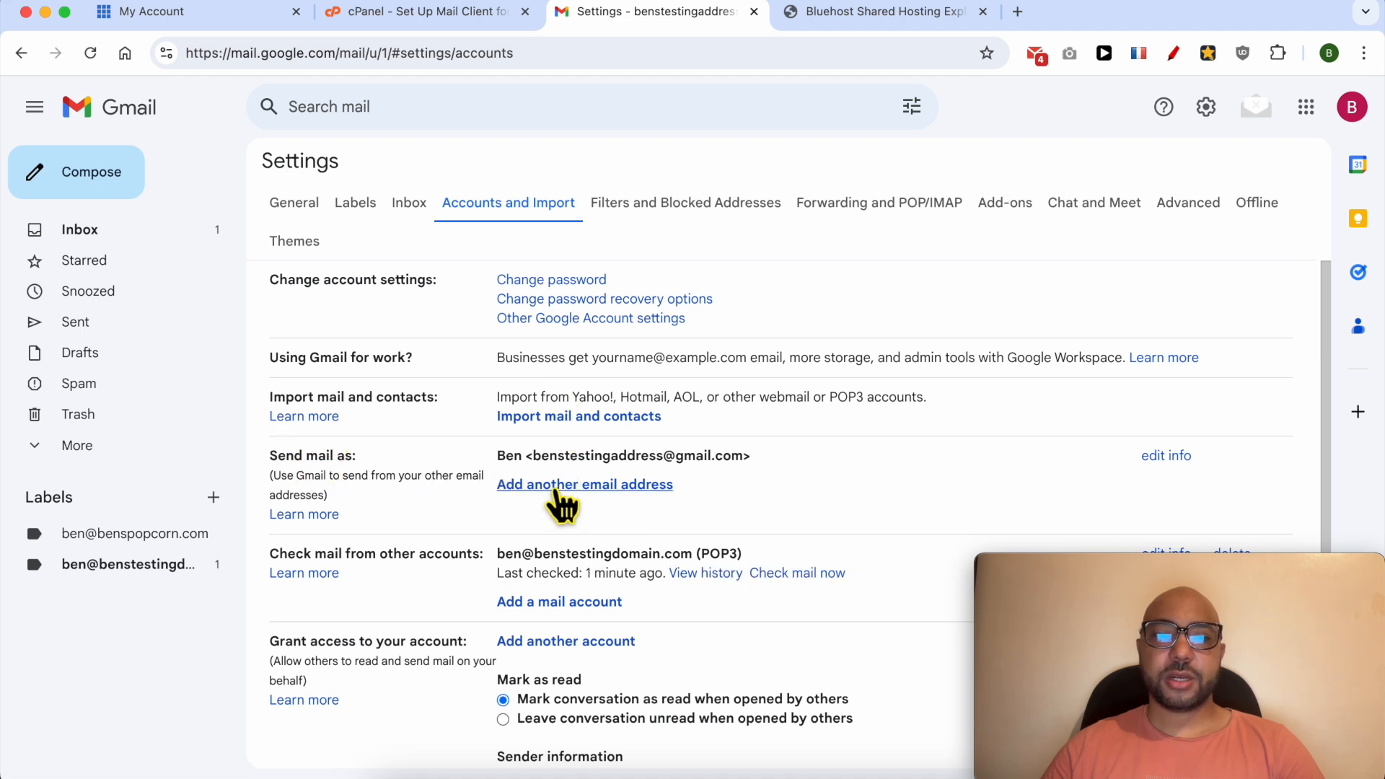
click(584, 485)
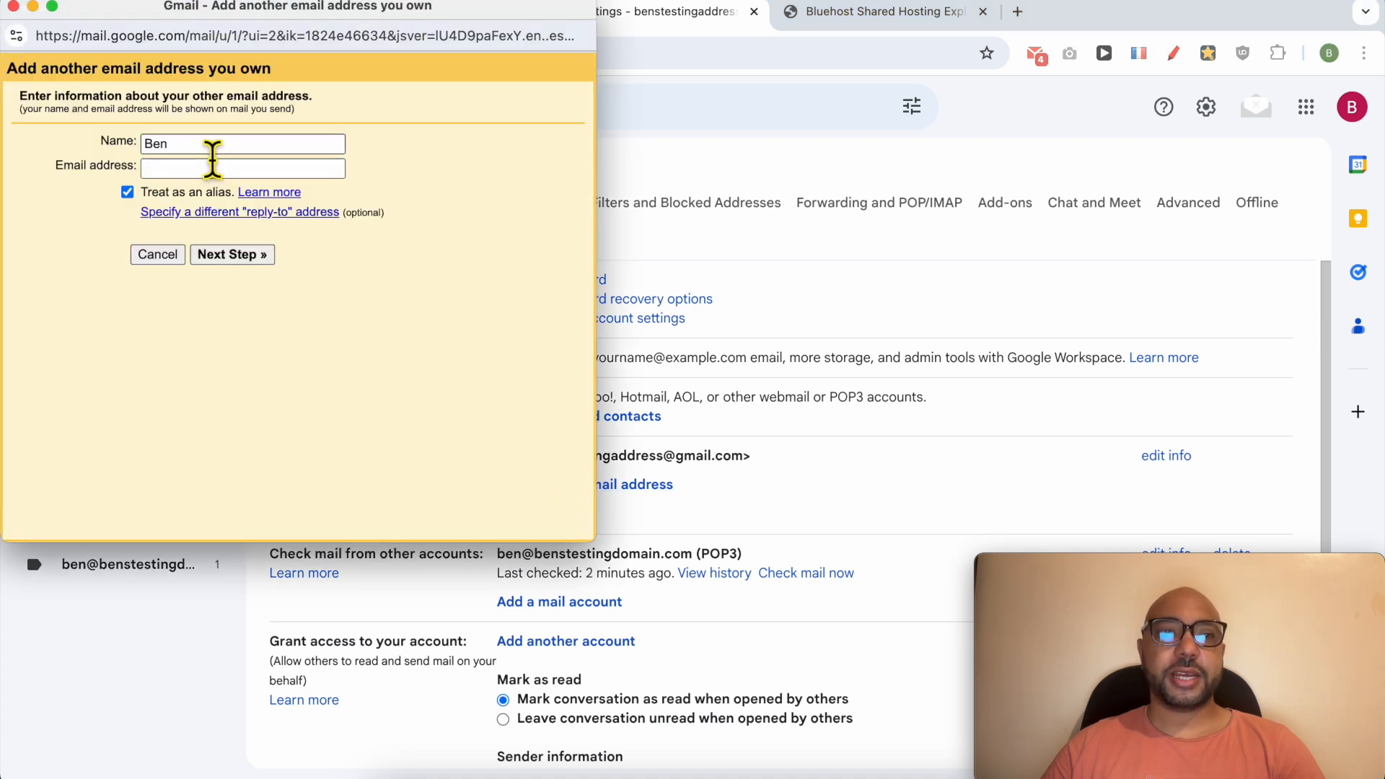
mouse_move(208, 195)
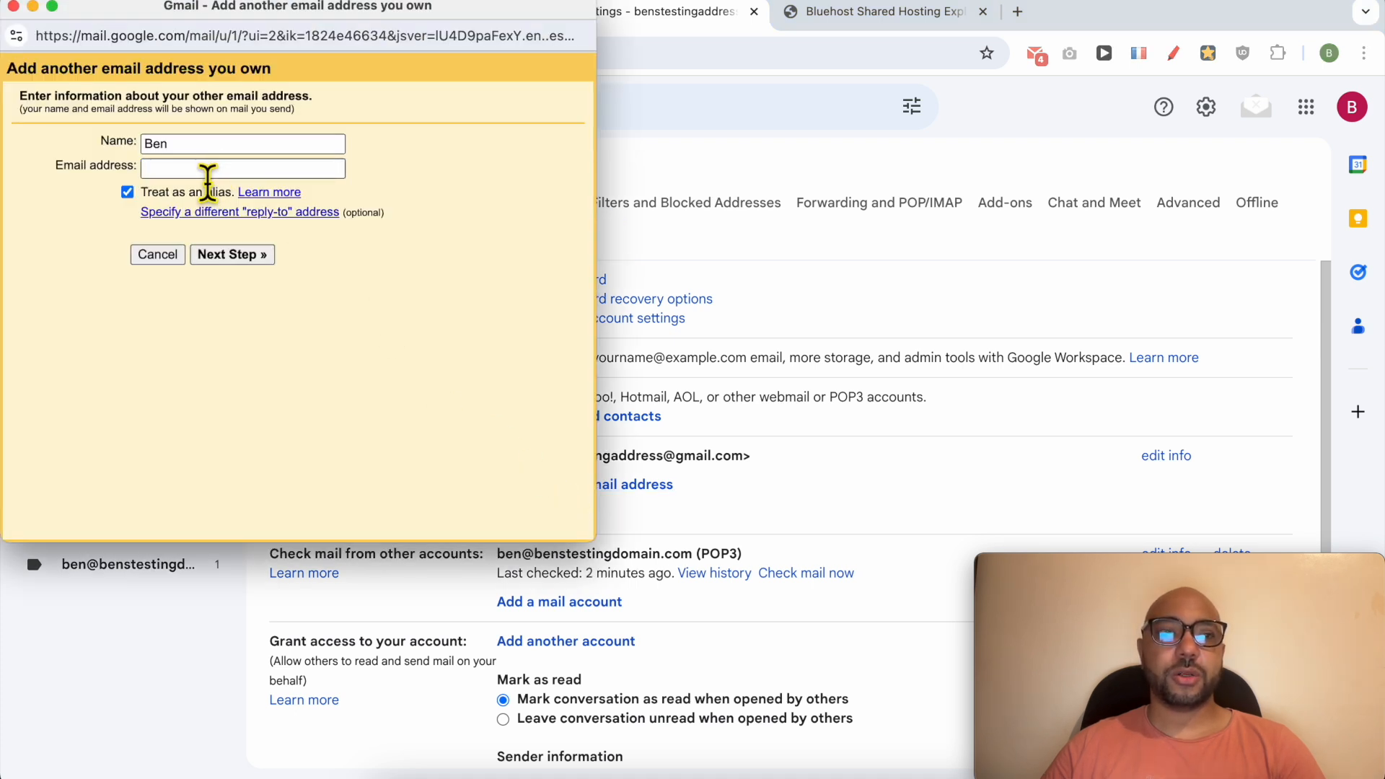
mouse_move(661, 118)
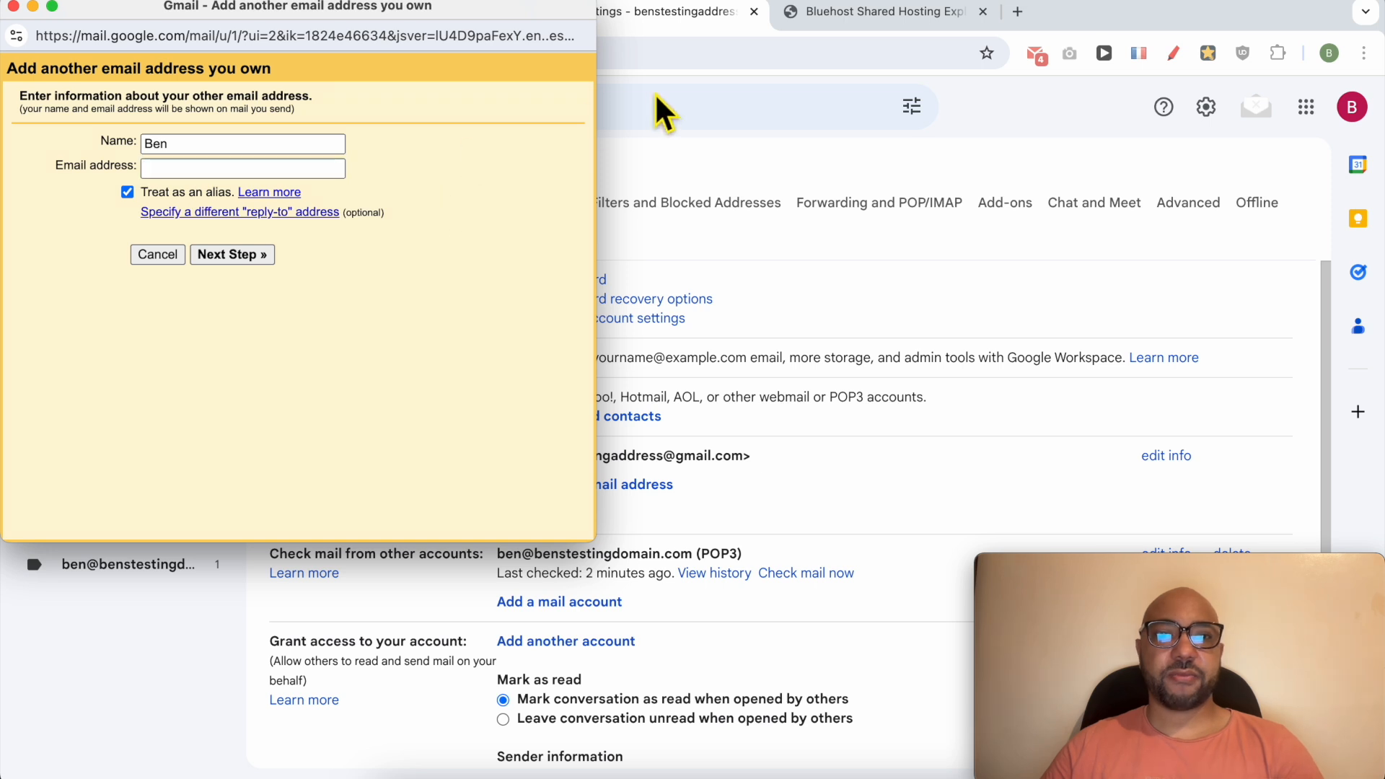
click(425, 12)
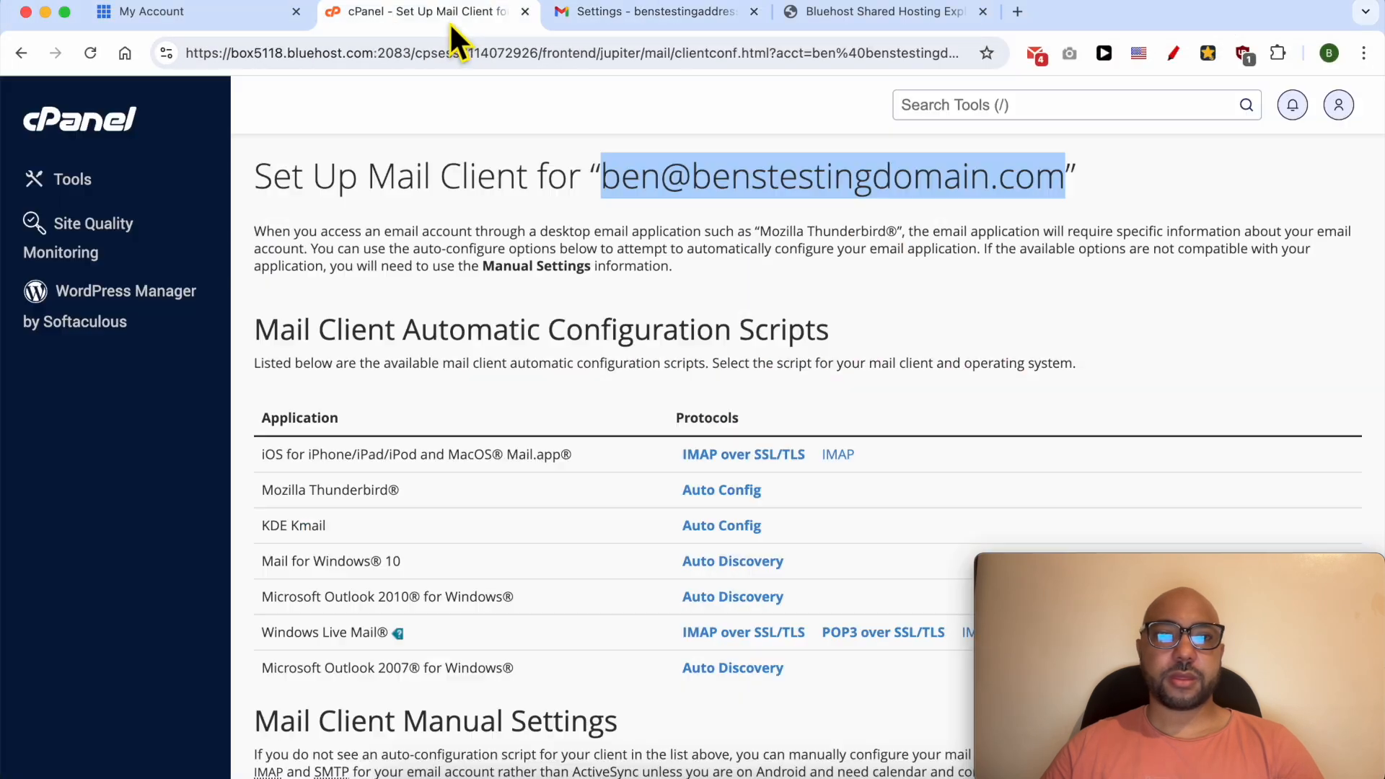
scroll(down, 3)
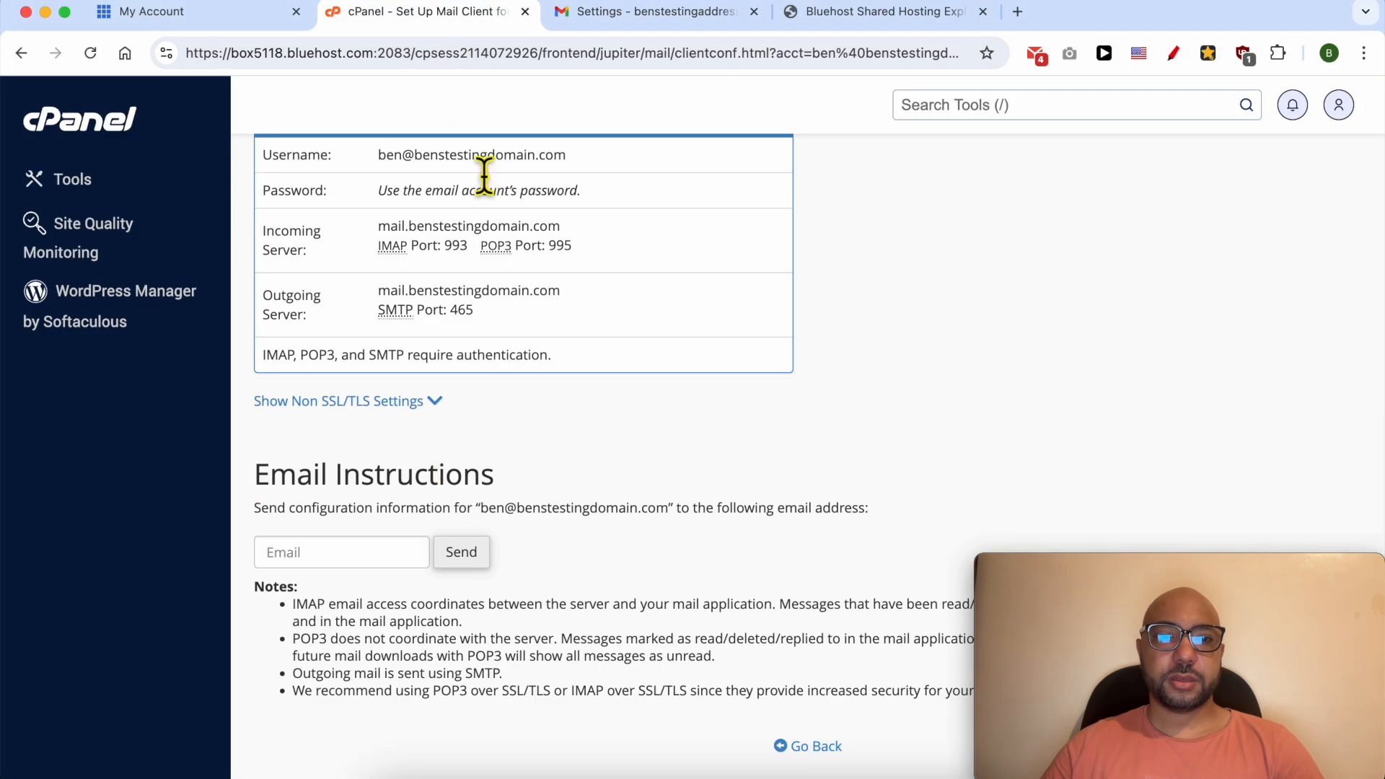
double_click(471, 155)
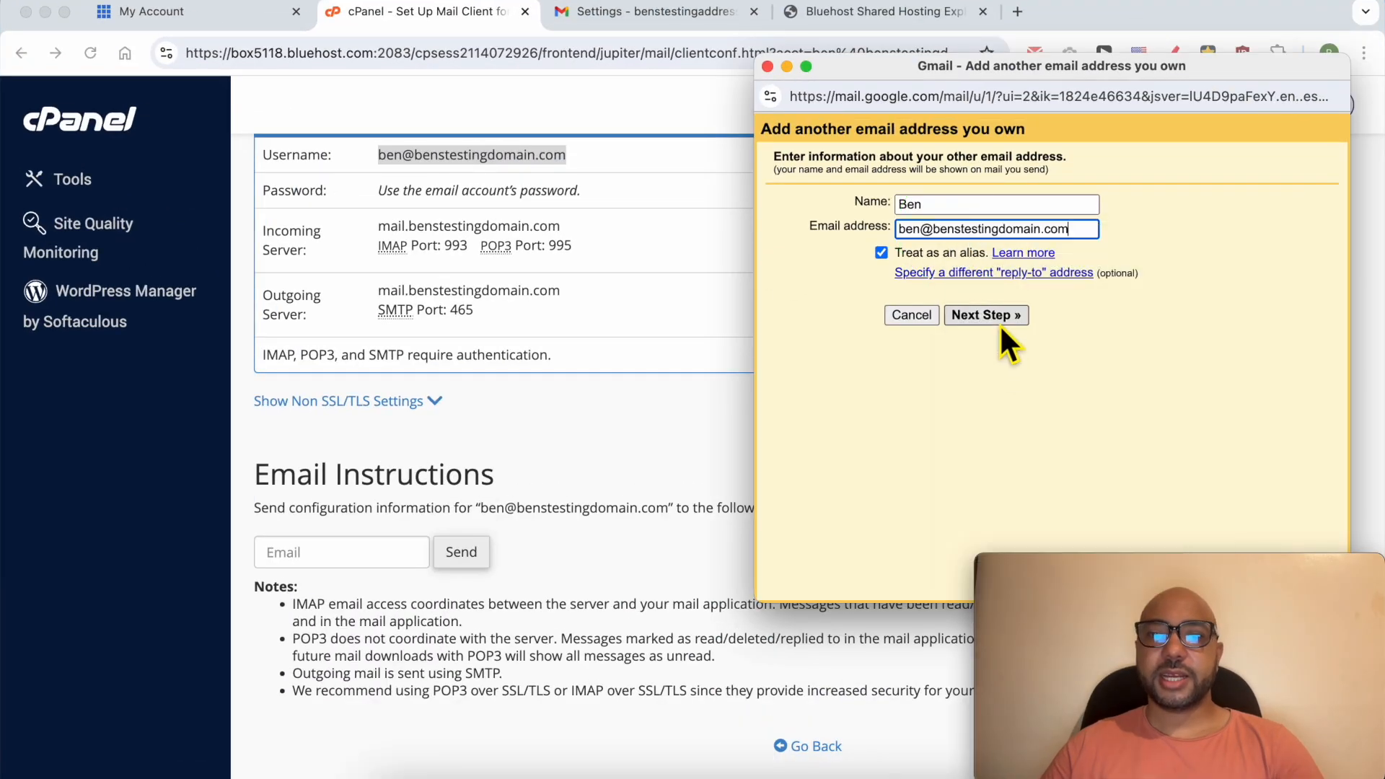
Set SMTP server mail.benstestingdomain.com, port 465, full address as username, password, SSL.
click(987, 315)
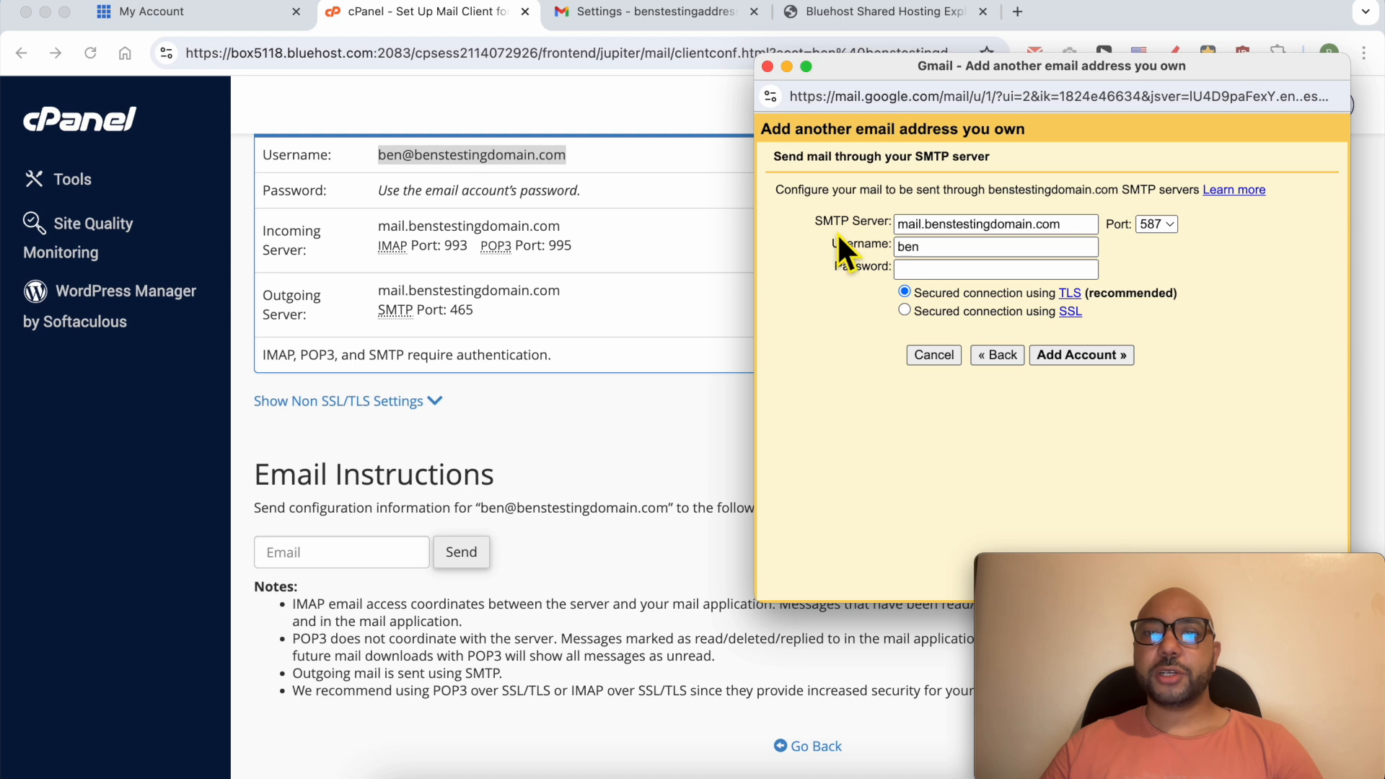
click(995, 224)
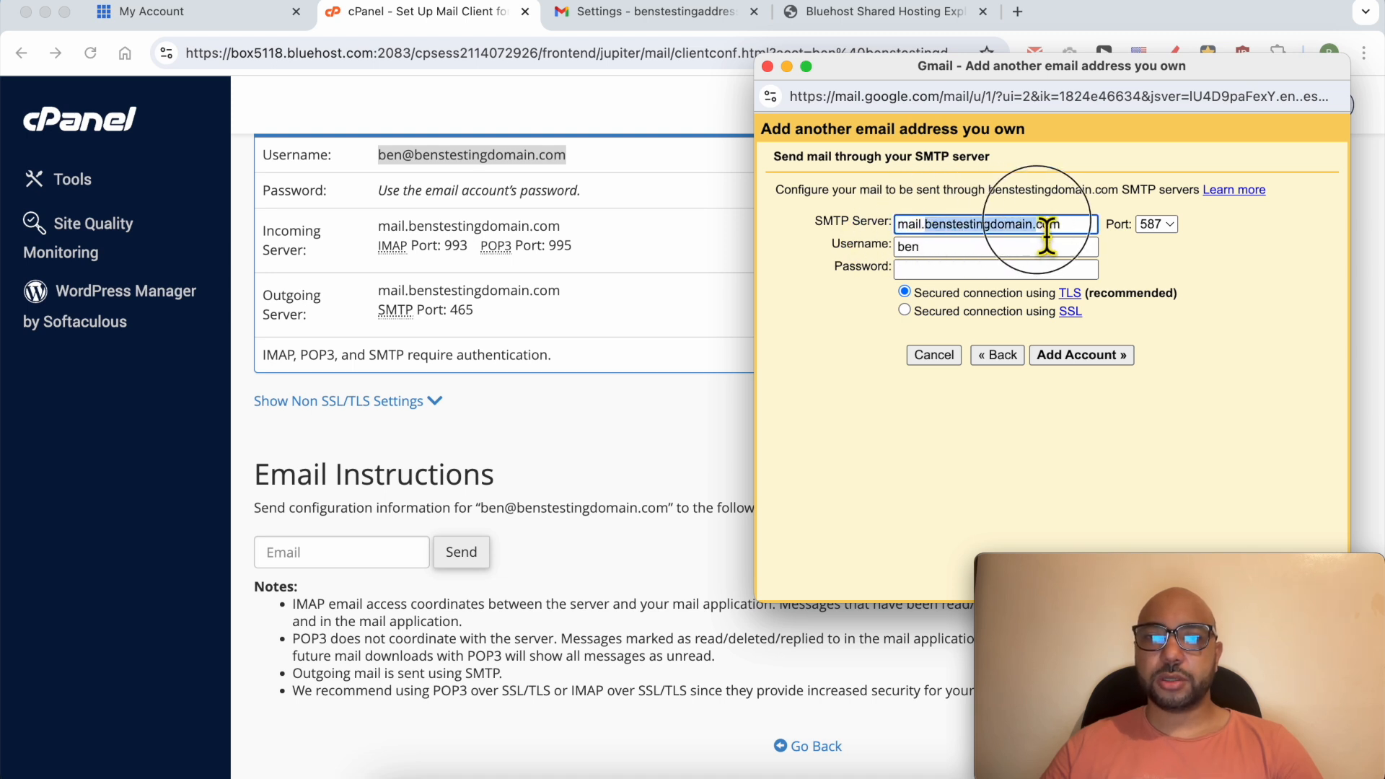
click(1158, 224)
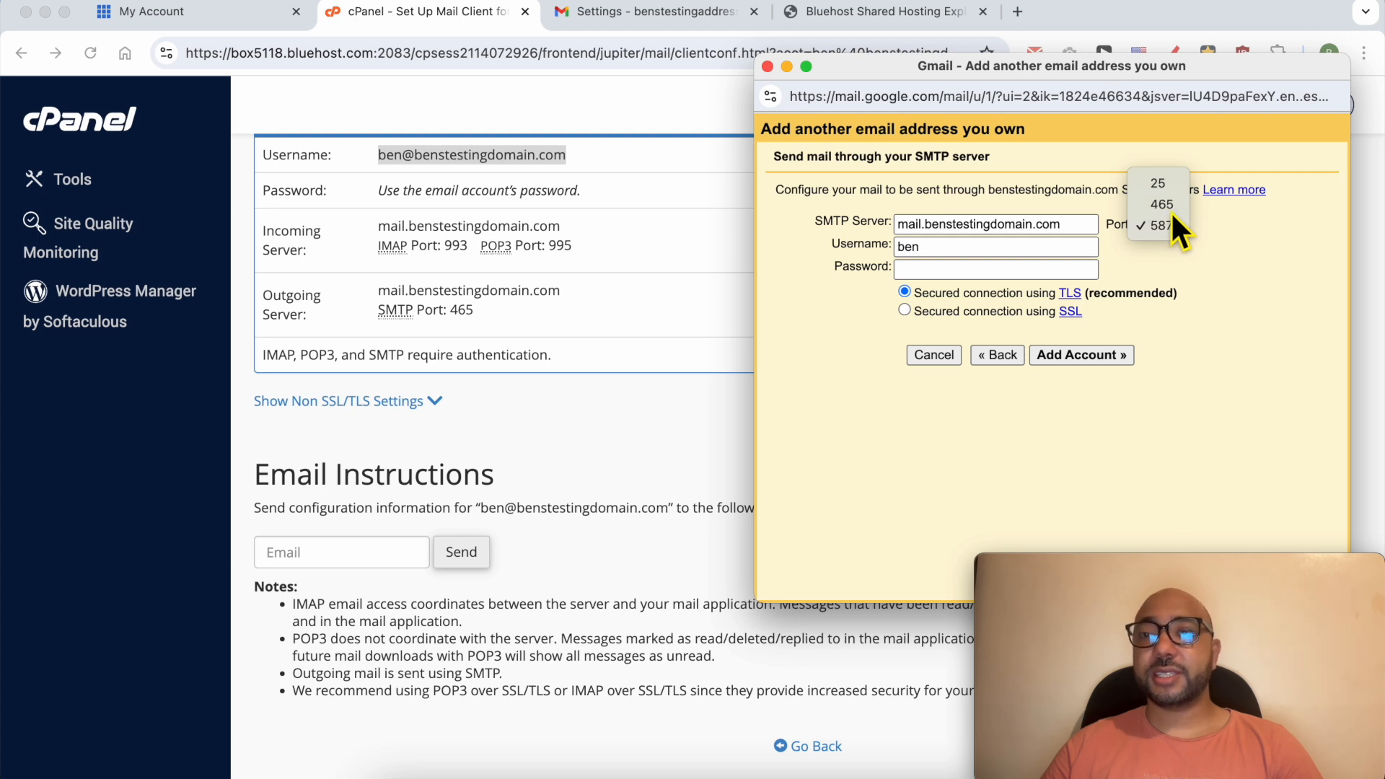
click(1162, 205)
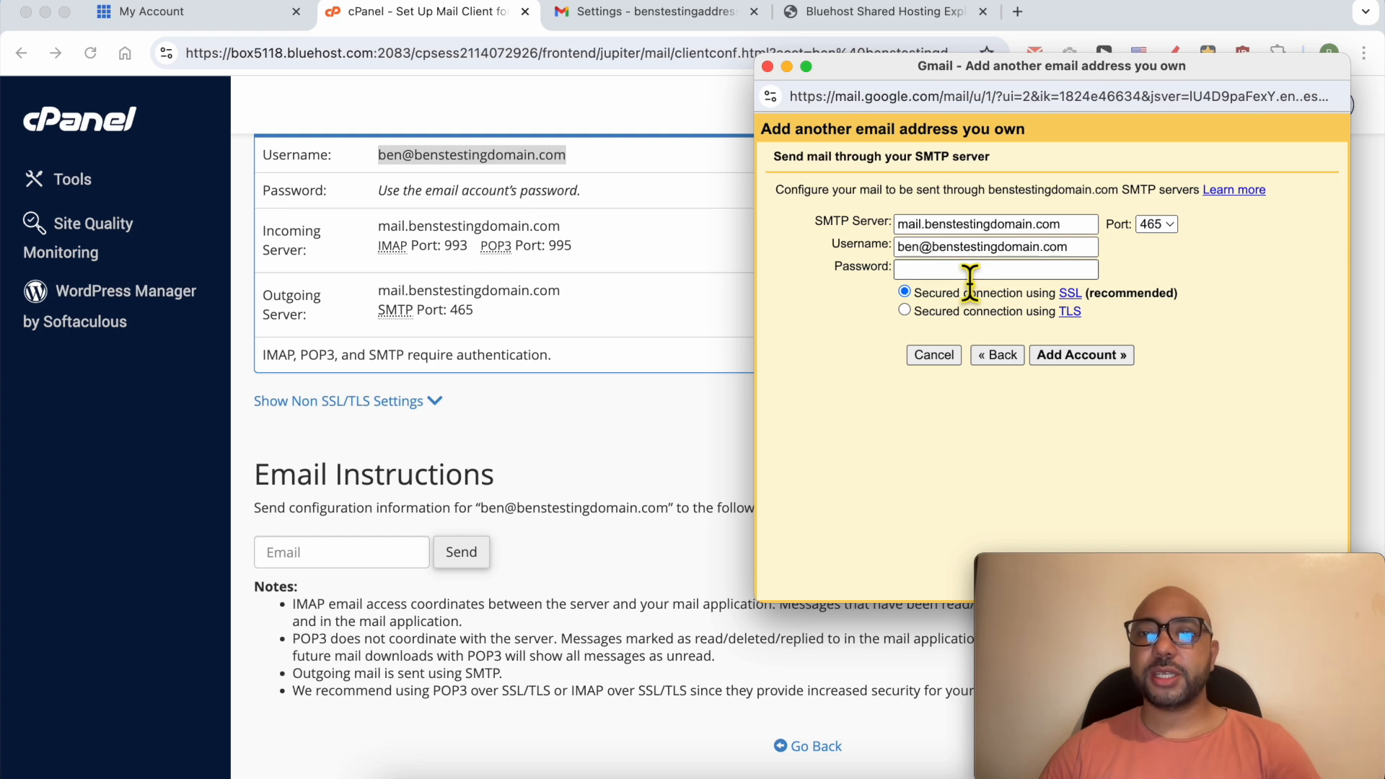
click(996, 269)
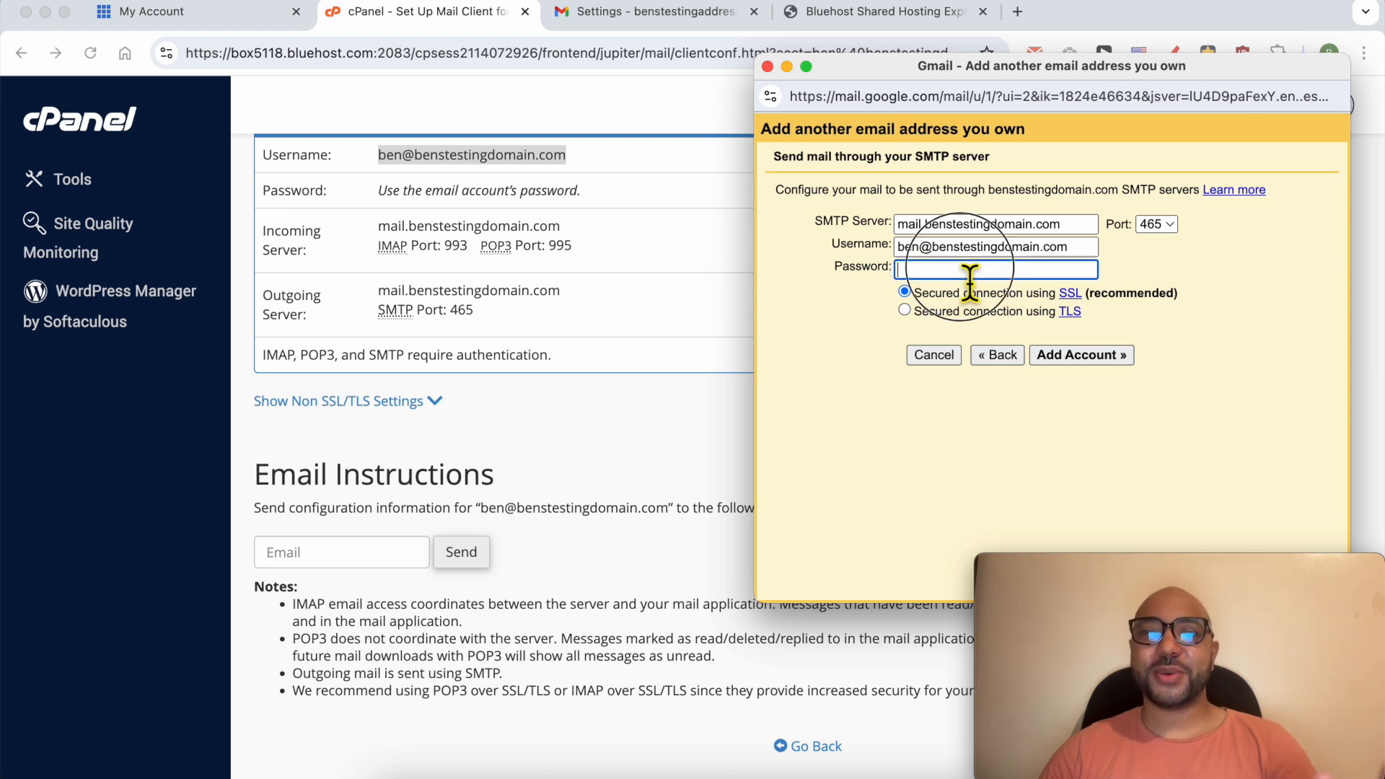
text(password)
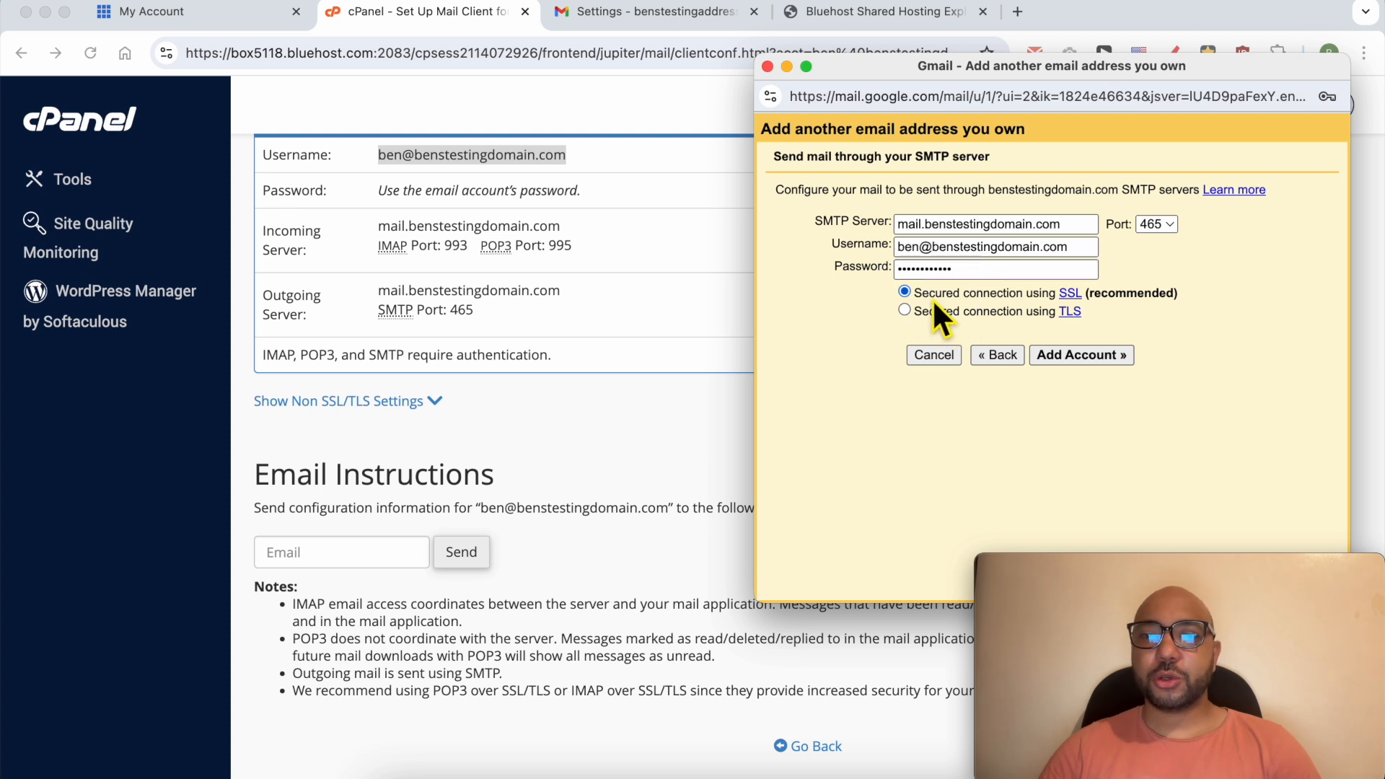
mouse_move(1080, 326)
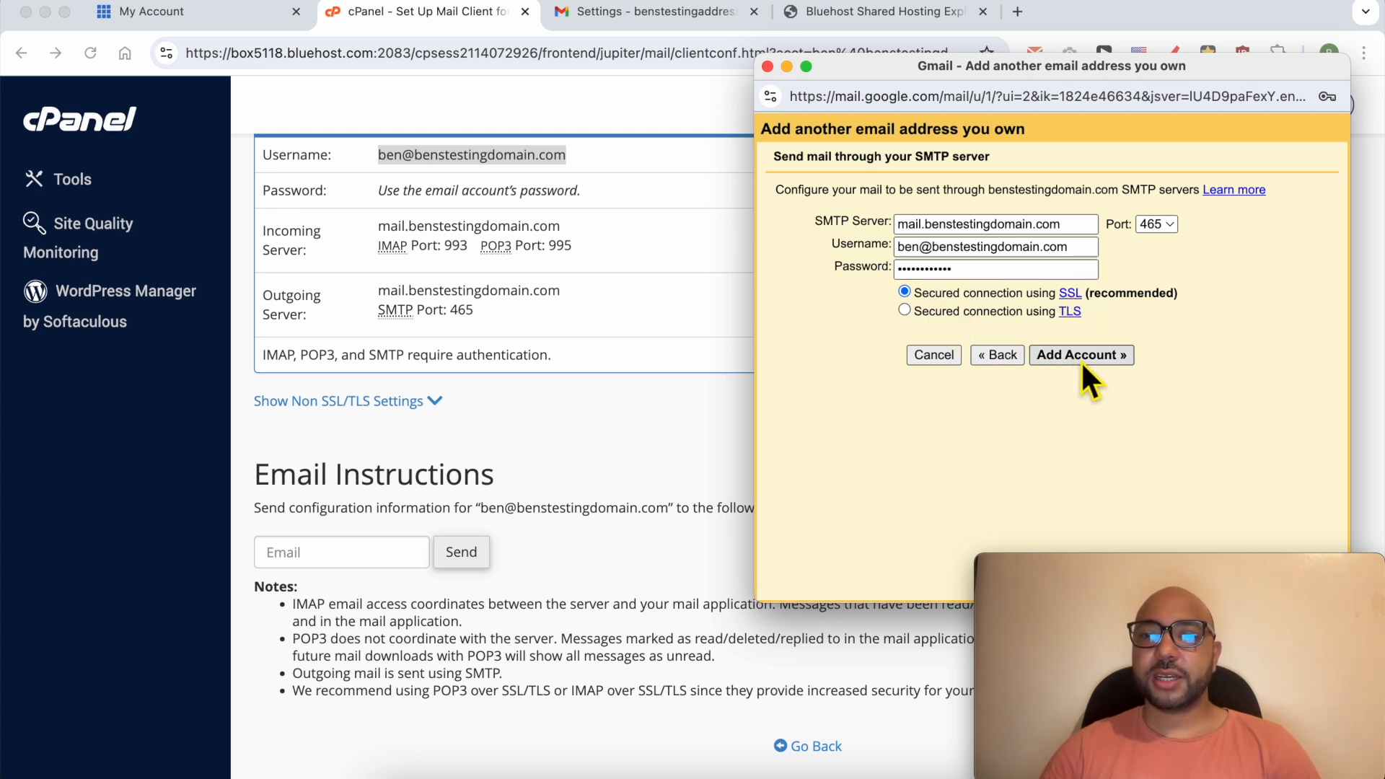
click(1082, 355)
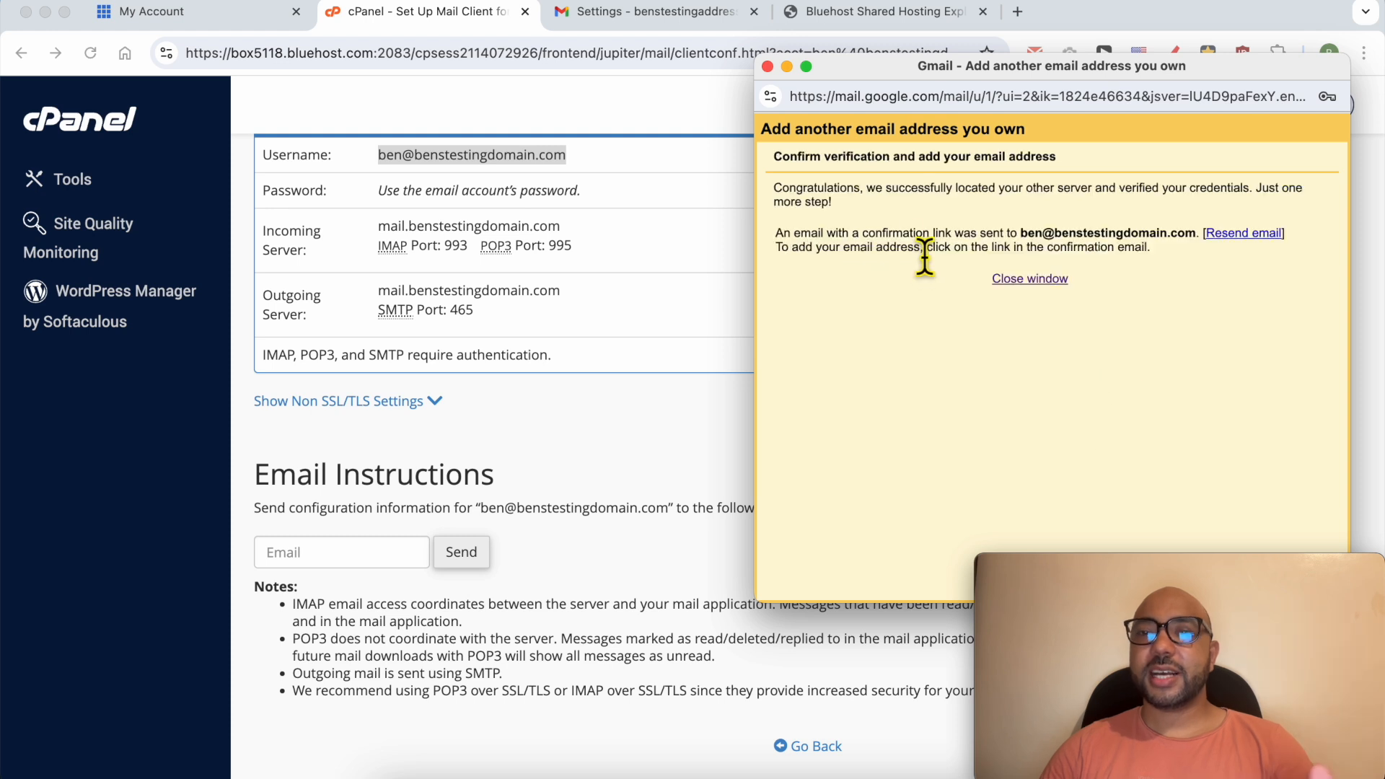
mouse_move(869, 204)
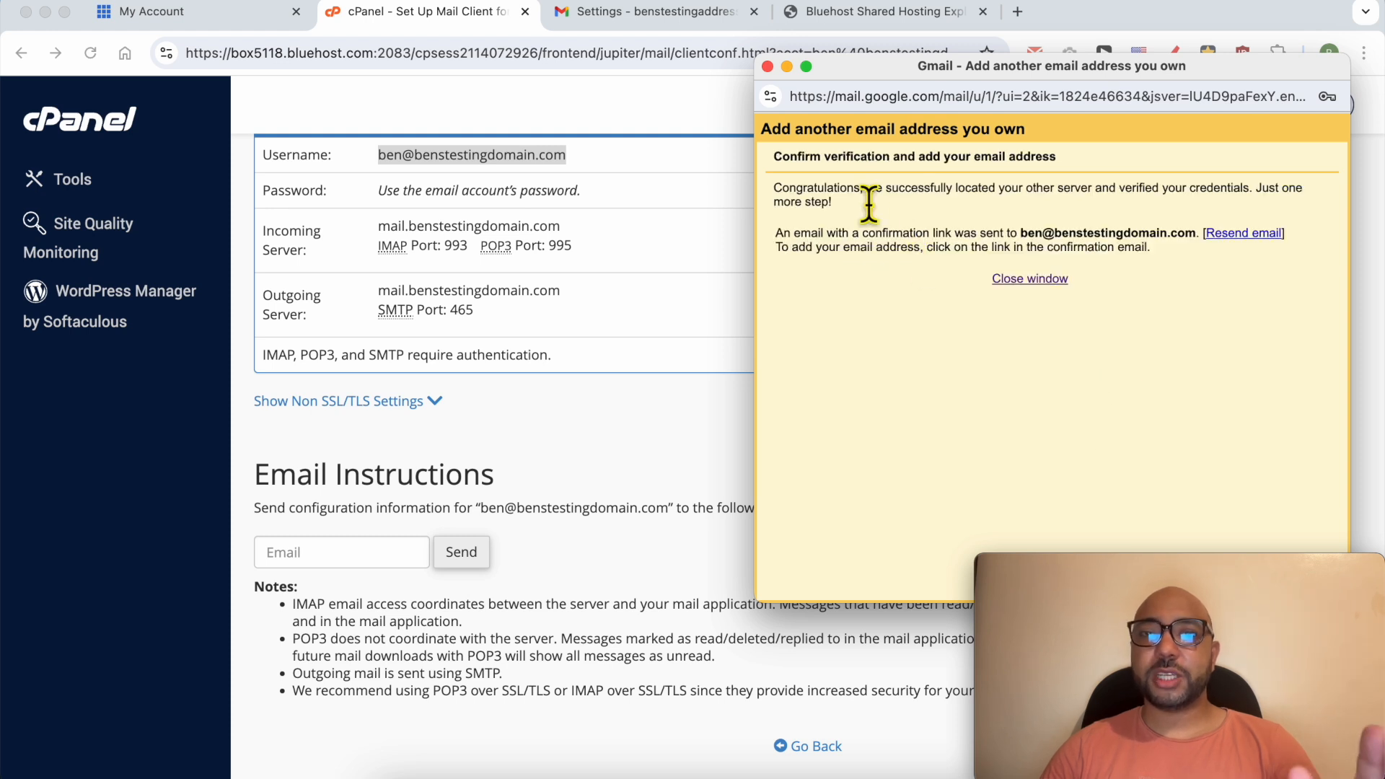
mouse_move(888, 208)
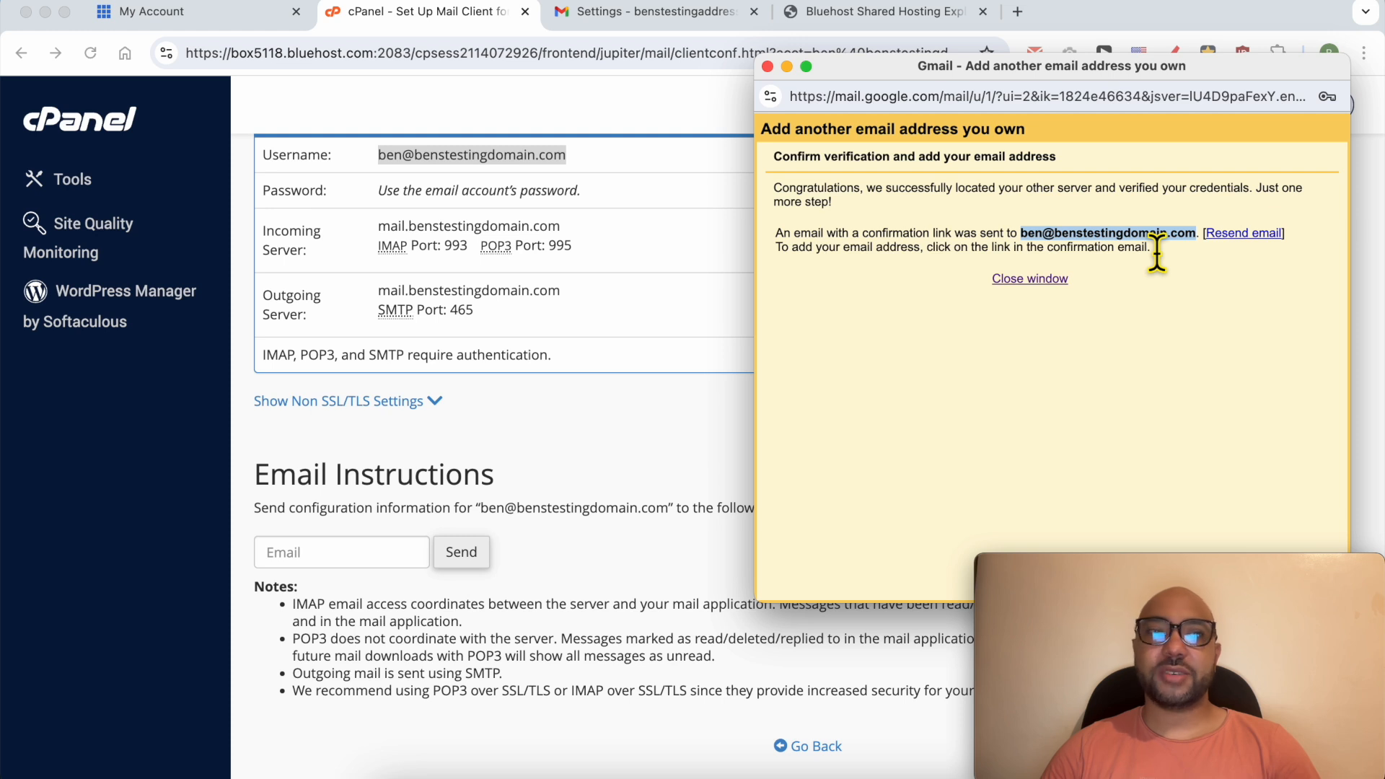
mouse_move(1030, 279)
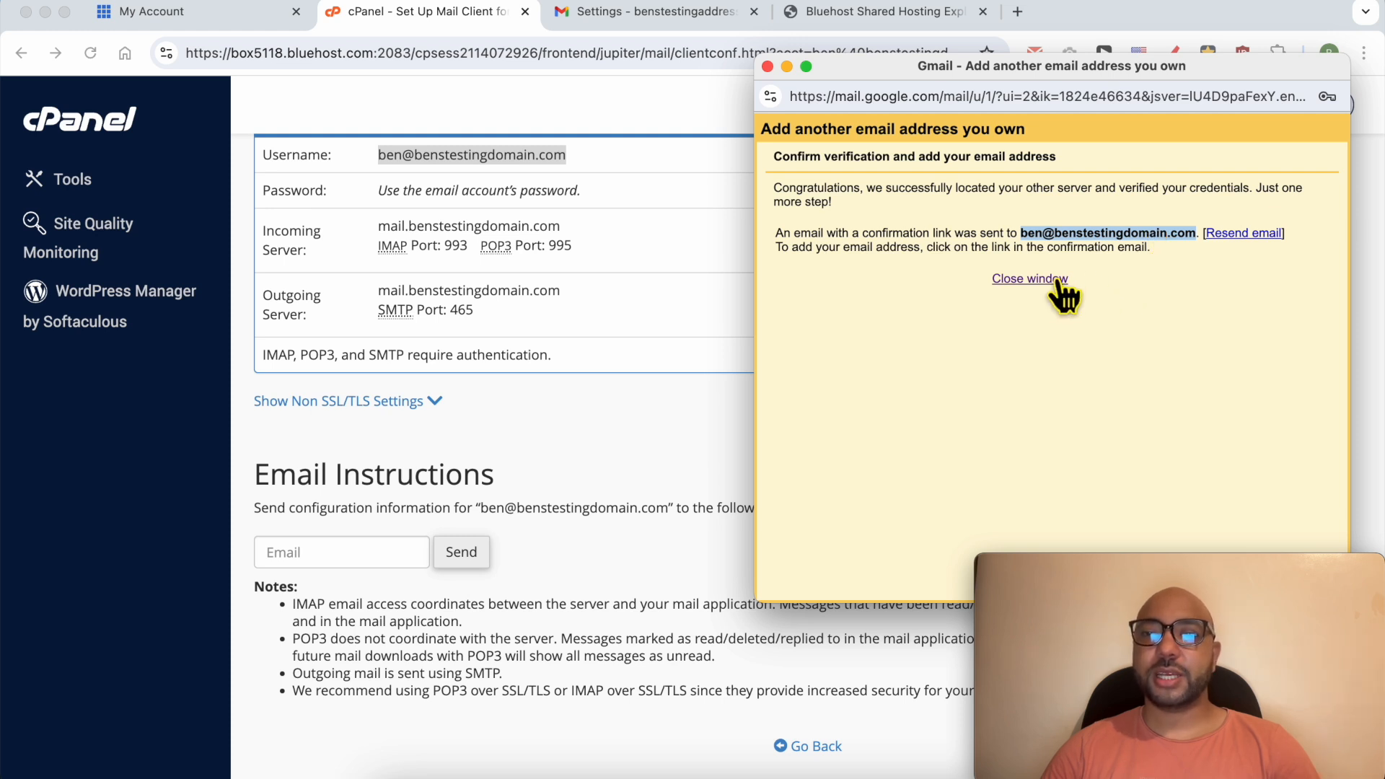
Close the verification popup and launch Check Email webmail for the ben account from cPanel.
click(1030, 279)
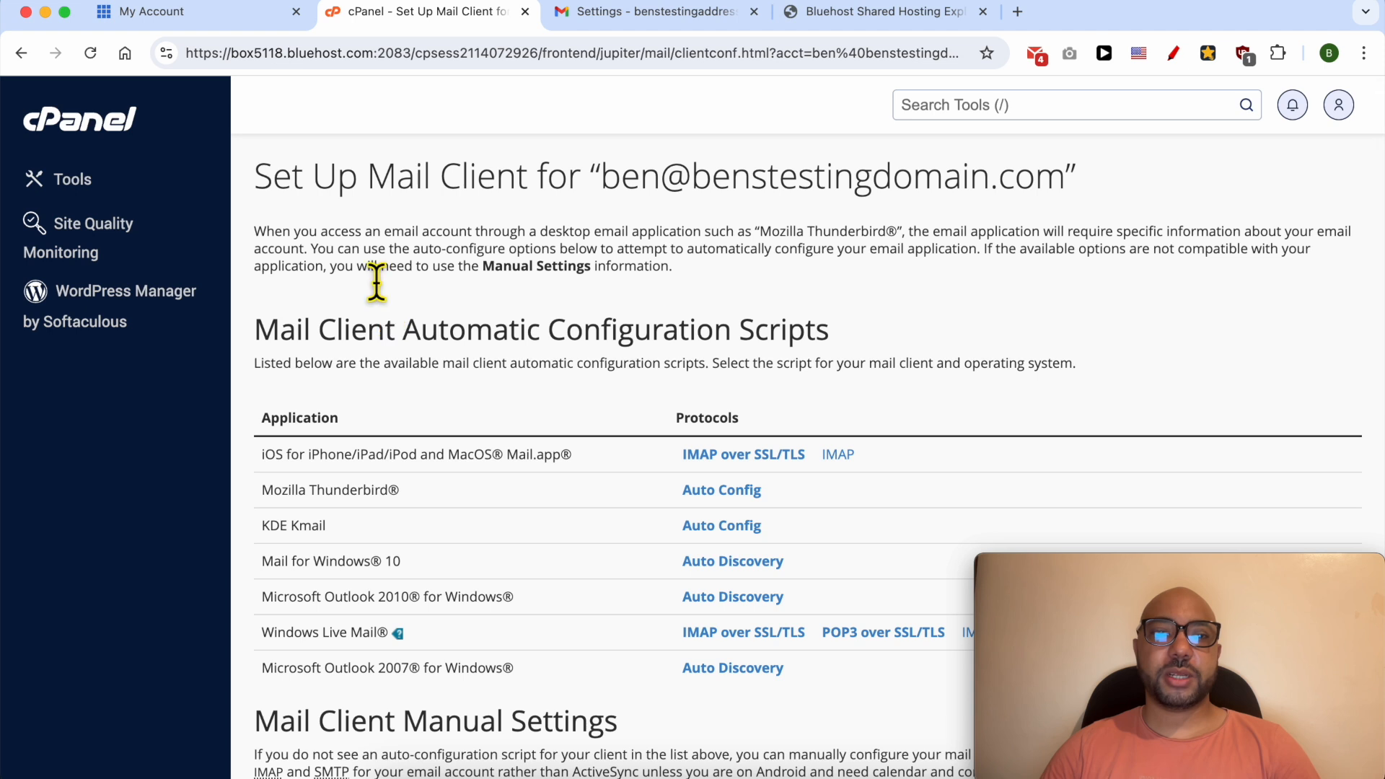
mouse_move(52, 73)
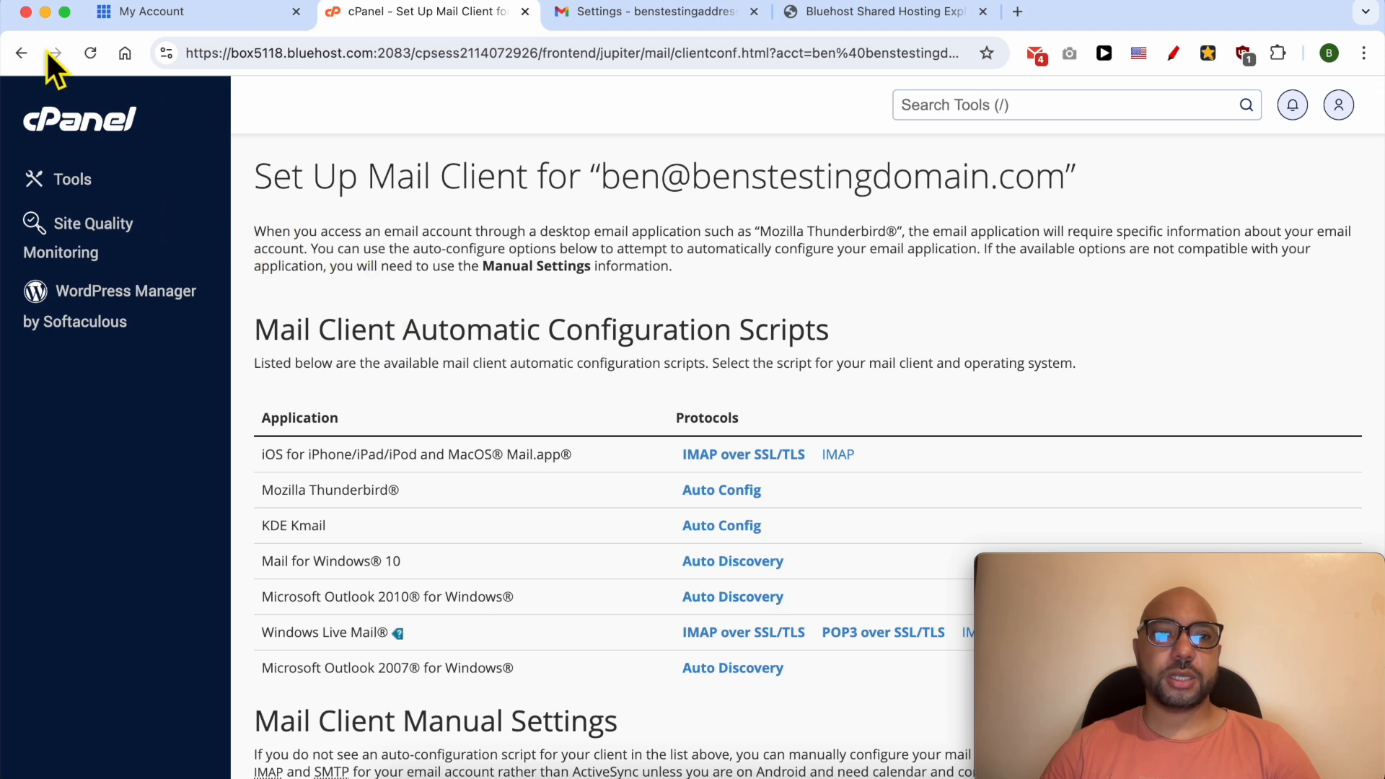
click(58, 52)
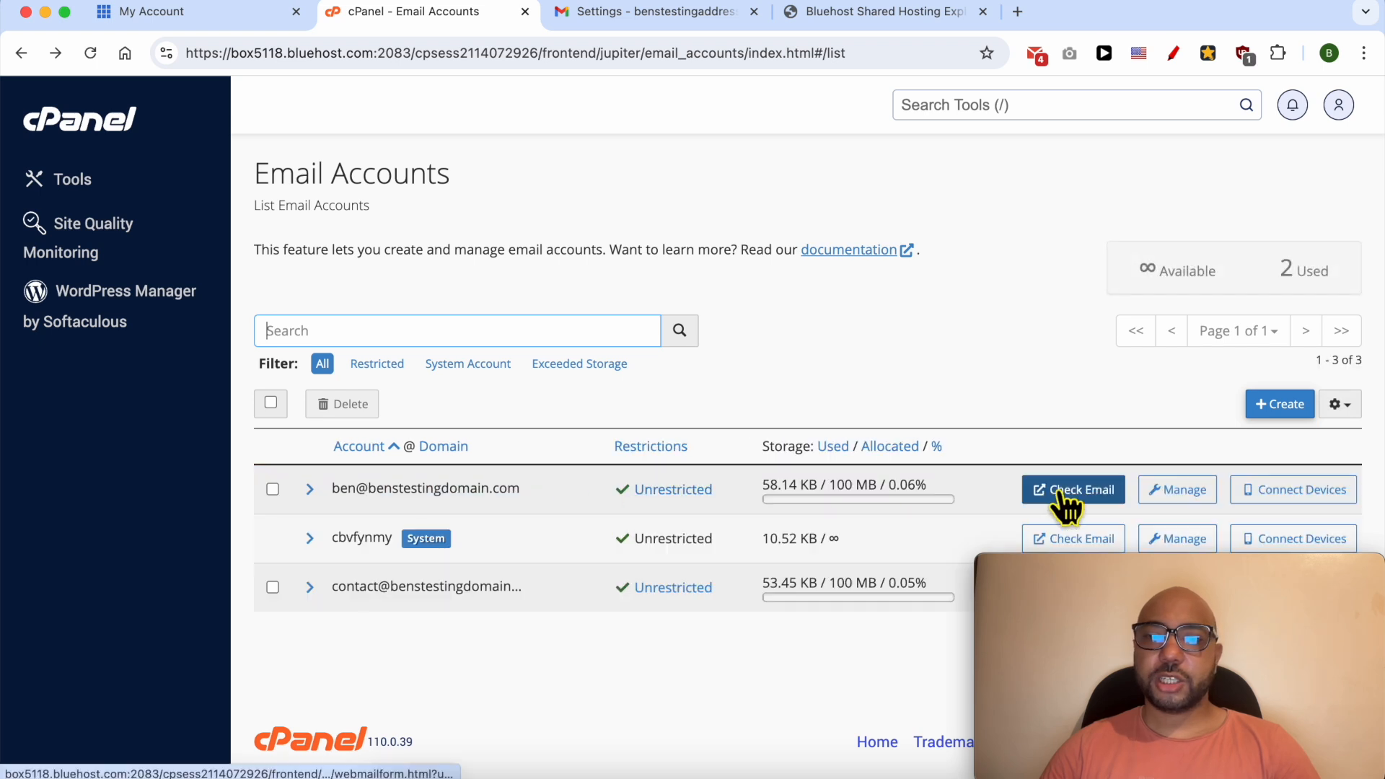
double_click(425, 487)
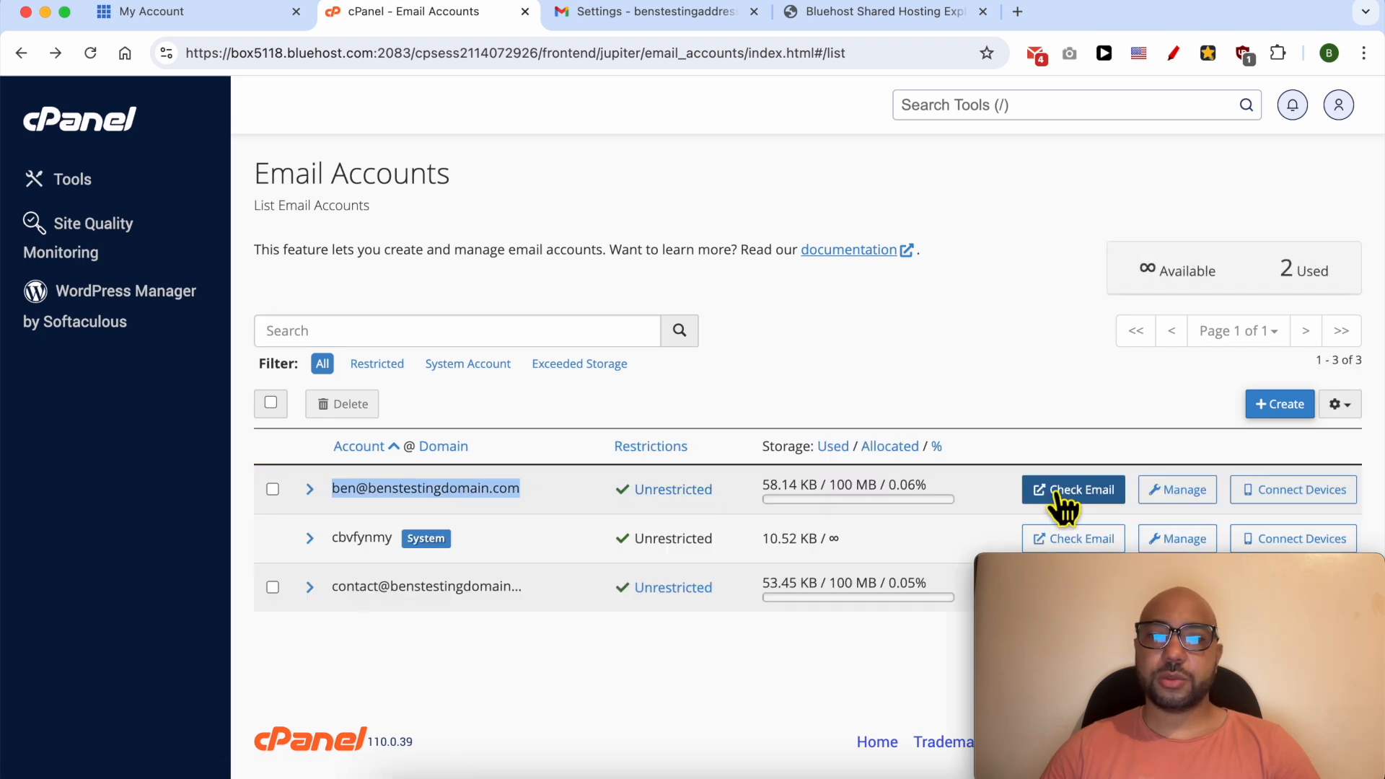
click(1074, 491)
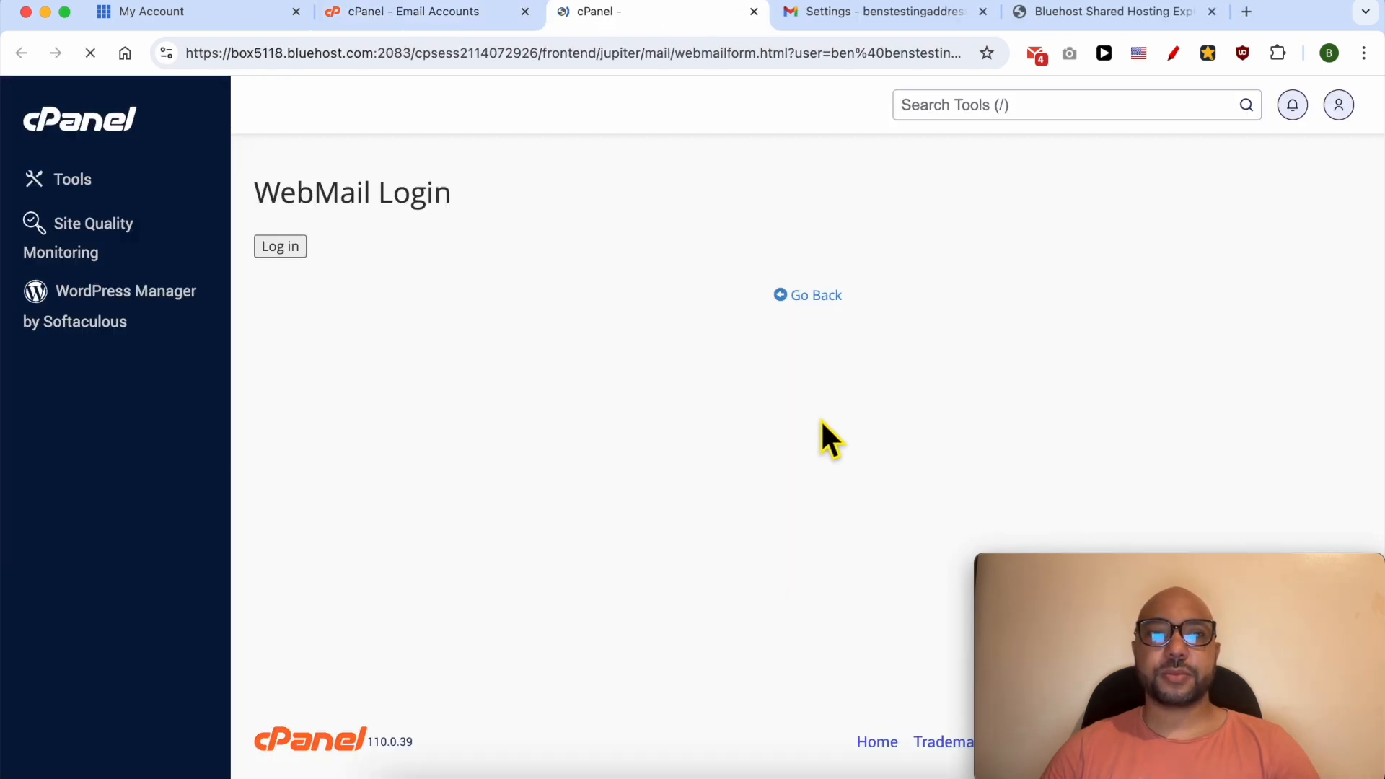
click(280, 245)
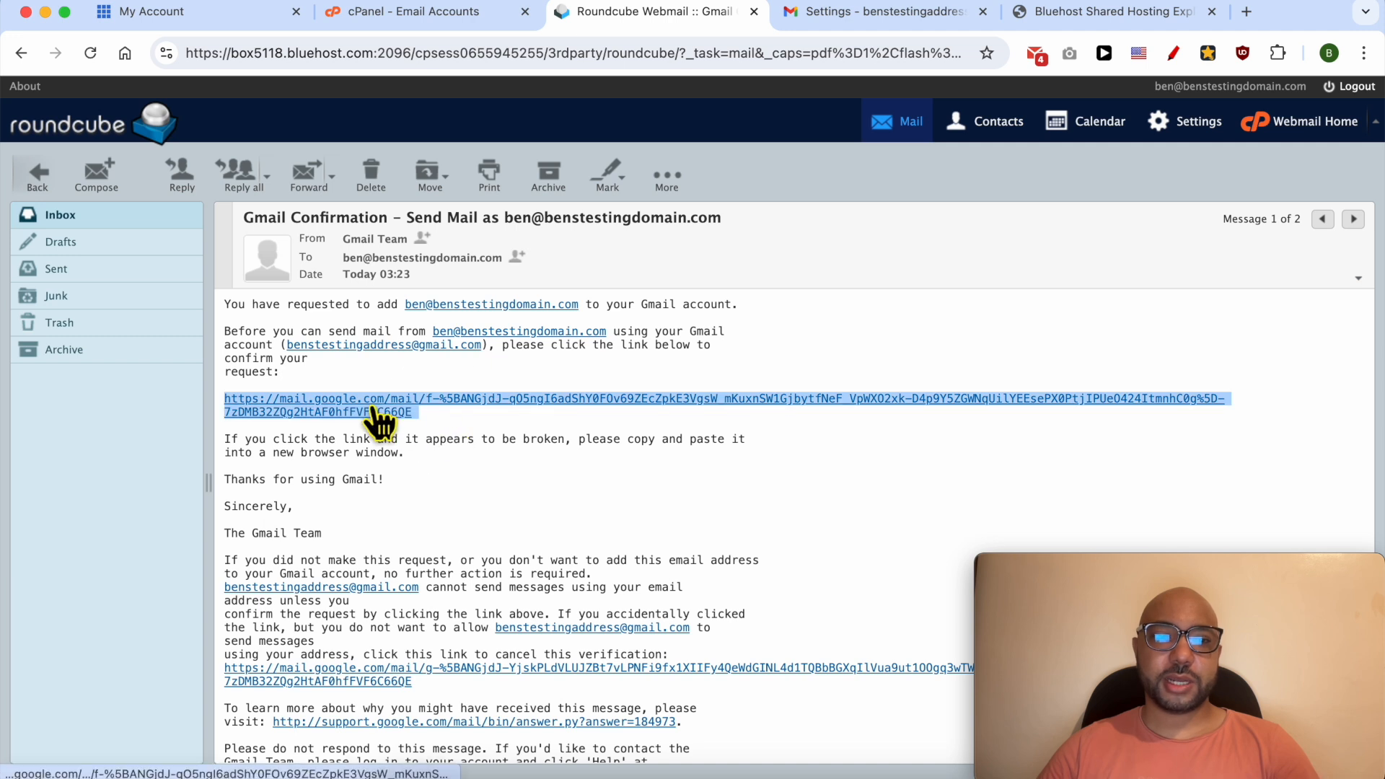
click(371, 412)
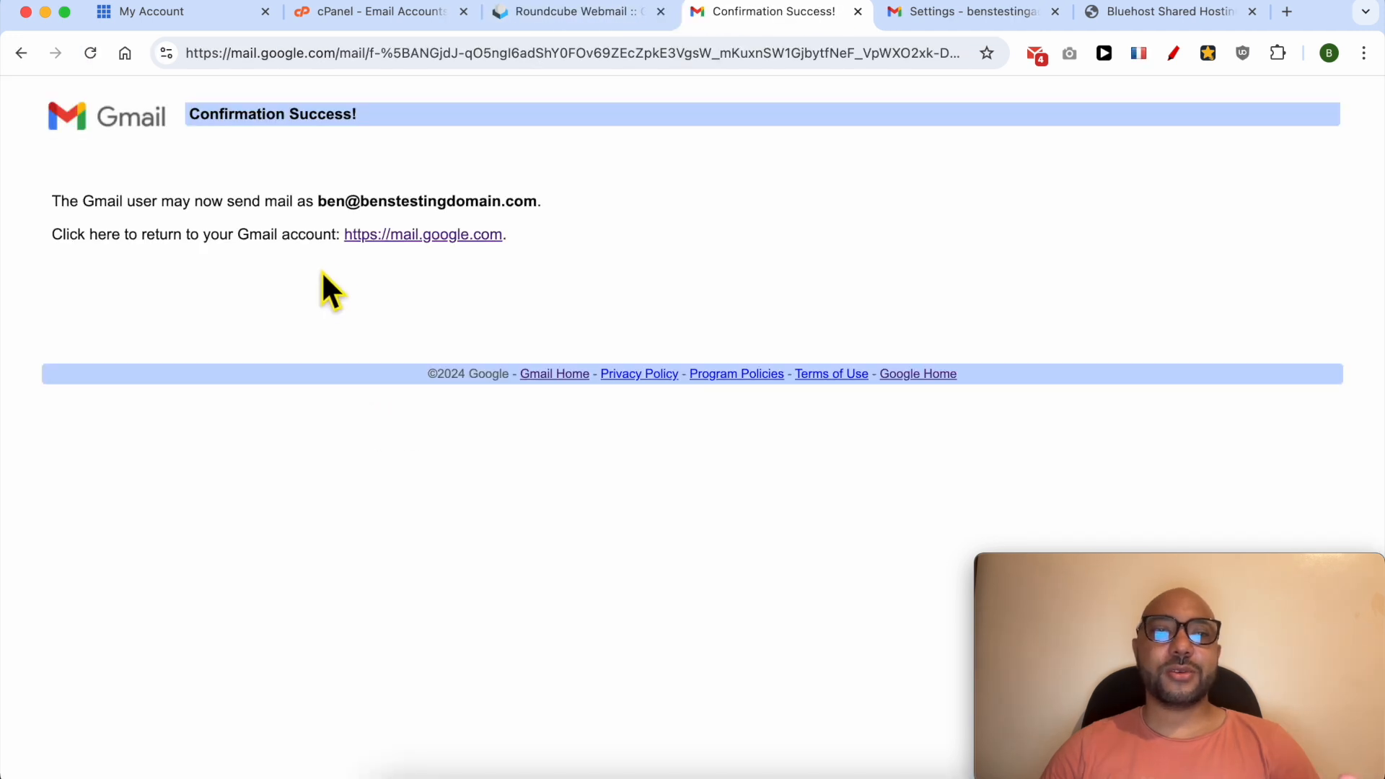
double_click(334, 200)
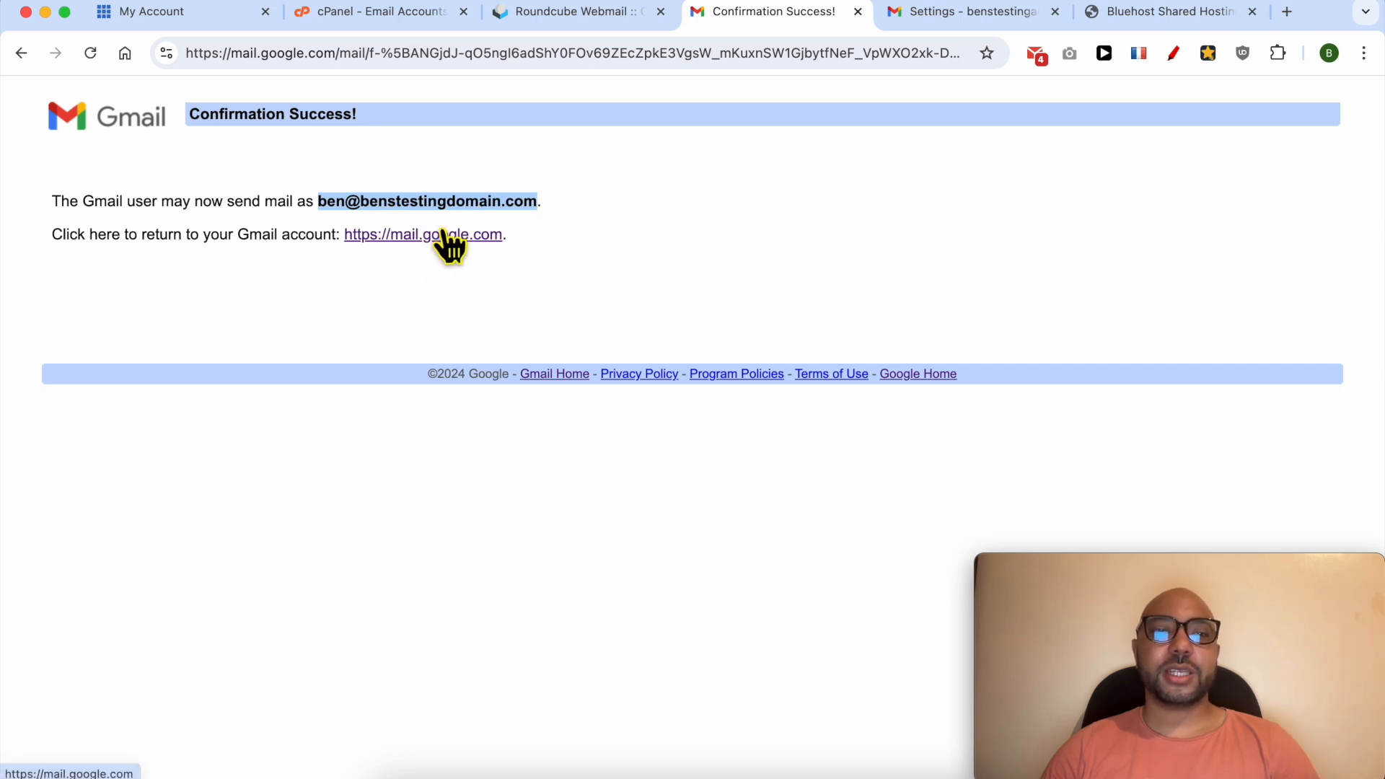
click(424, 234)
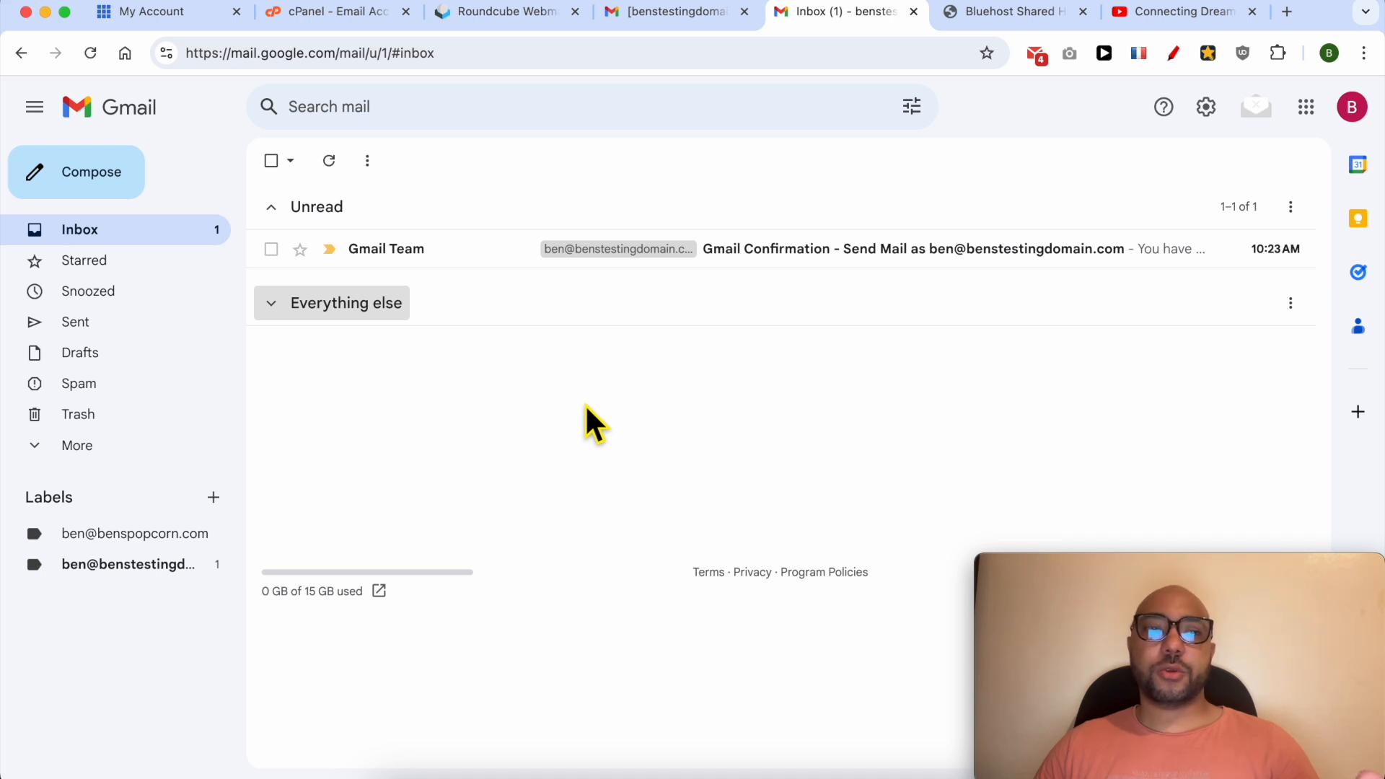
mouse_move(98, 184)
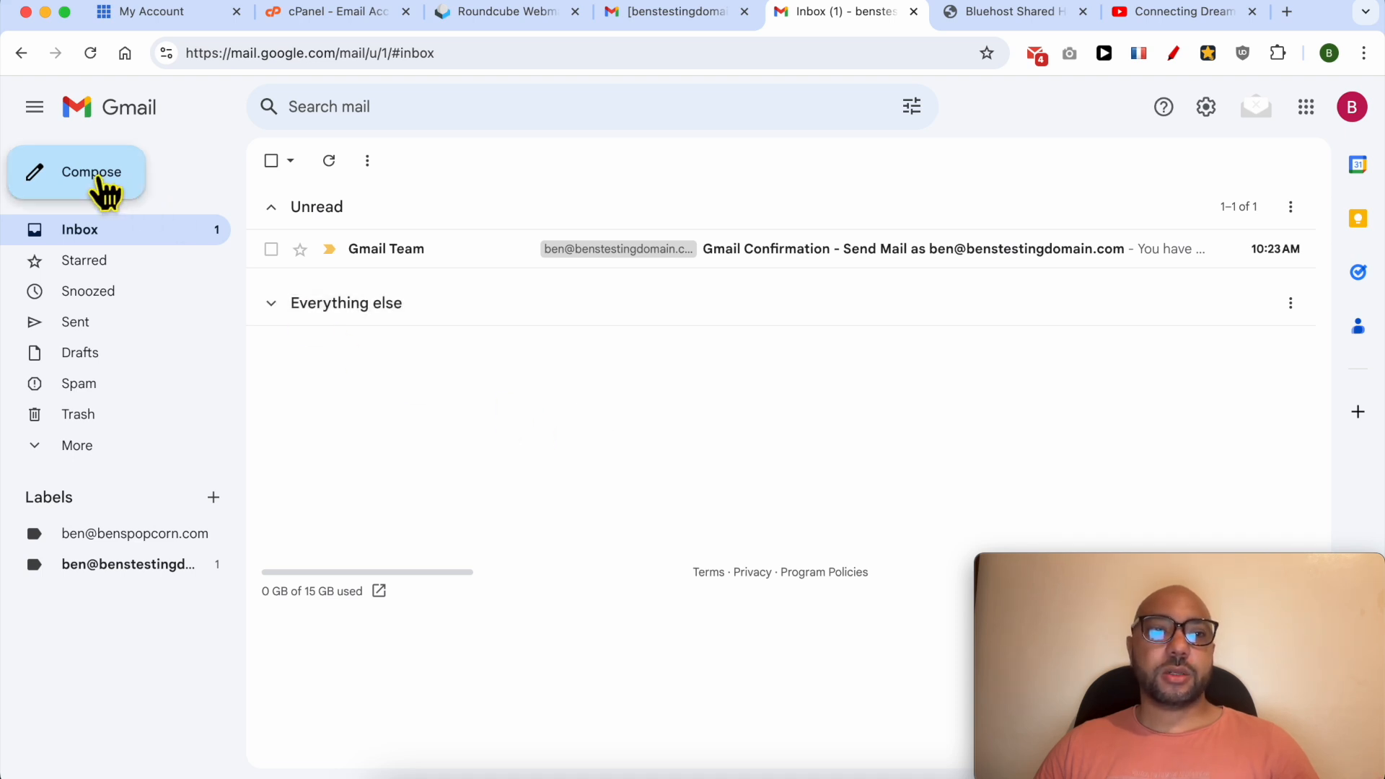
click(89, 172)
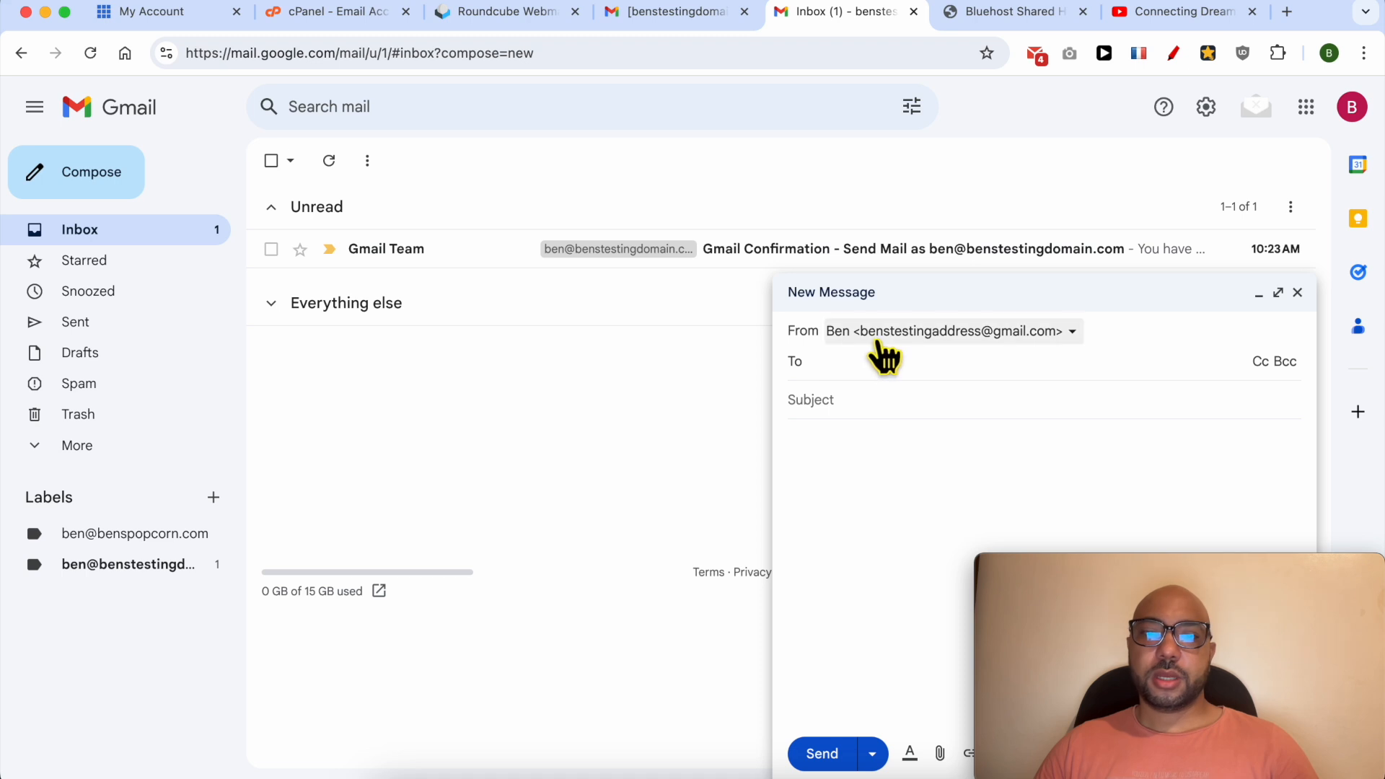
click(953, 332)
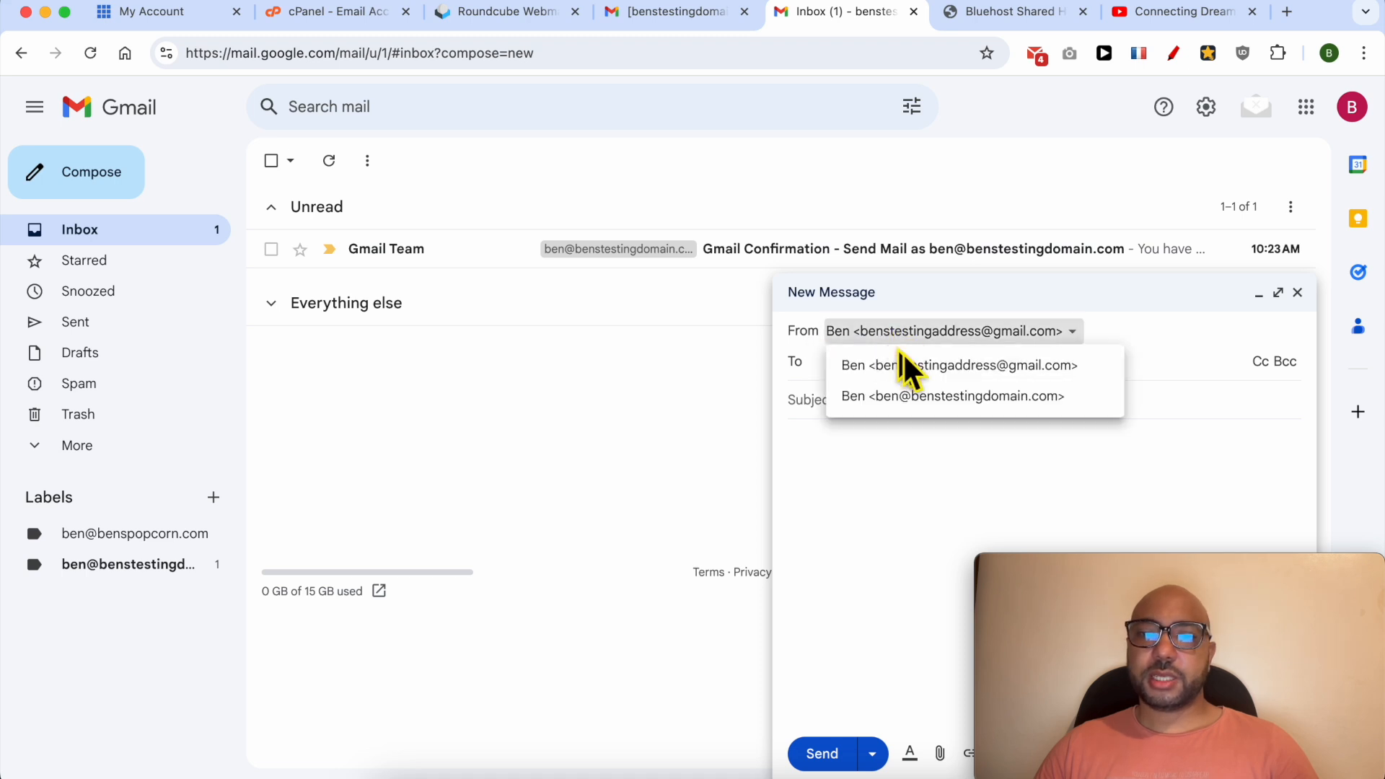
mouse_move(922, 413)
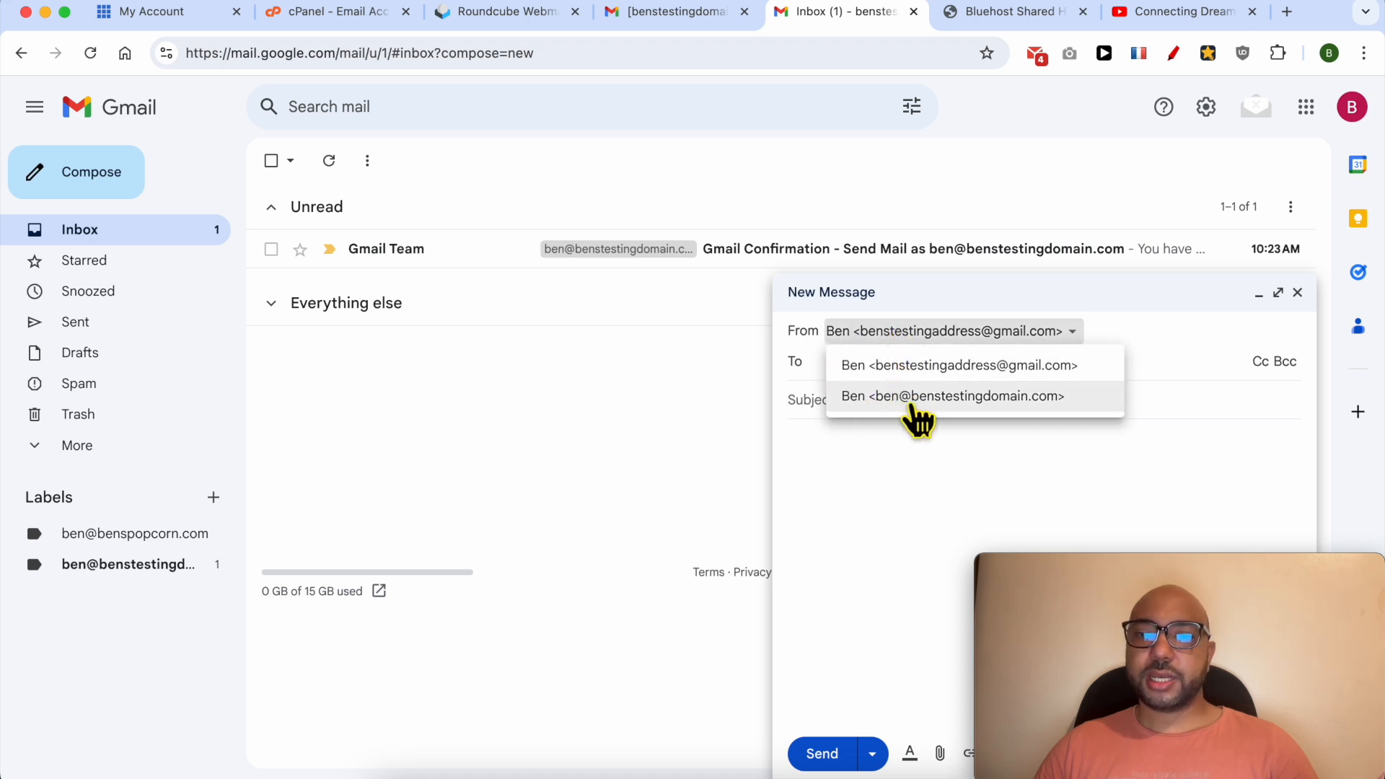
mouse_move(935, 413)
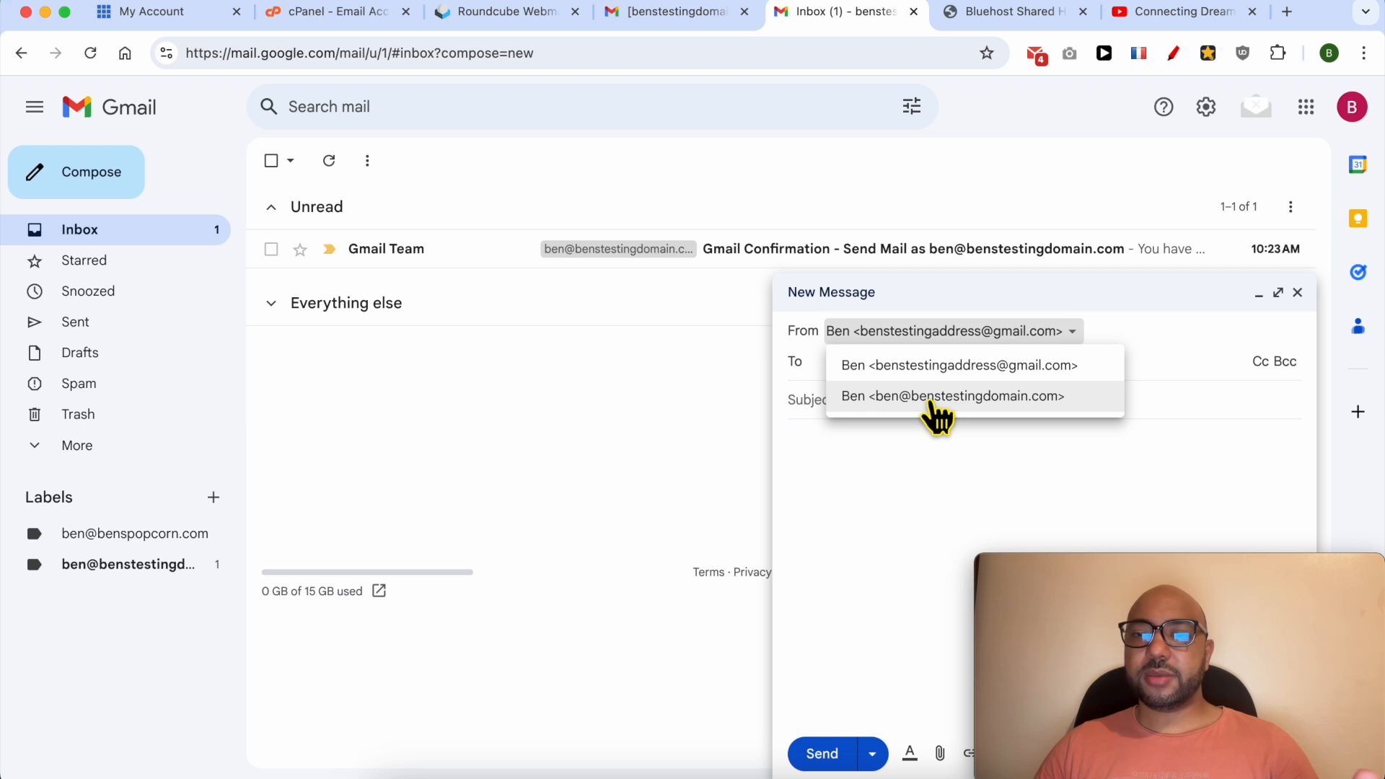
click(954, 395)
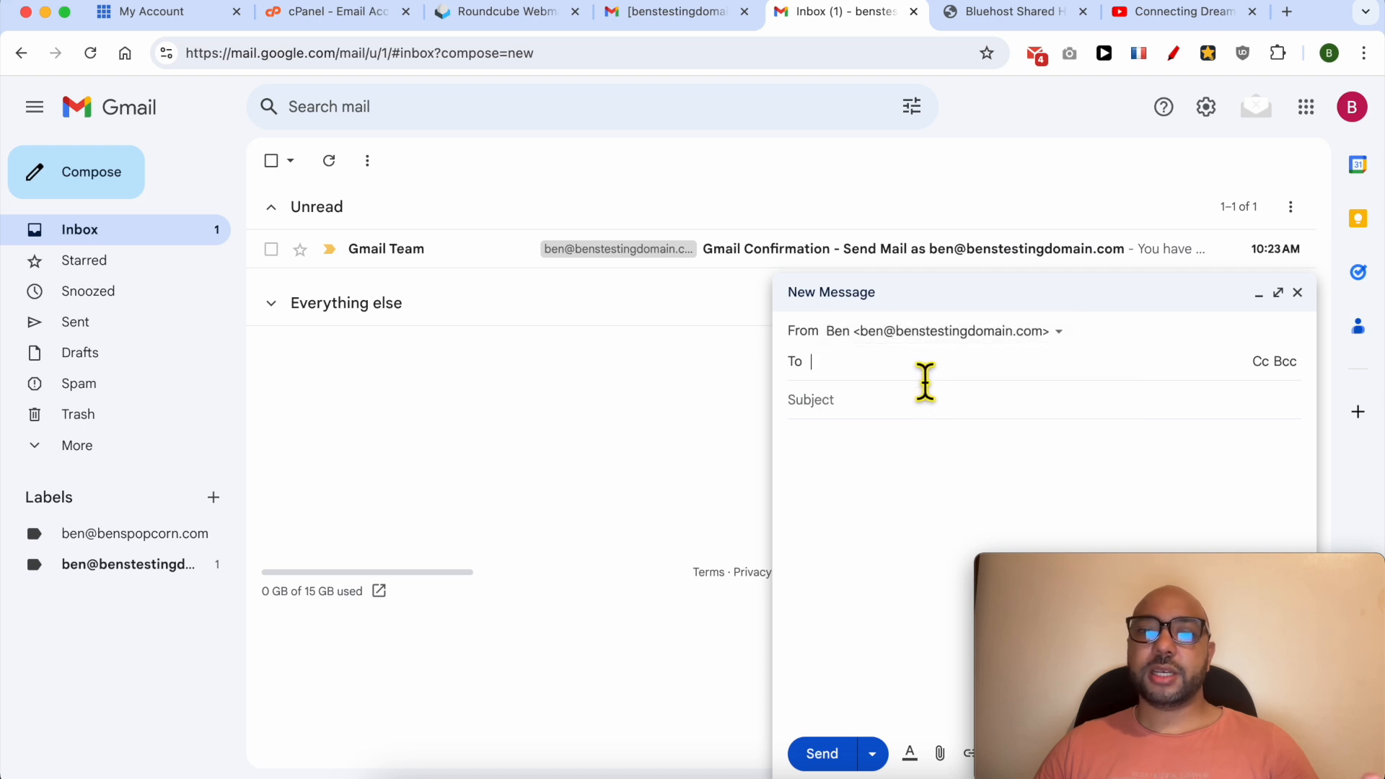
mouse_move(867, 669)
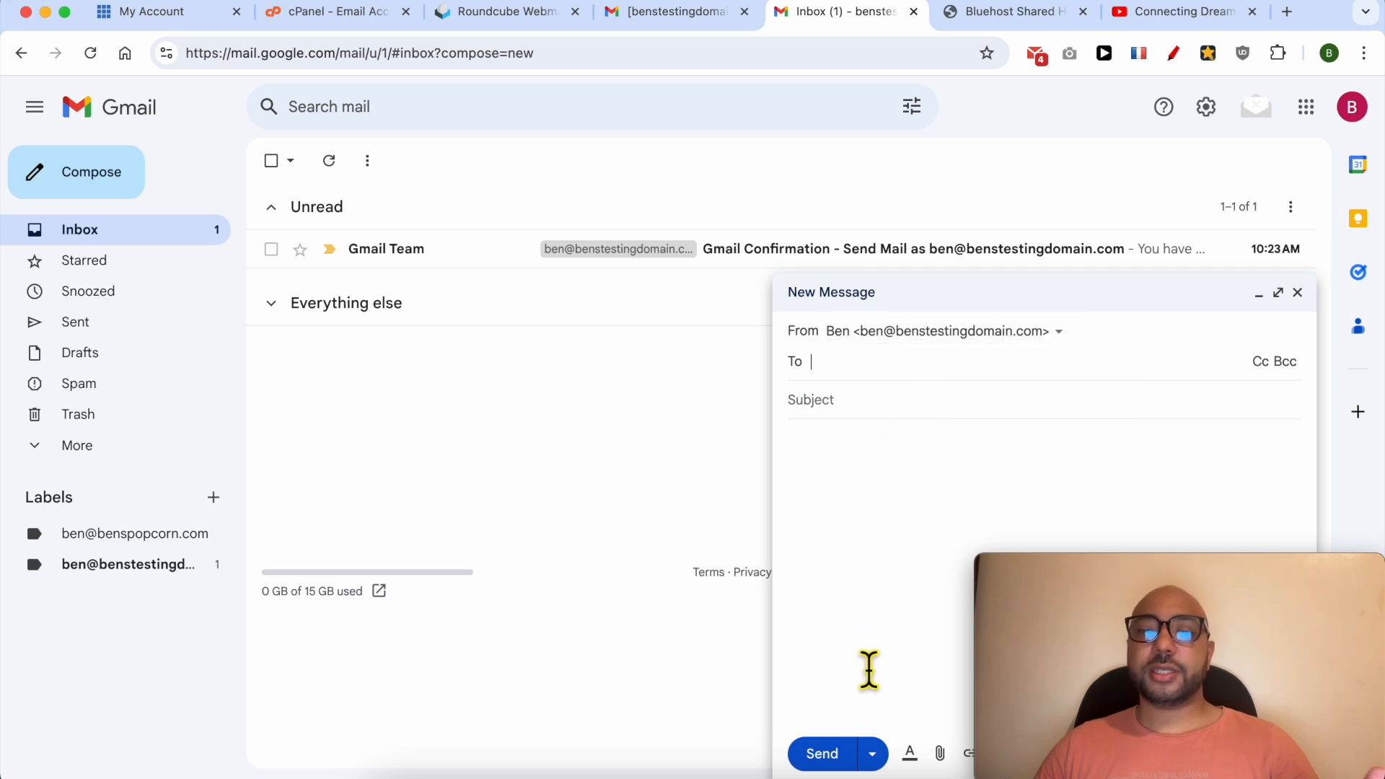